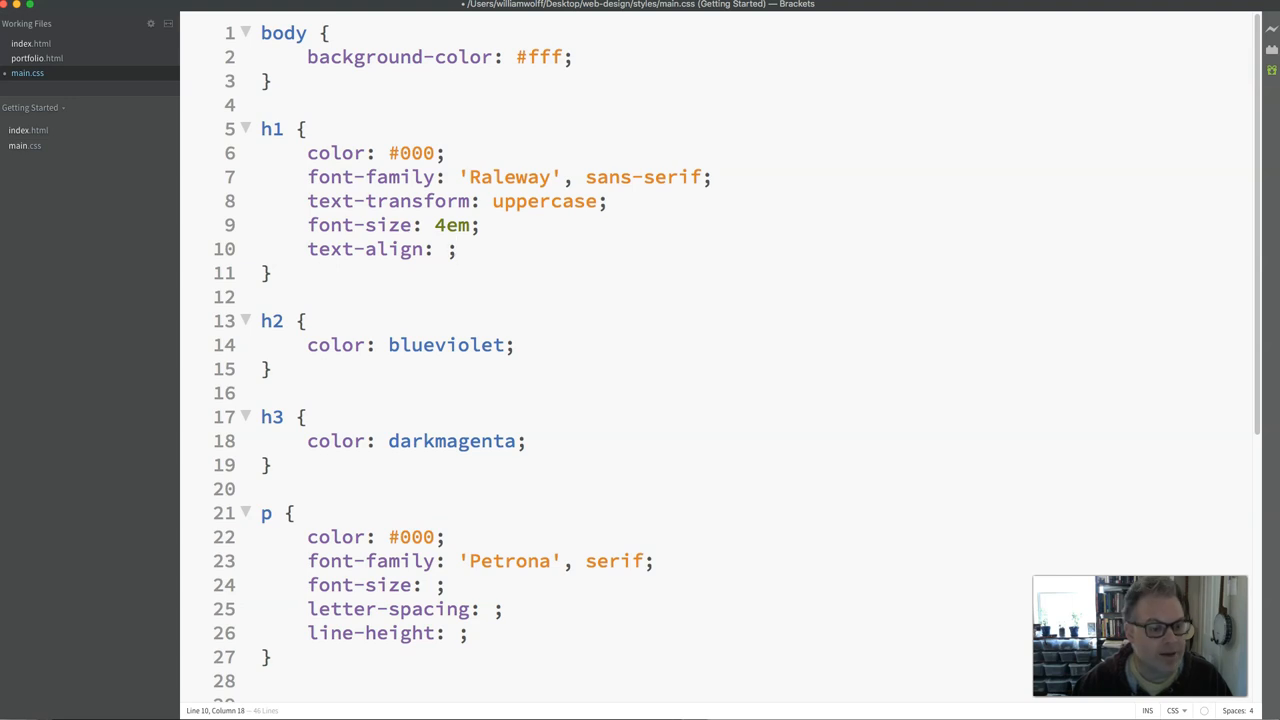
- Back in main.css, insert Arial as a fallback before sans-serif in the h1 font-family
click(456, 248)
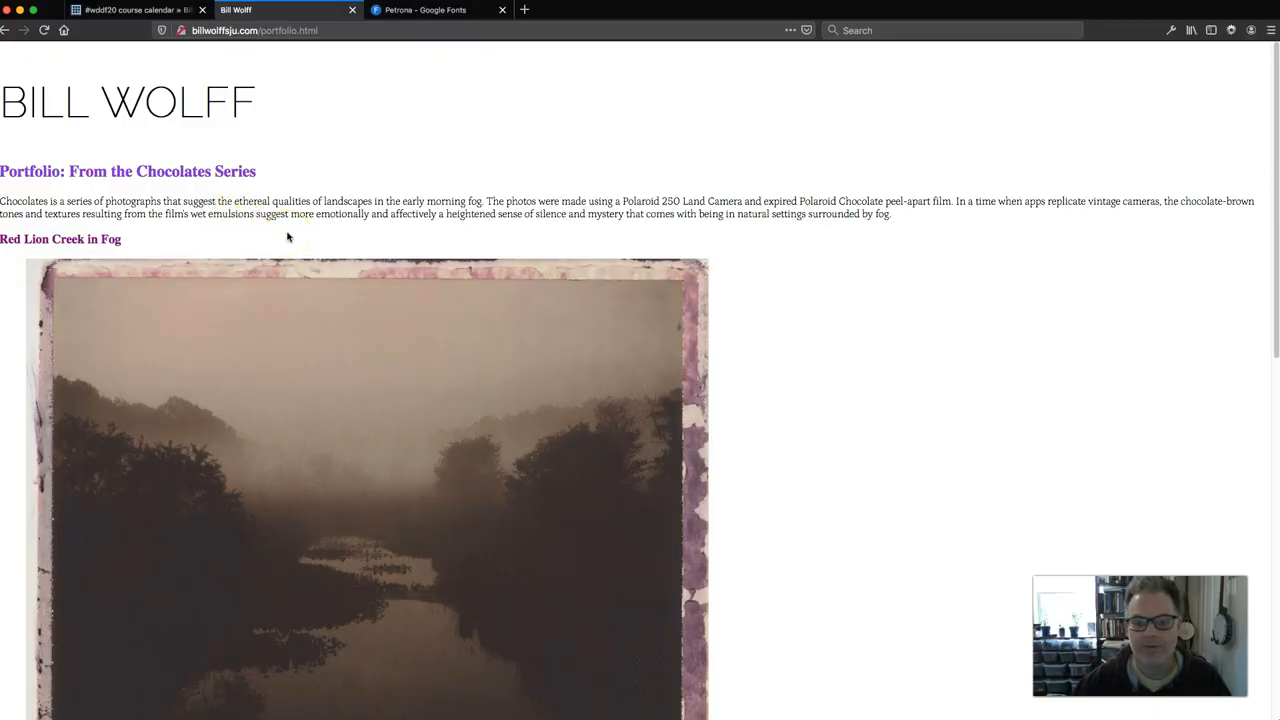
mouse_move(417, 97)
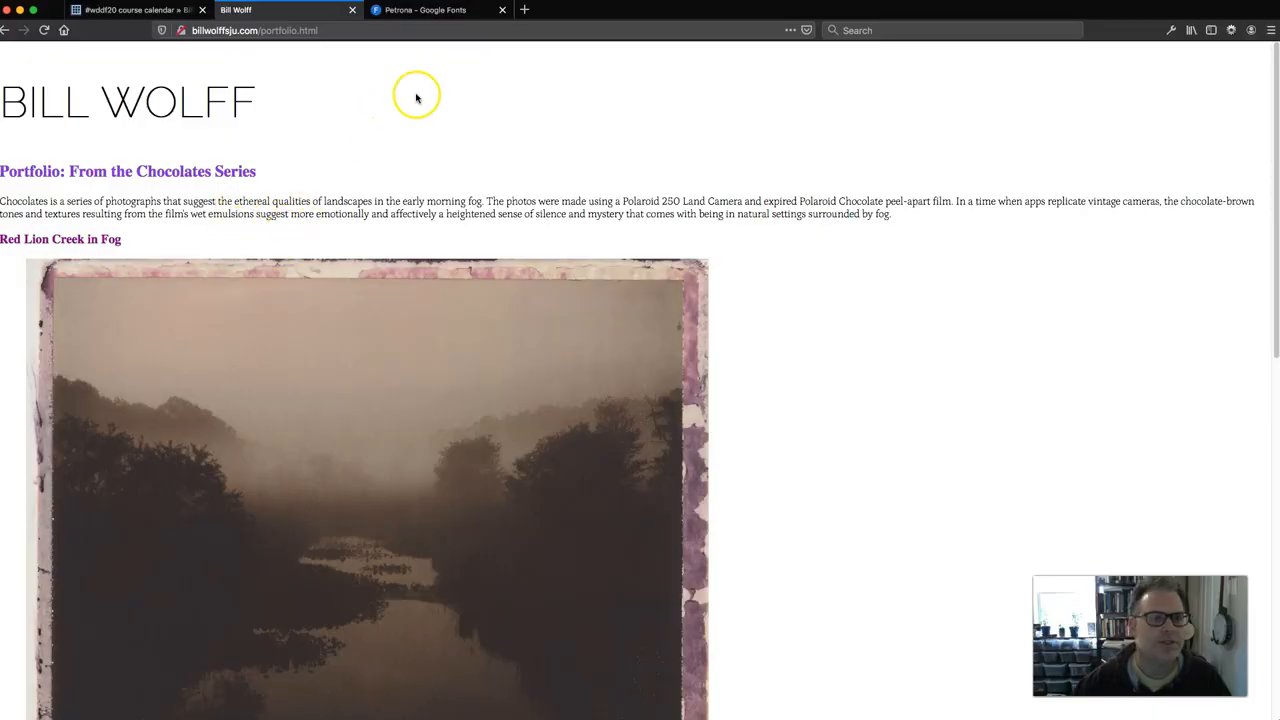
mouse_move(467, 110)
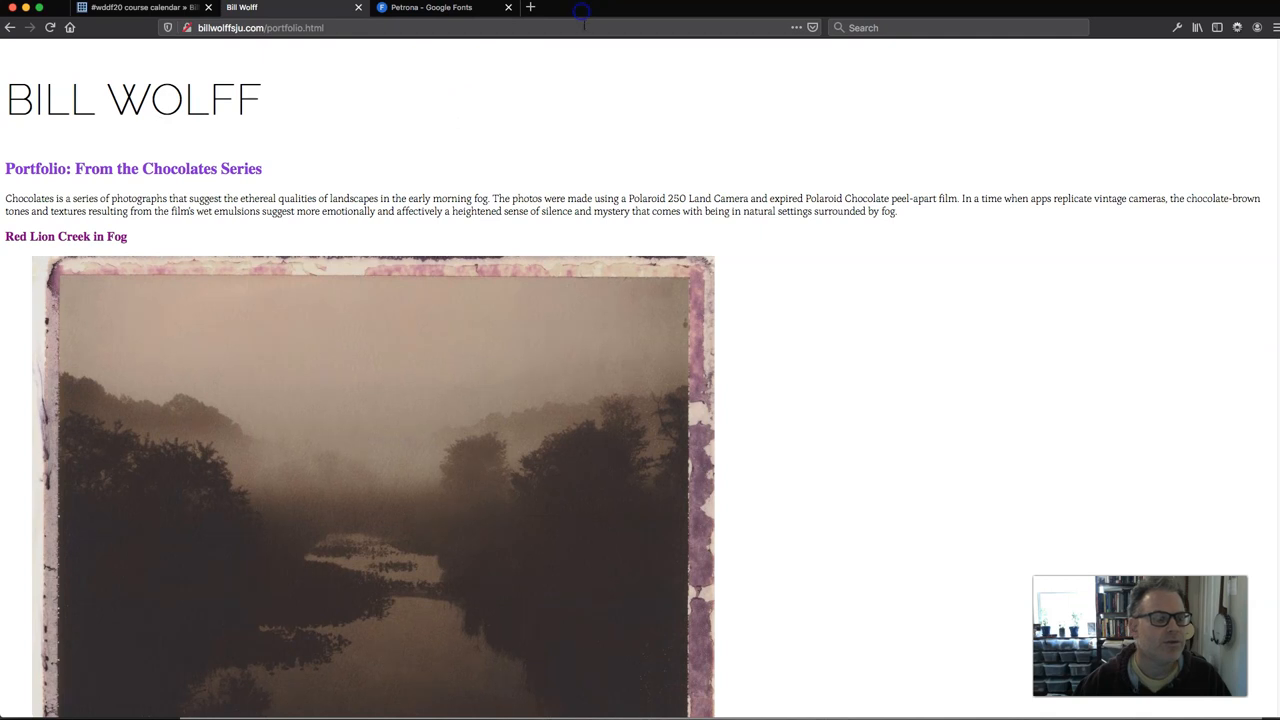
mouse_move(866, 326)
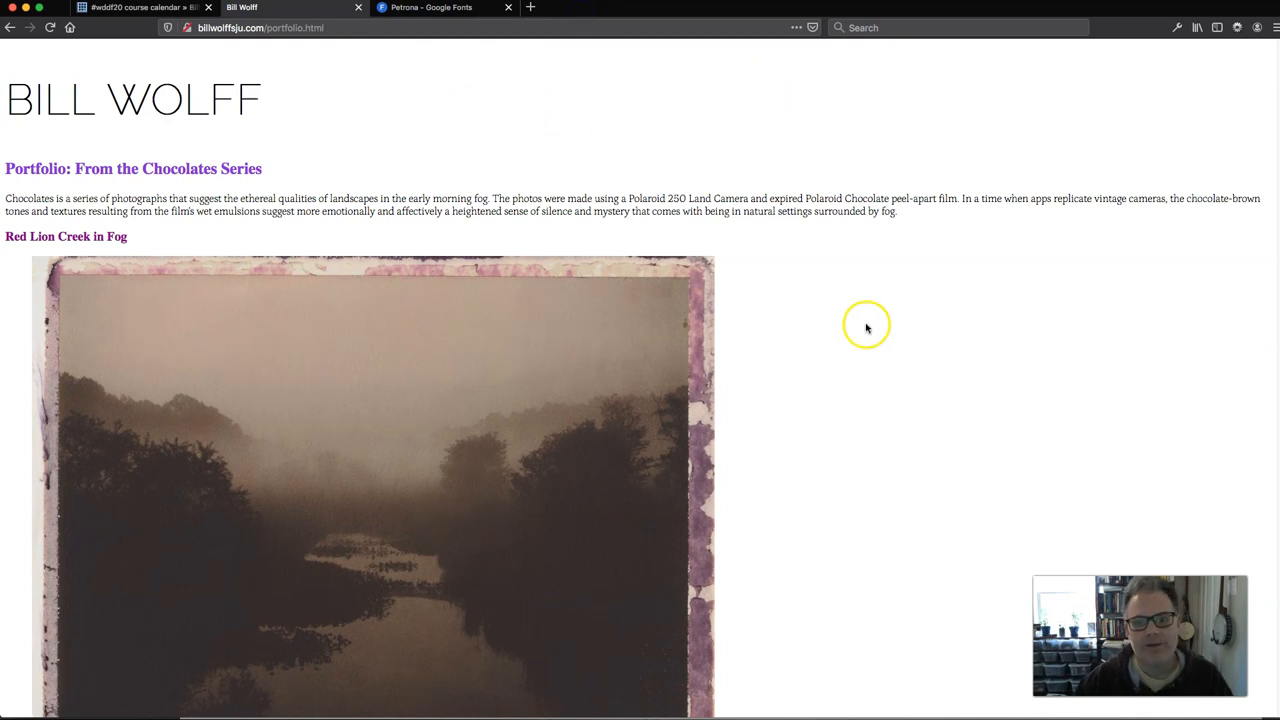
mouse_move(303, 198)
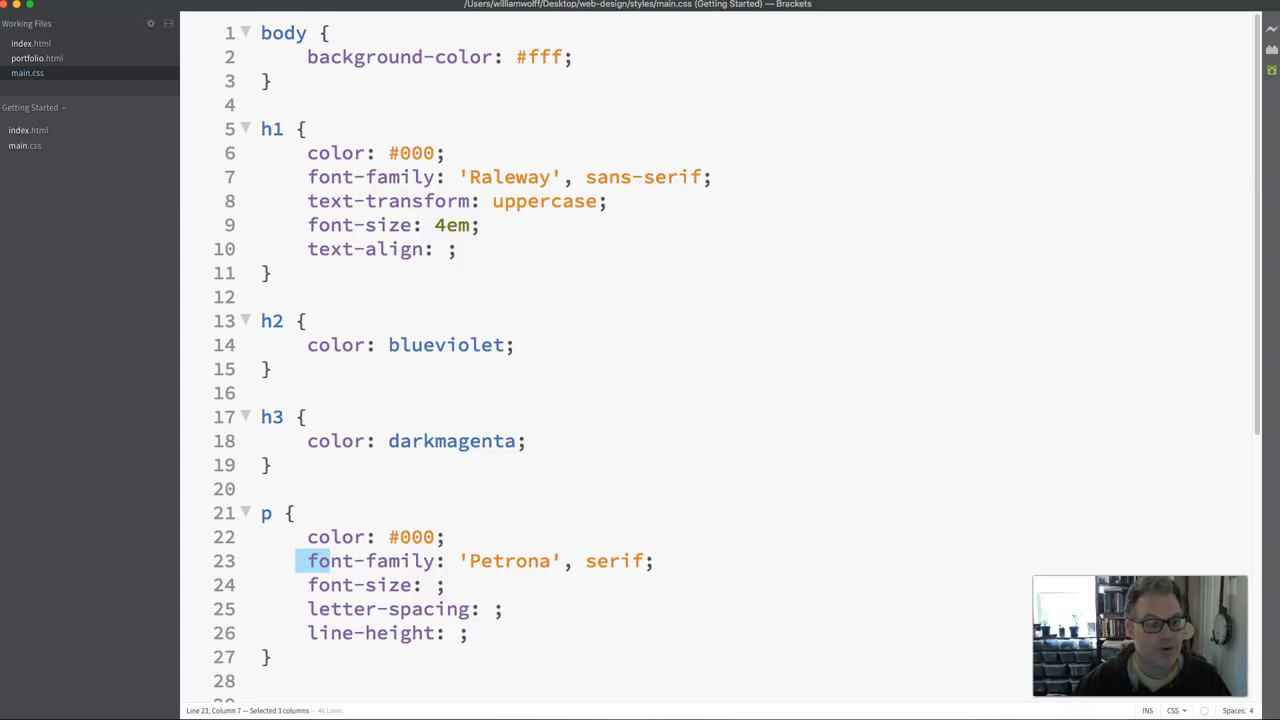
mouse_move(97, 186)
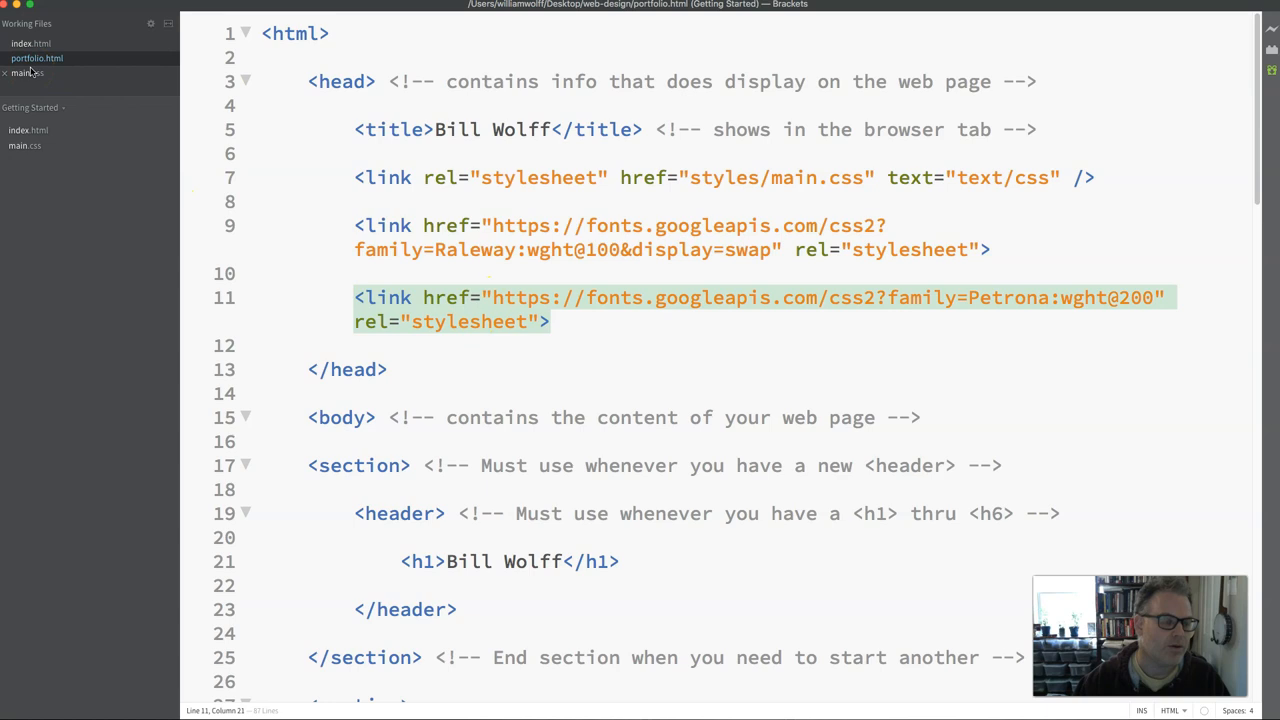
click(27, 72)
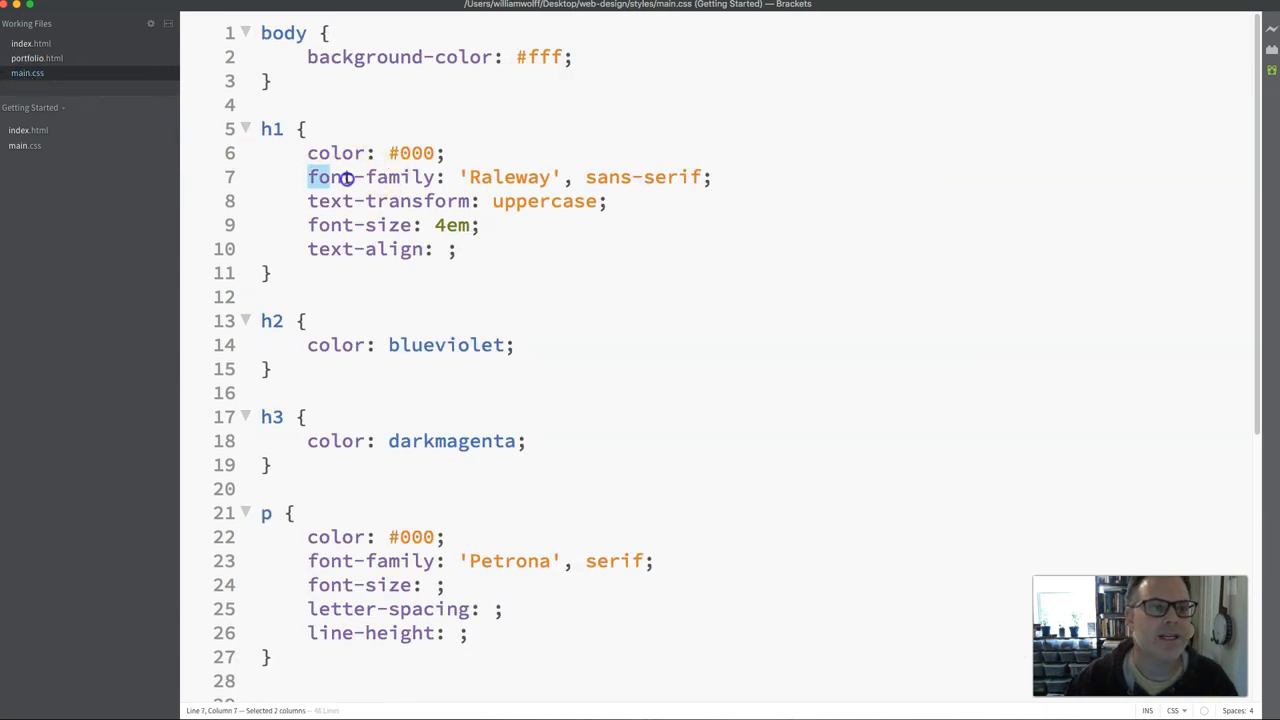
drag(307, 177, 710, 177)
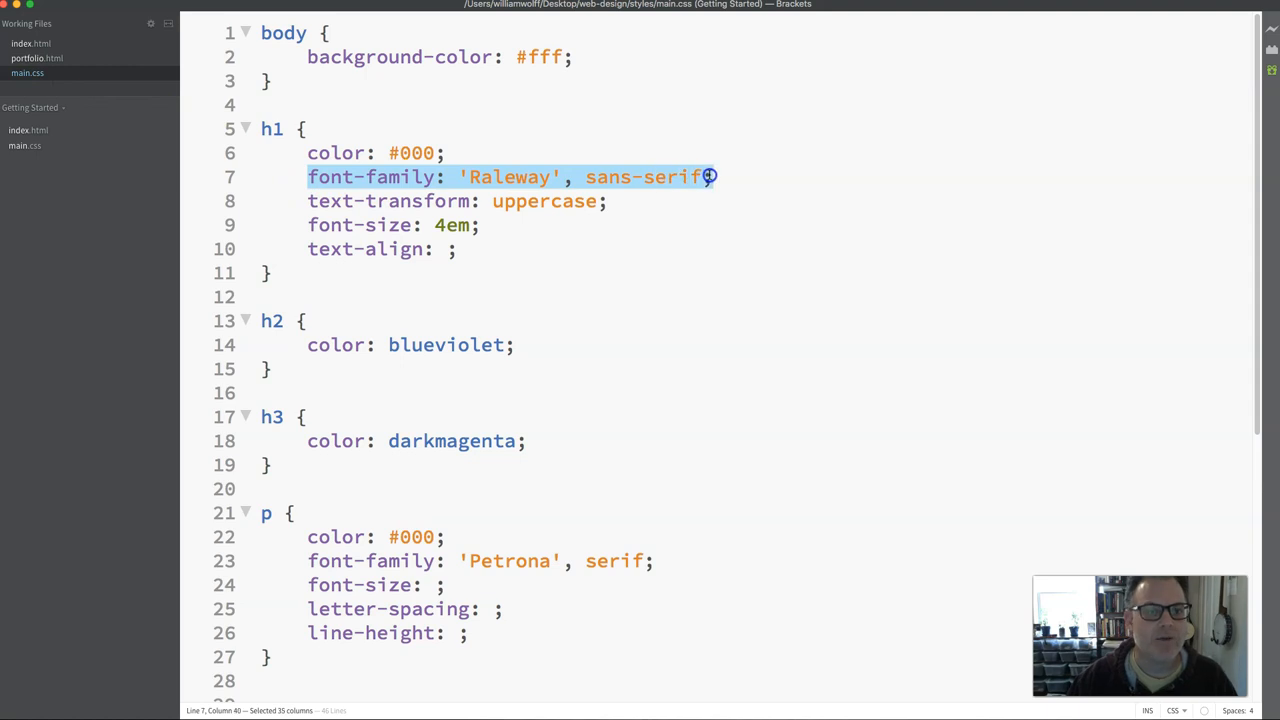
mouse_move(710, 177)
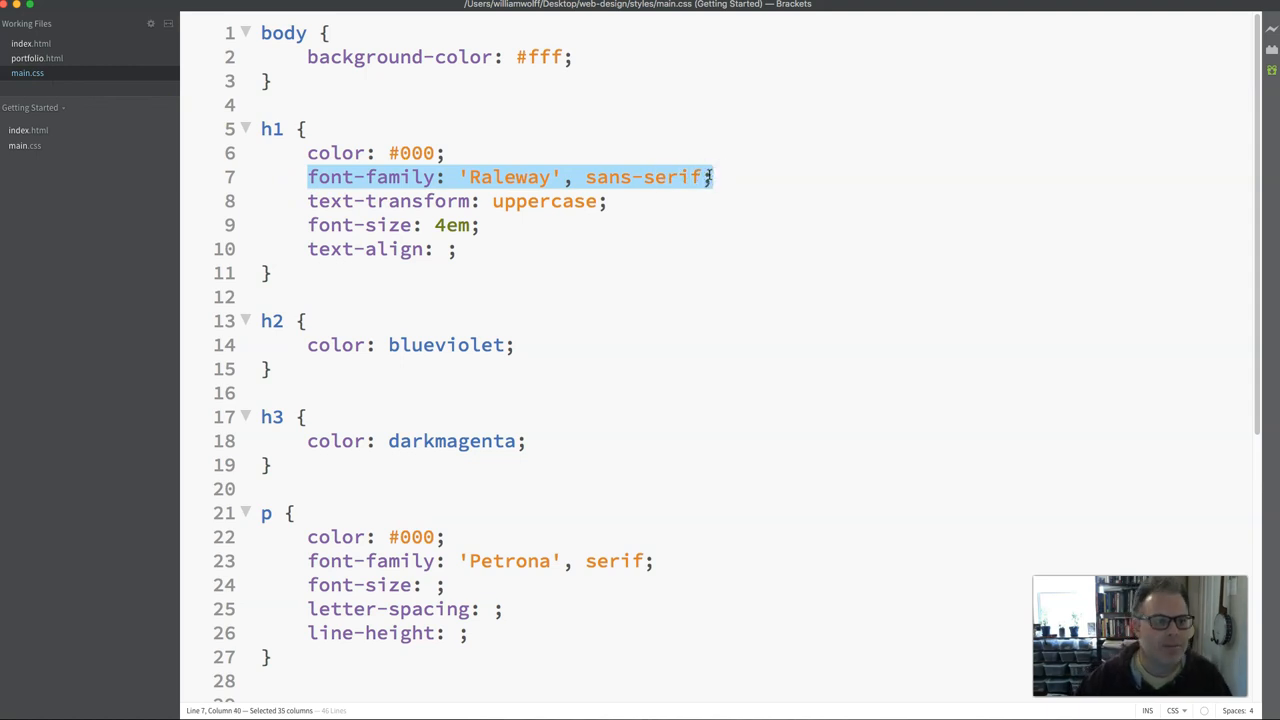
click(398, 177)
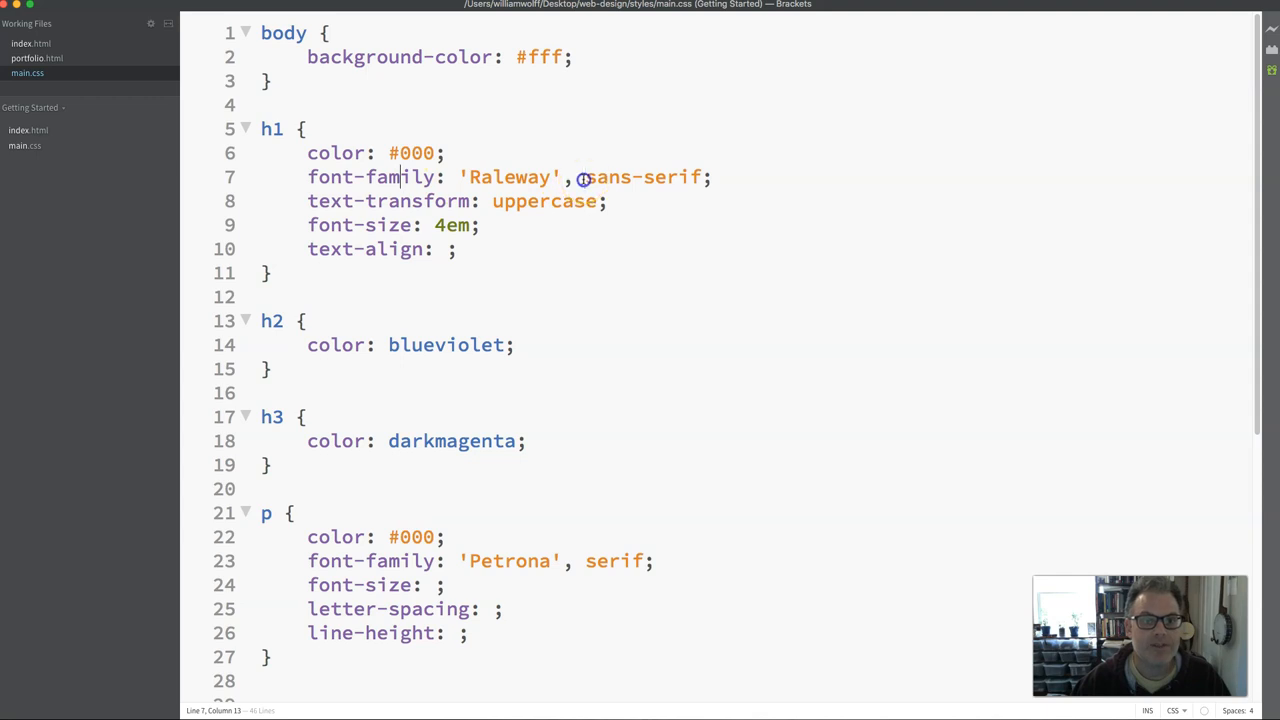
double_click(643, 177)
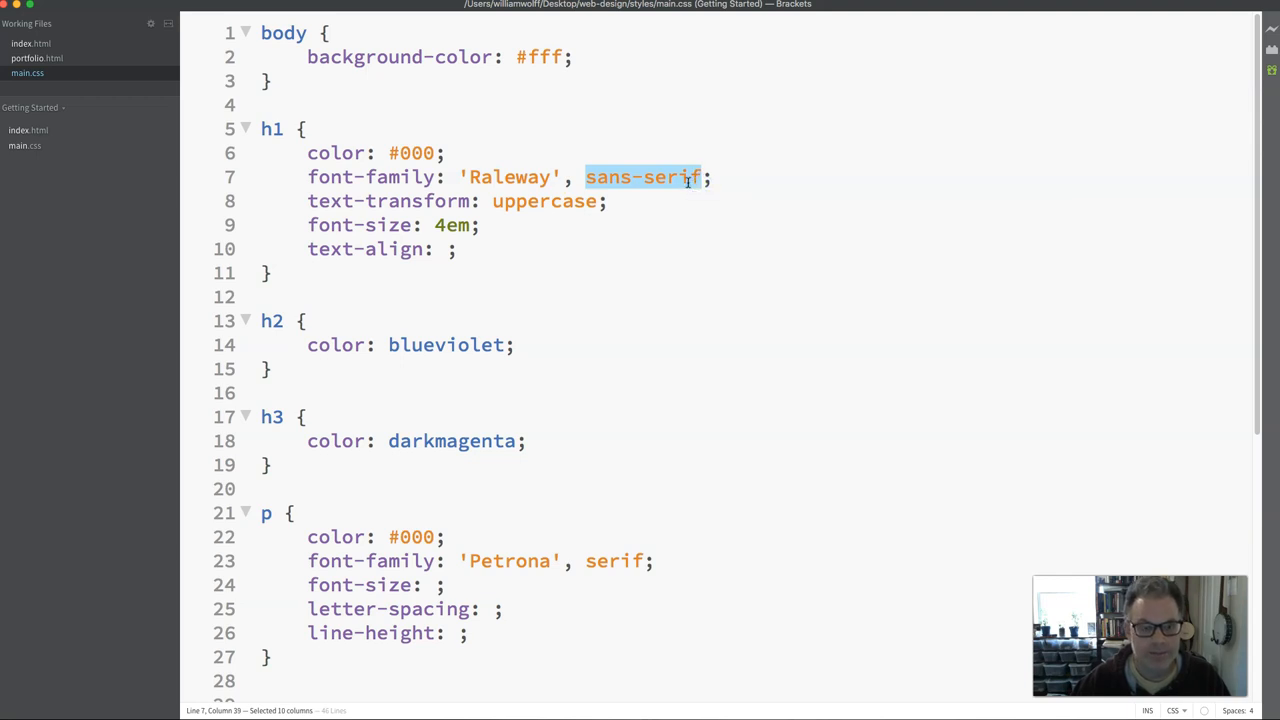
click(585, 177)
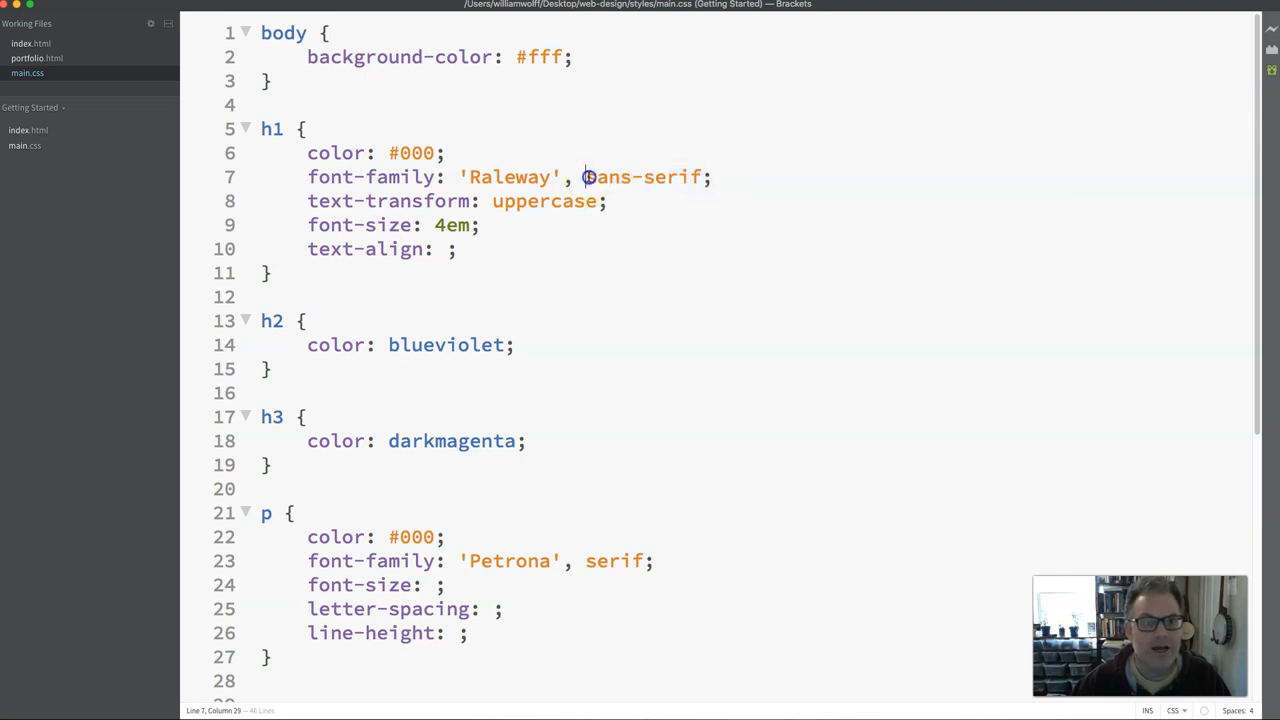
text(A)
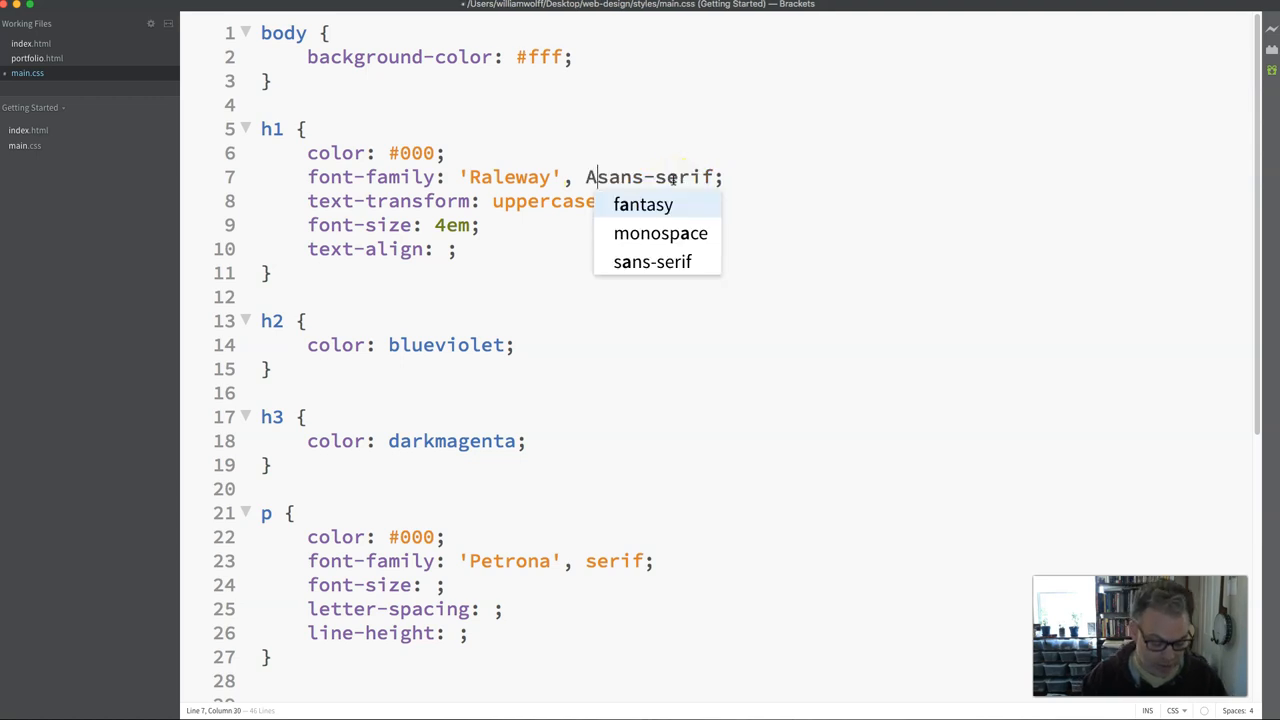
text(rial)
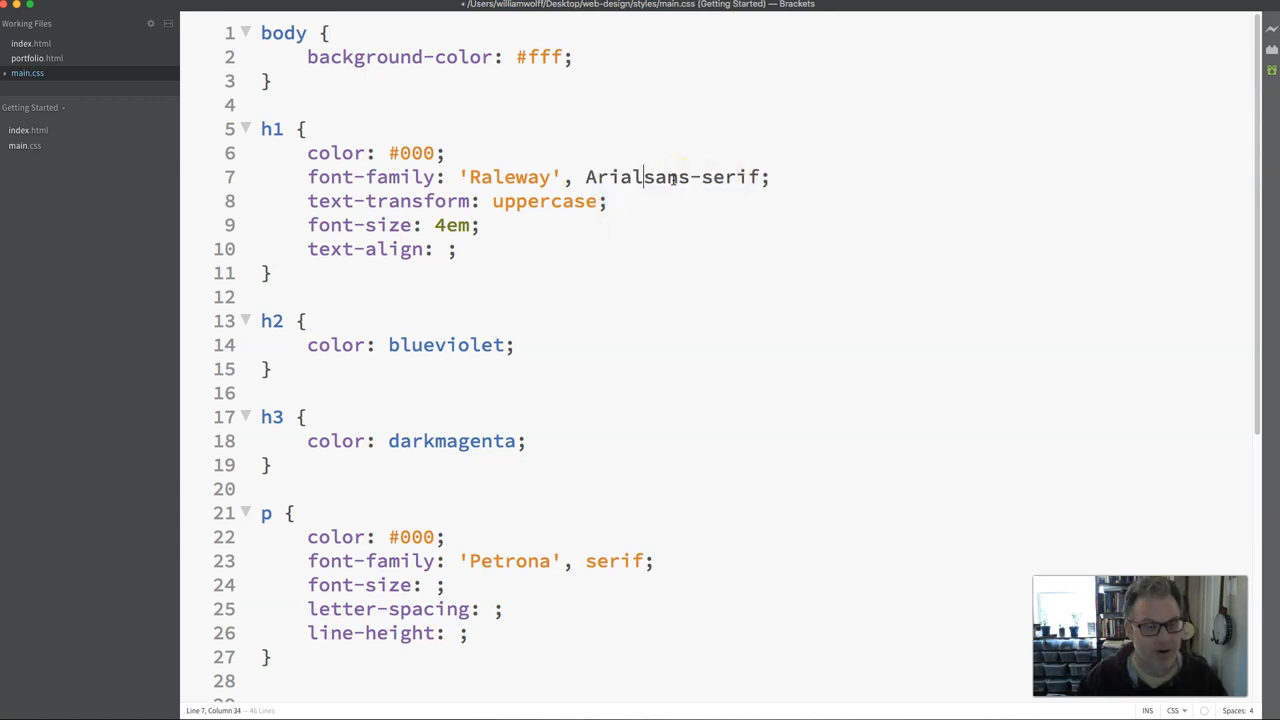
text(,)
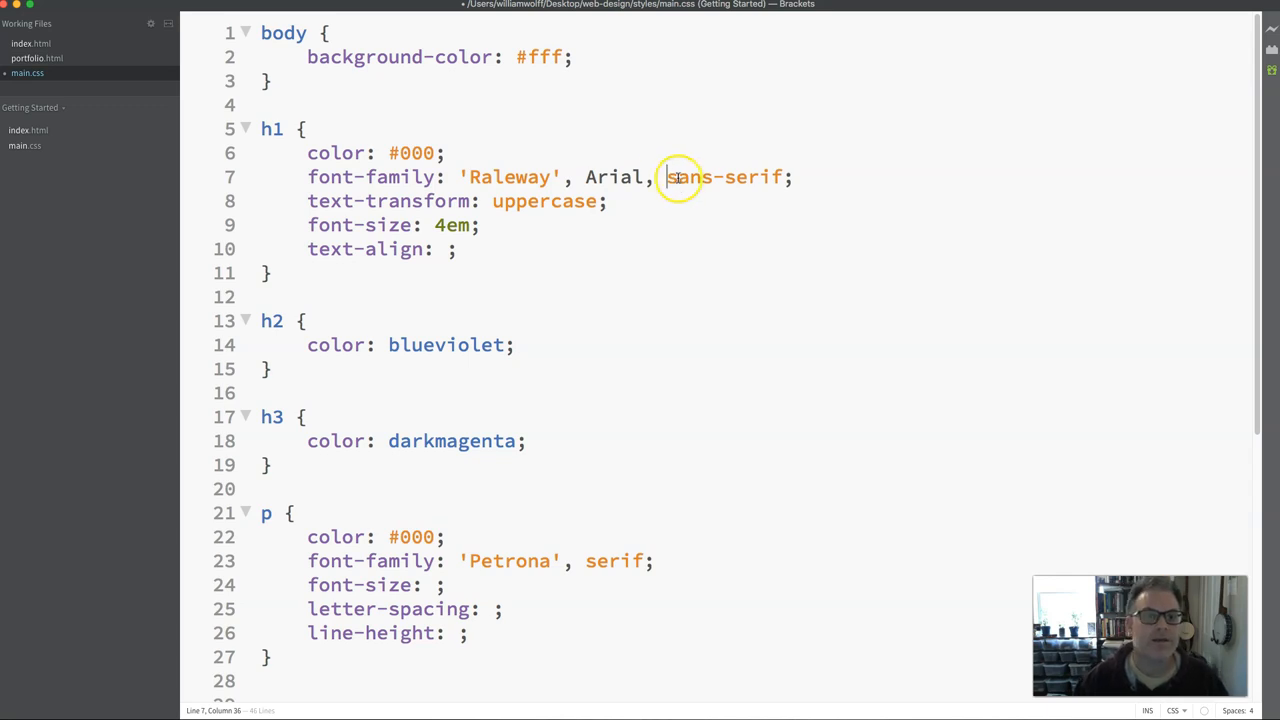
mouse_move(673, 177)
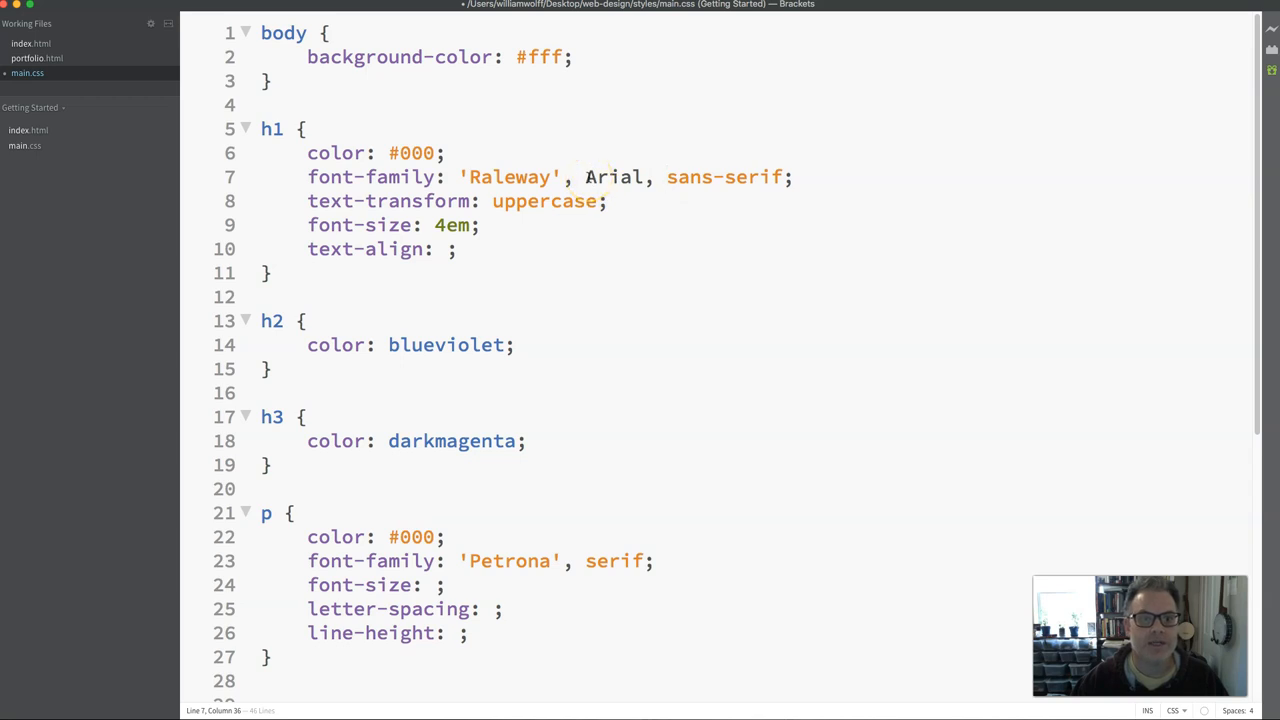
- Replace the Arial fallback with Helvetica so h1 reads Raleway, Helvetica, sans-serif
click(585, 177)
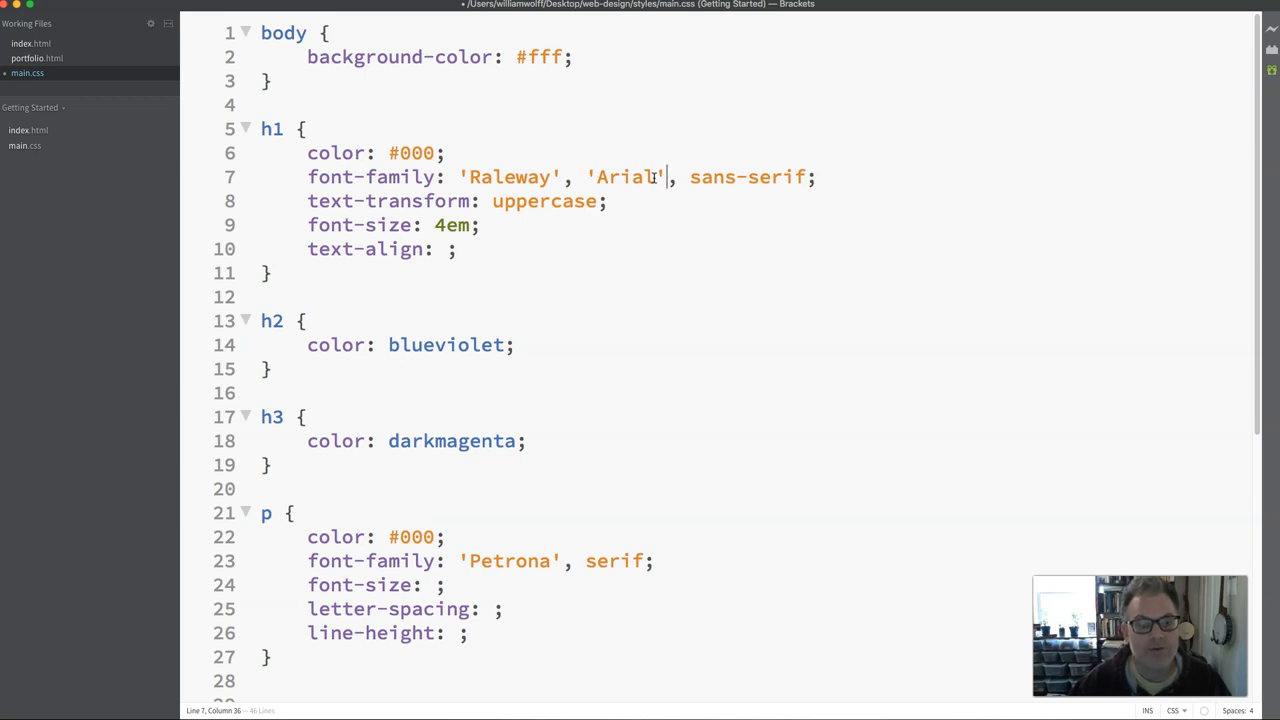
double_click(508, 177)
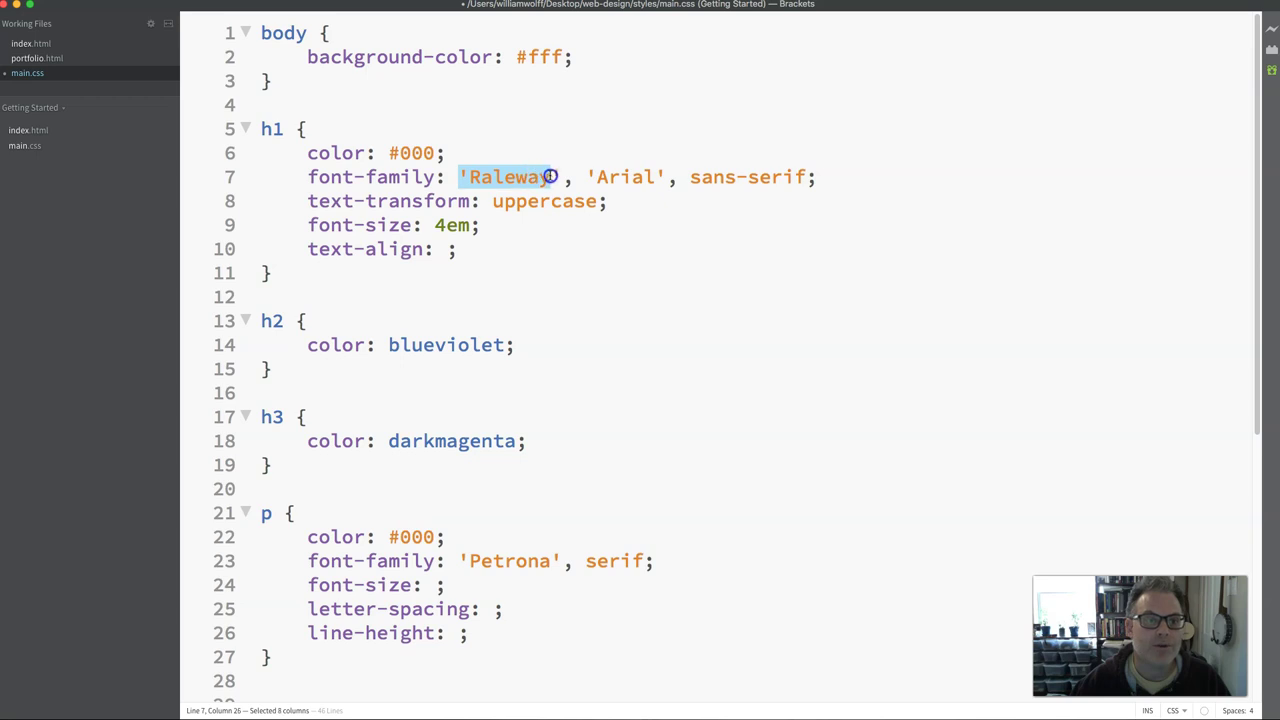
double_click(623, 177)
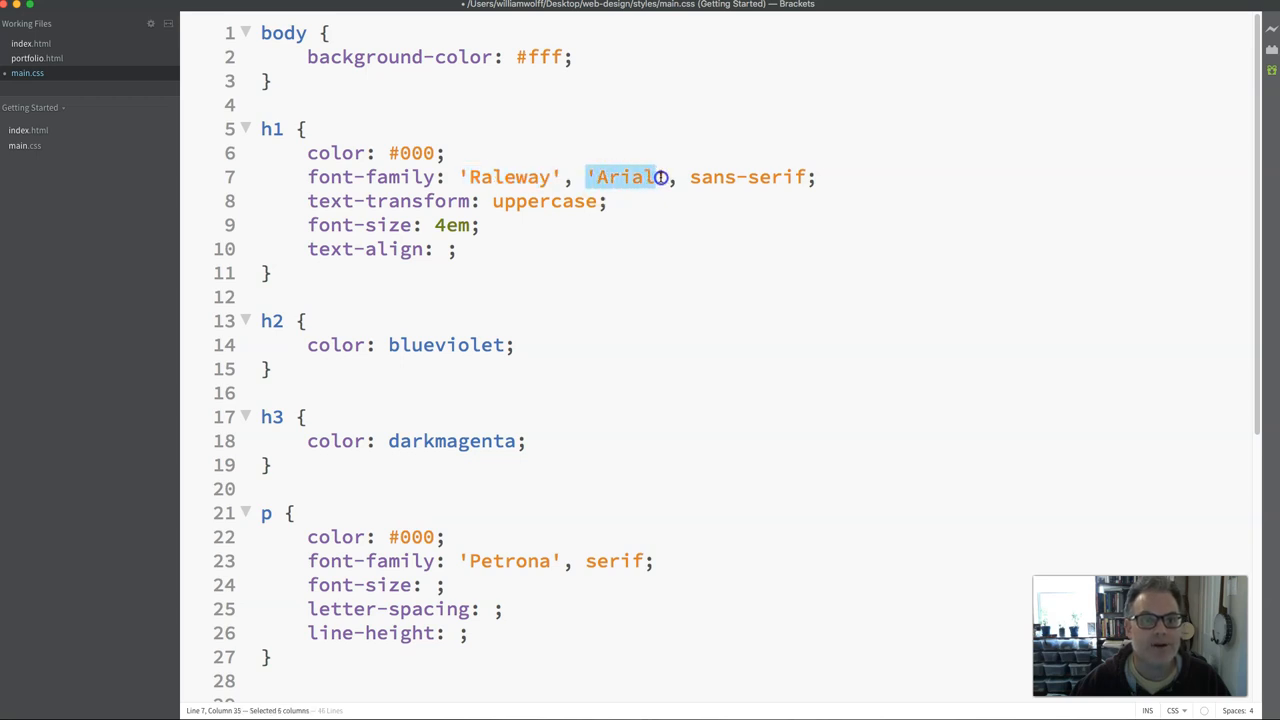
click(715, 177)
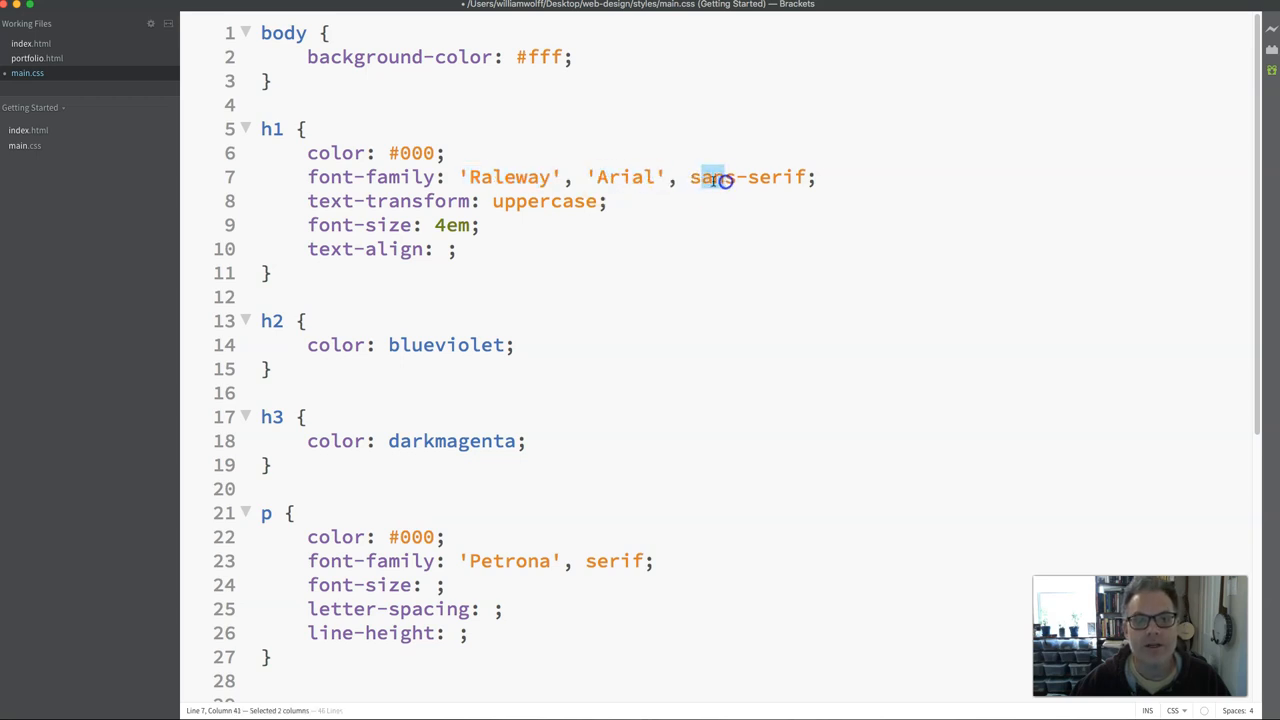
double_click(622, 177)
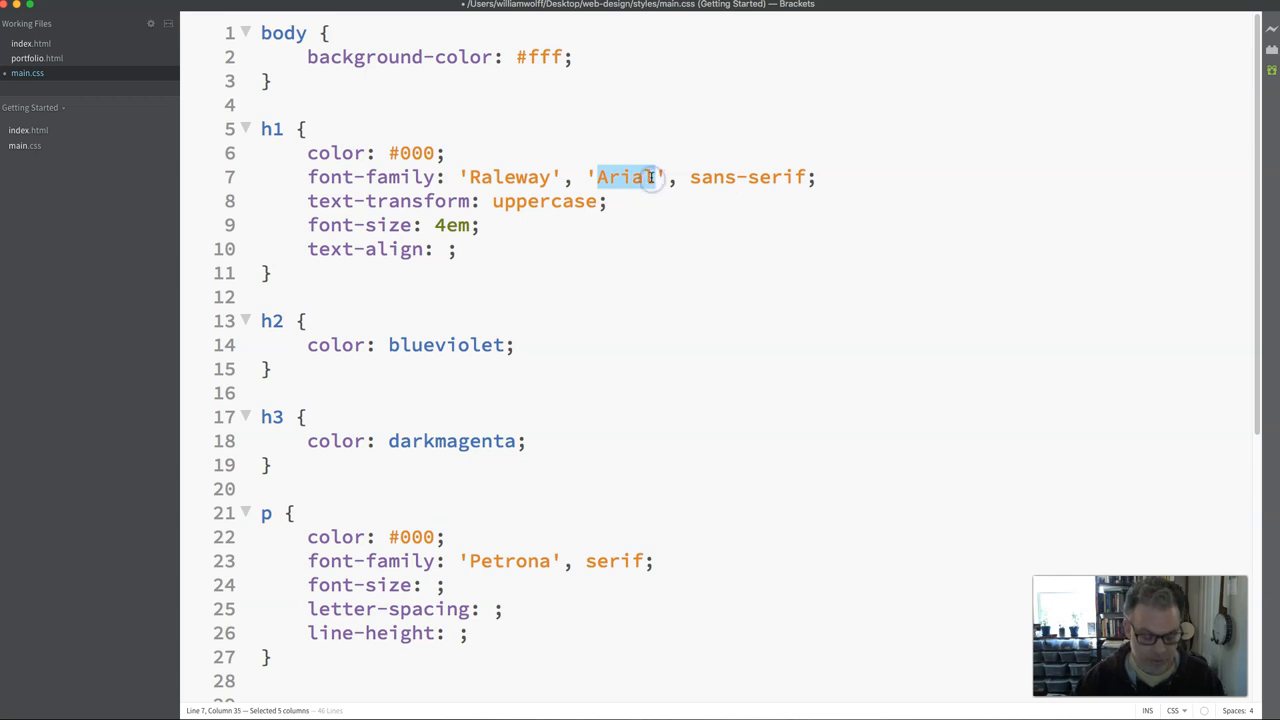
text(Helveti)
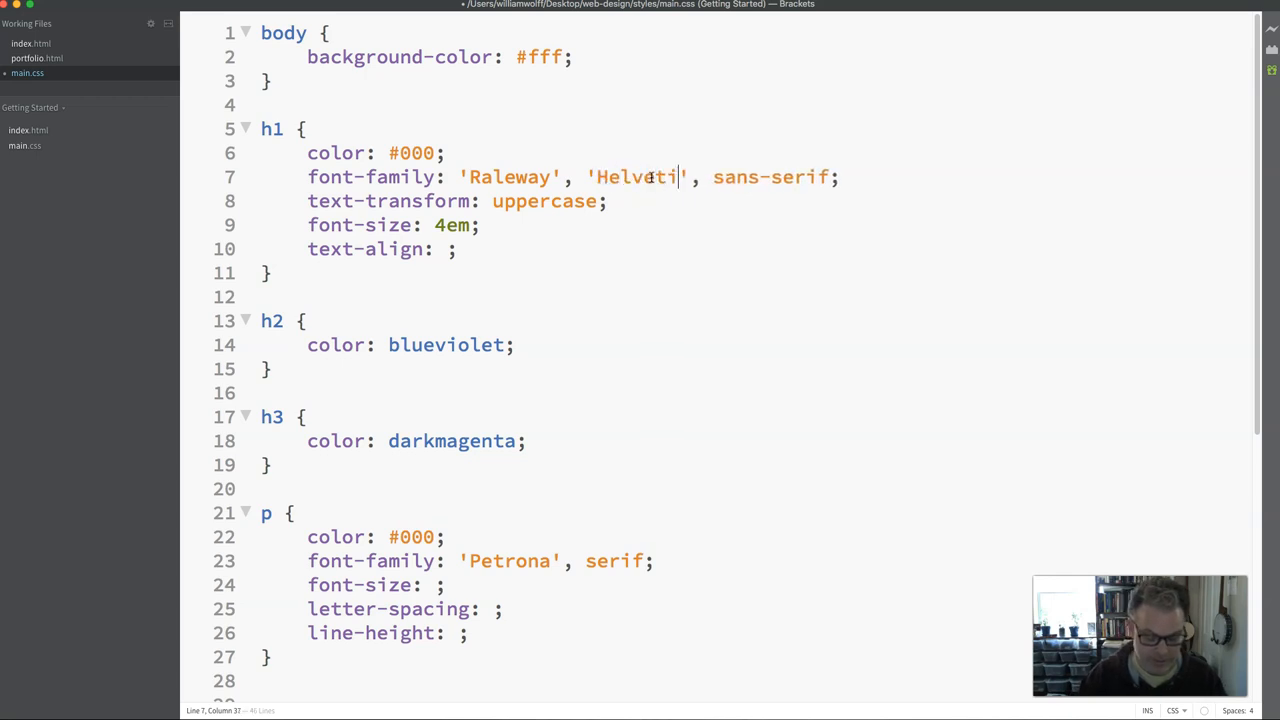
text(ca)
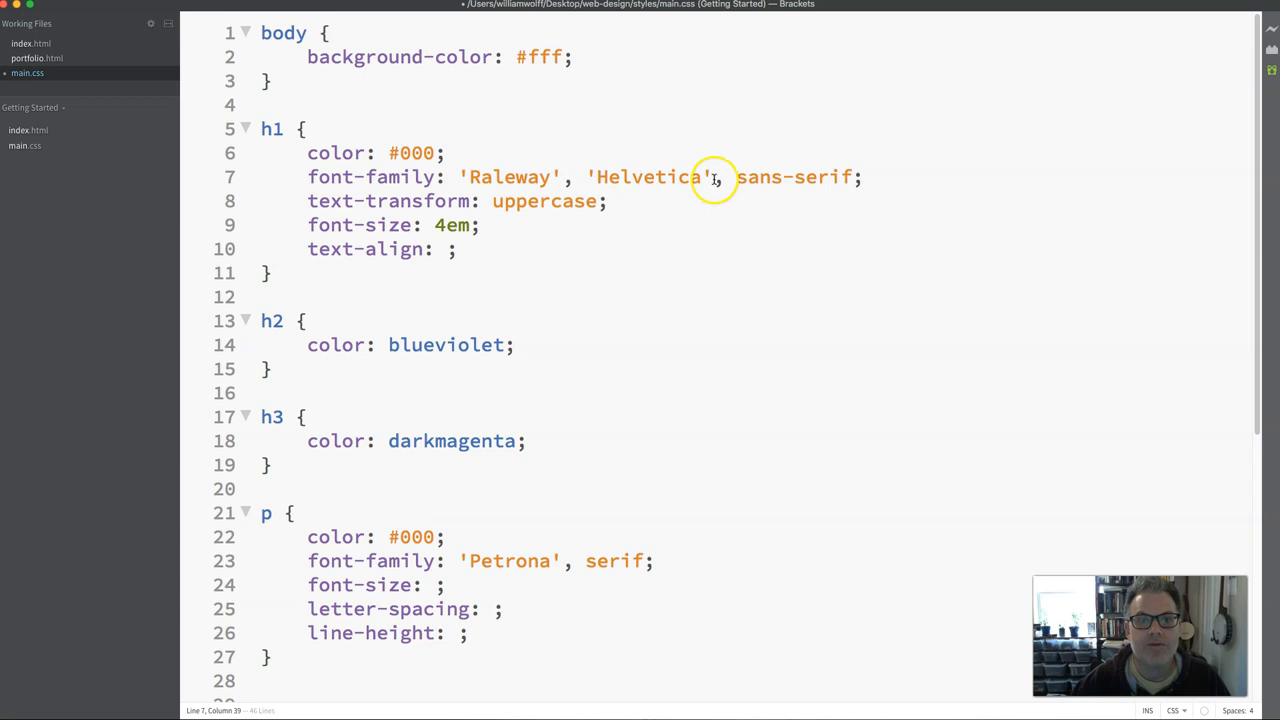
double_click(403, 177)
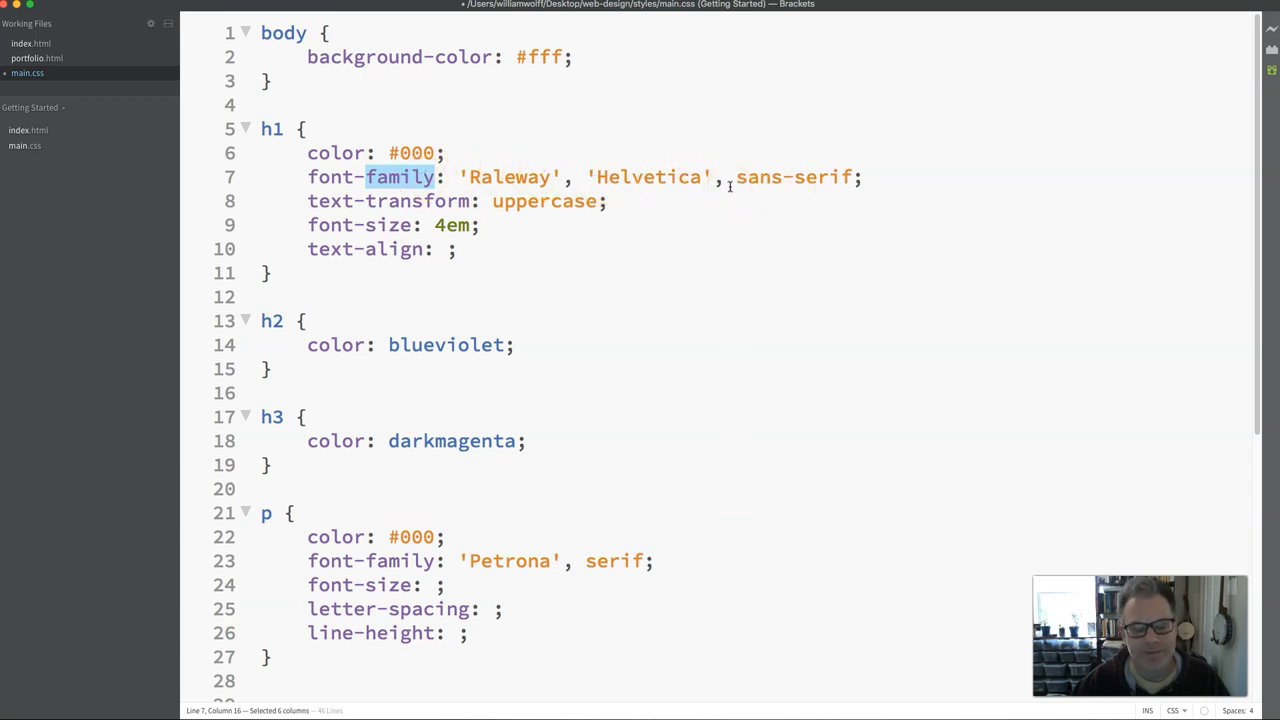
click(492, 177)
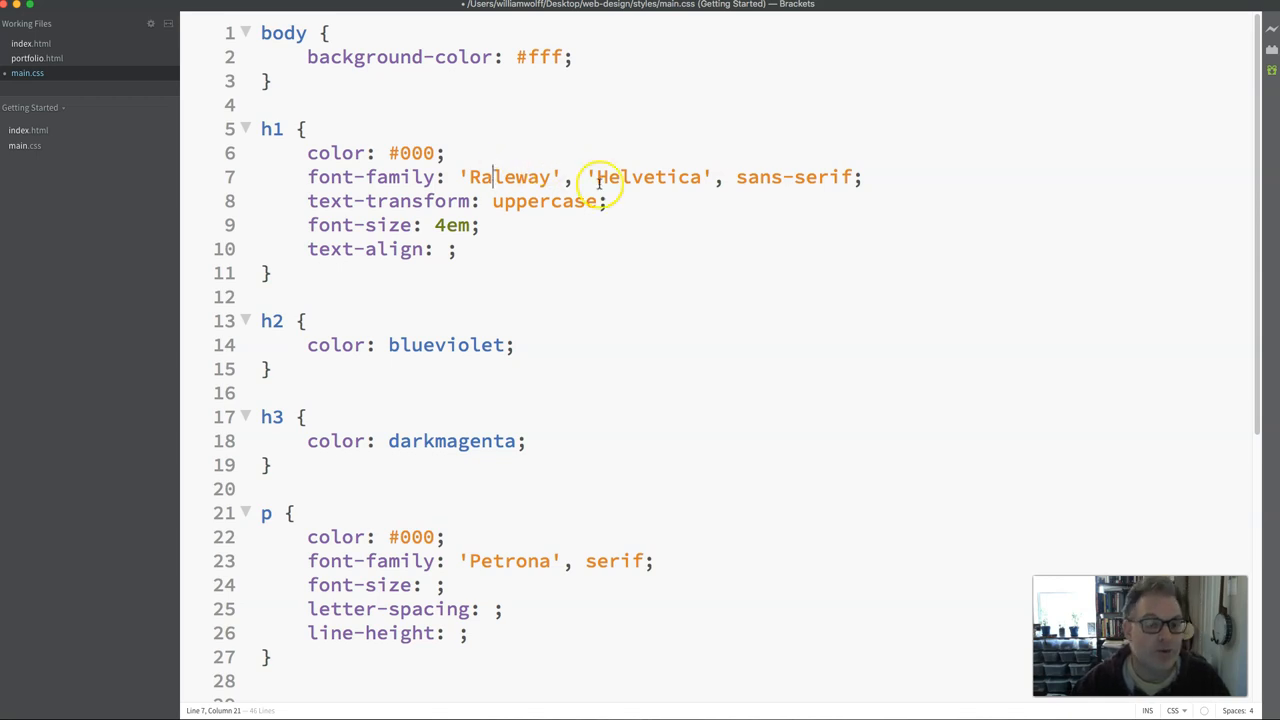
double_click(648, 177)
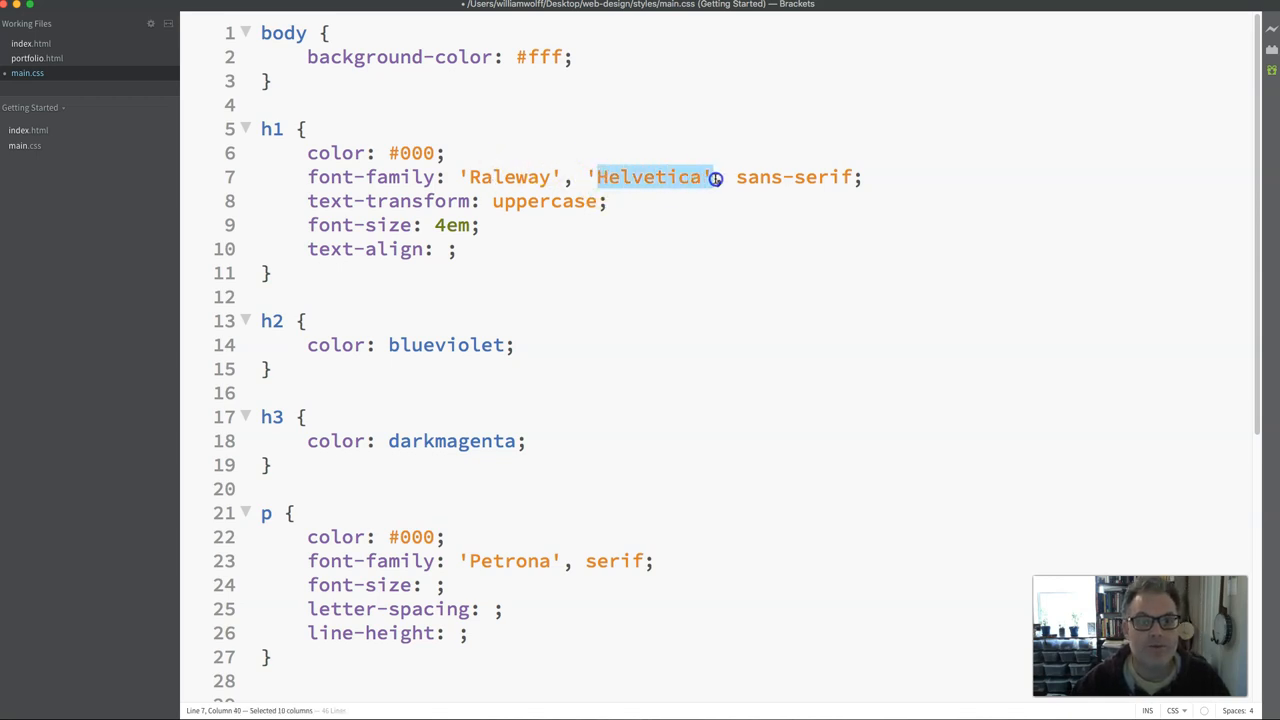
click(662, 177)
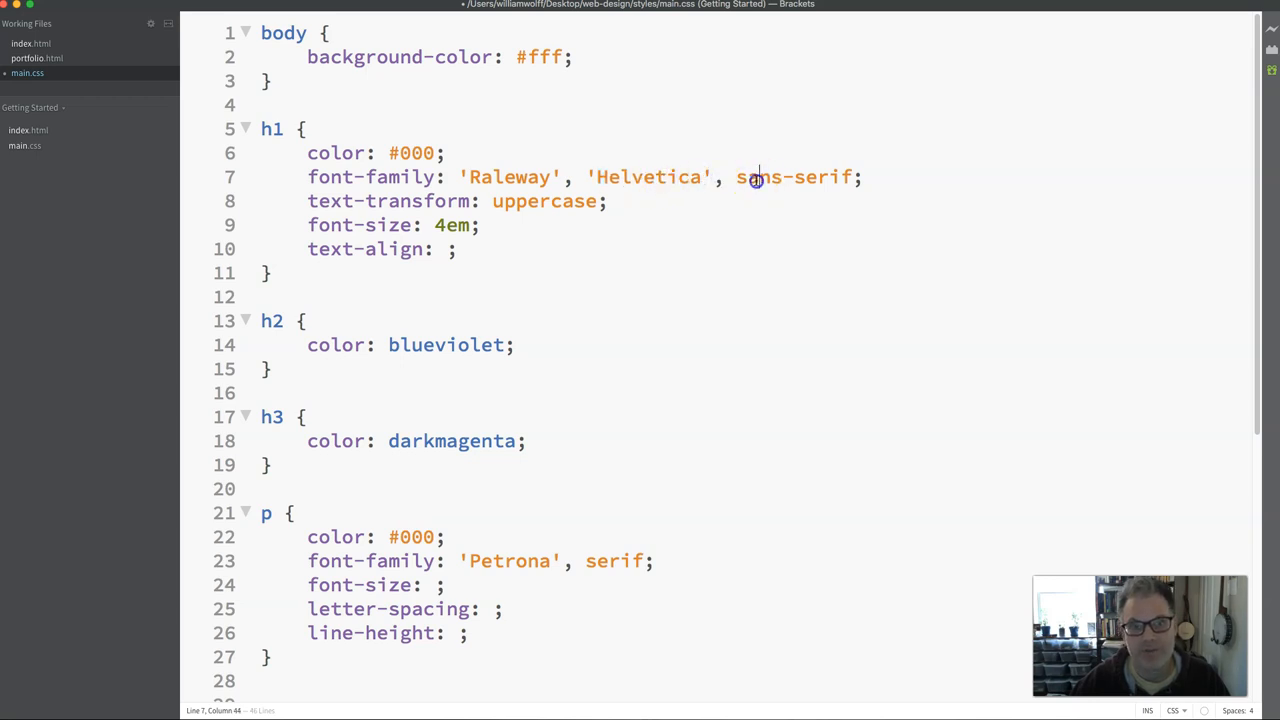
mouse_move(652, 282)
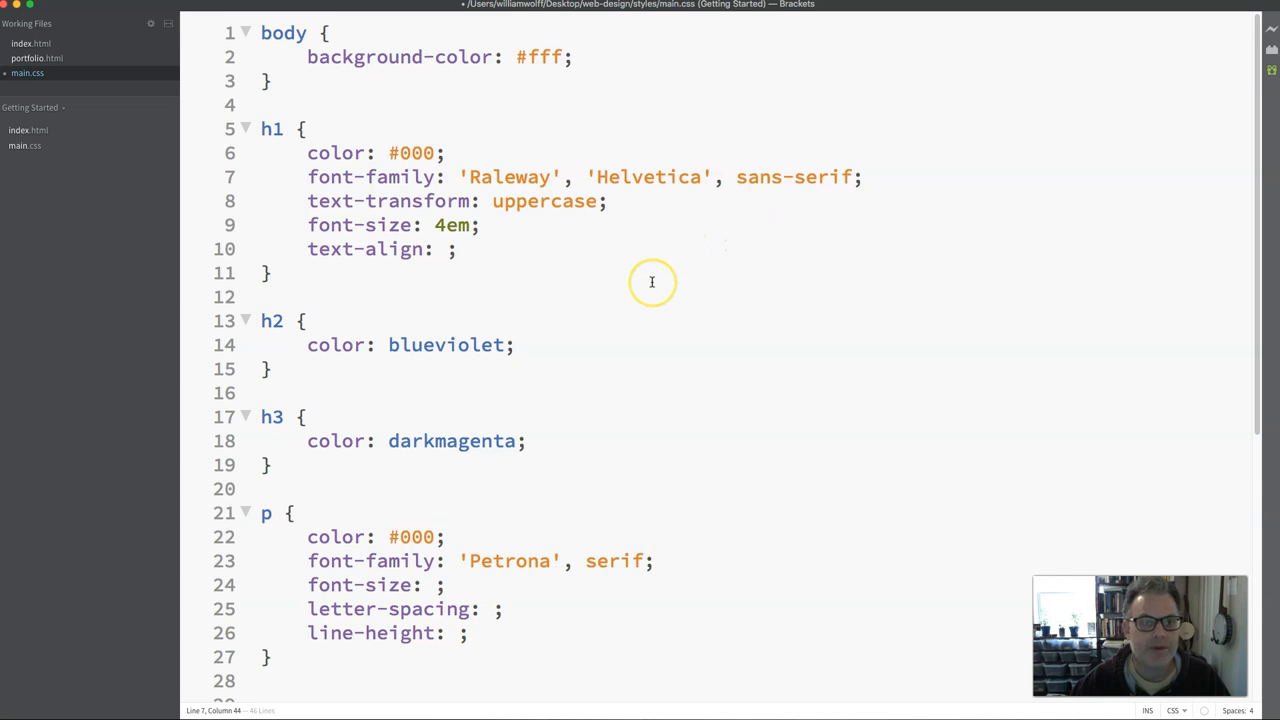
mouse_move(560, 274)
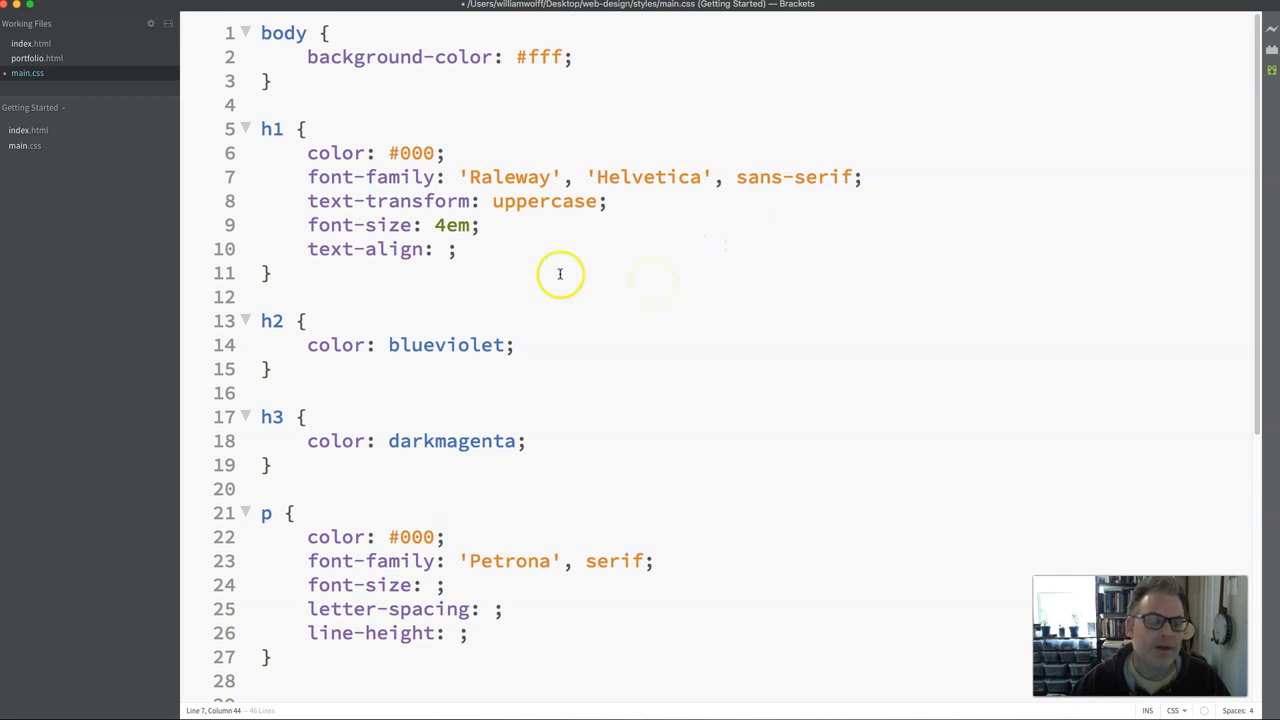
- Set the h1 text-align value to center from the code hints, ending with a semicolon
double_click(340, 249)
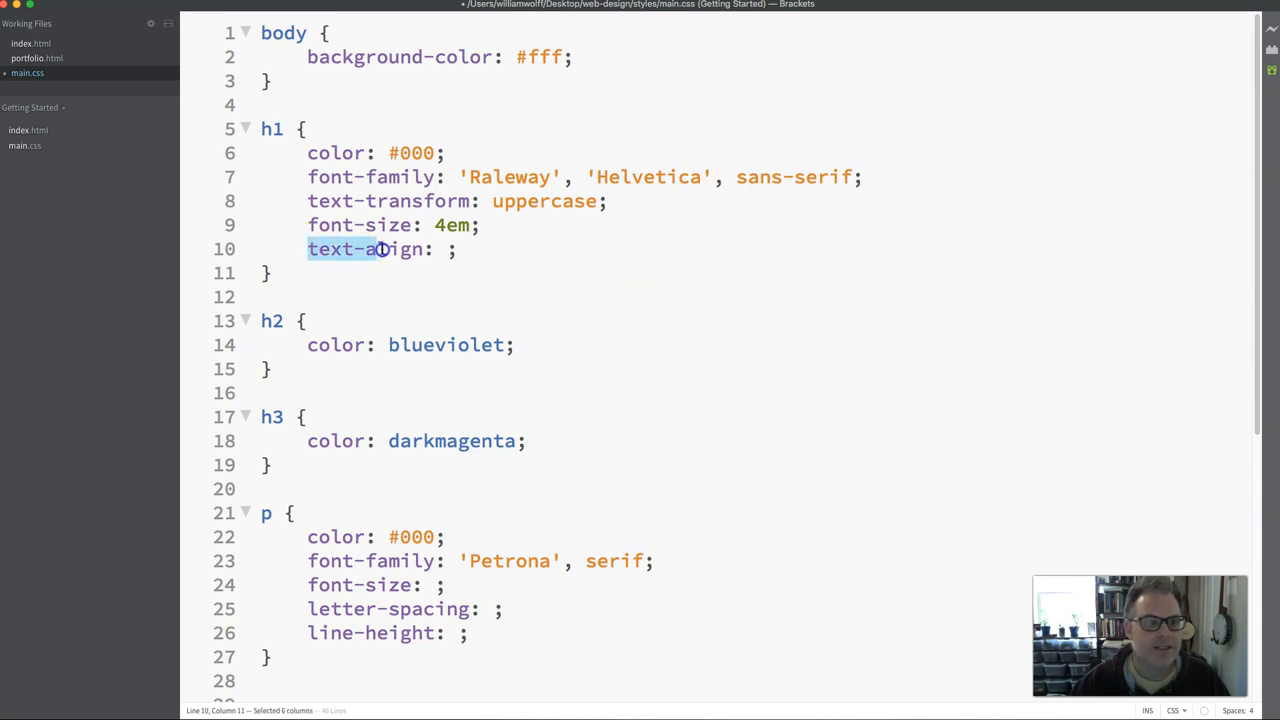
click(456, 249)
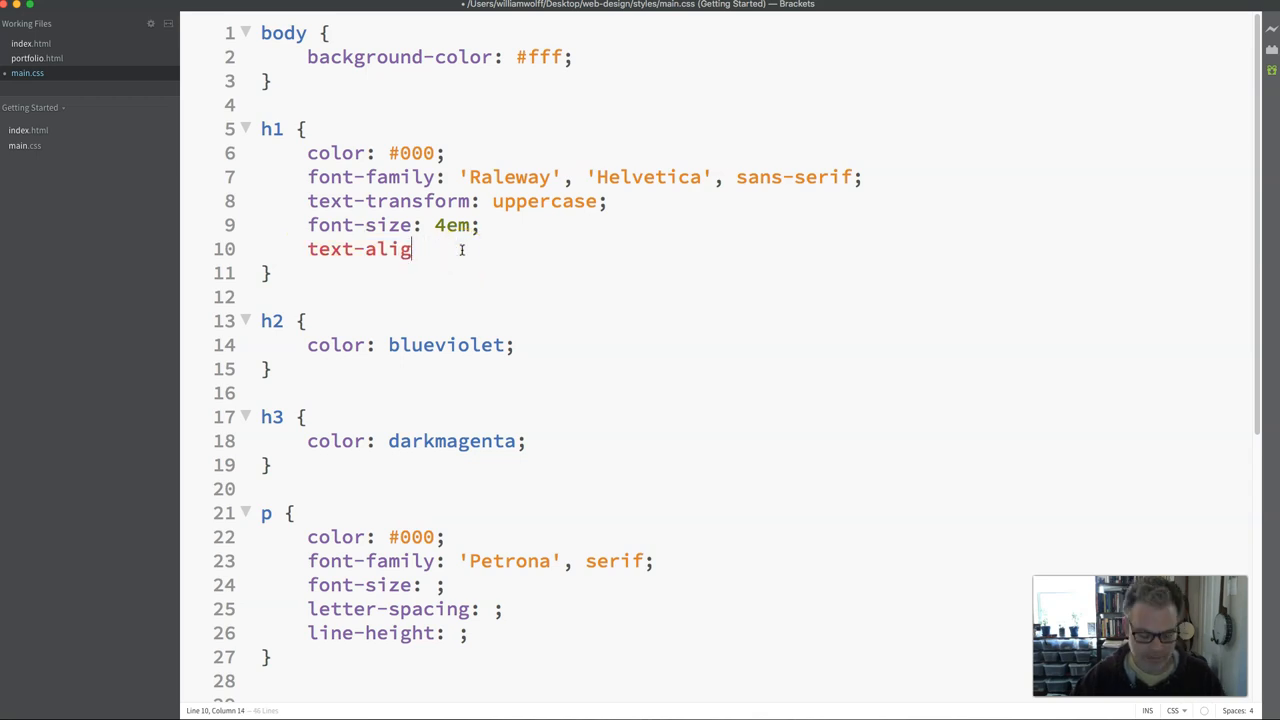
text(:)
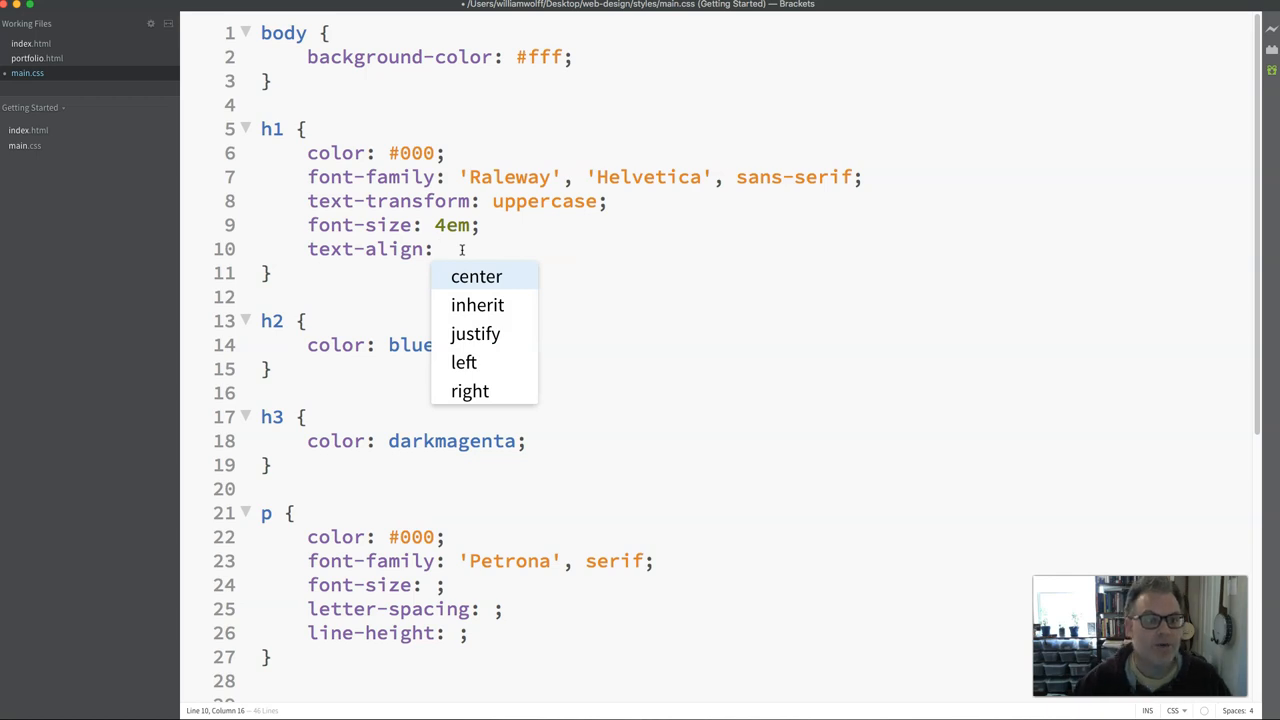
mouse_move(476, 276)
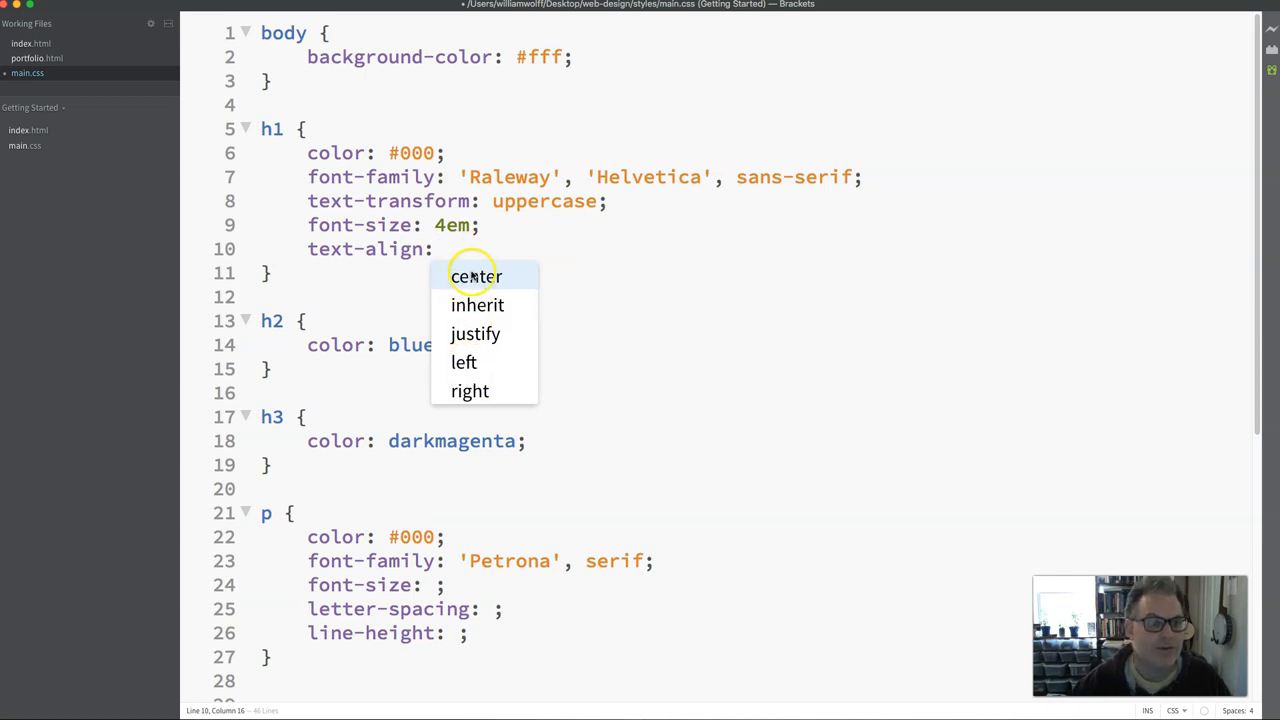
click(475, 276)
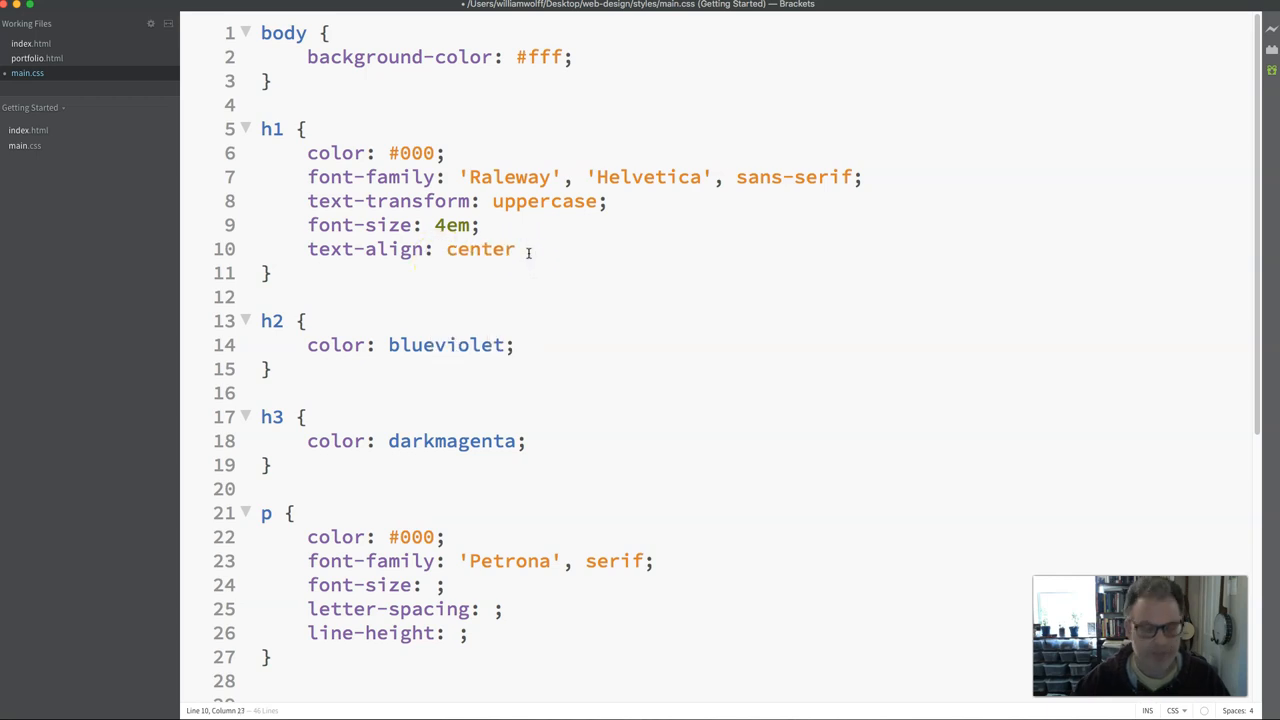
text(;)
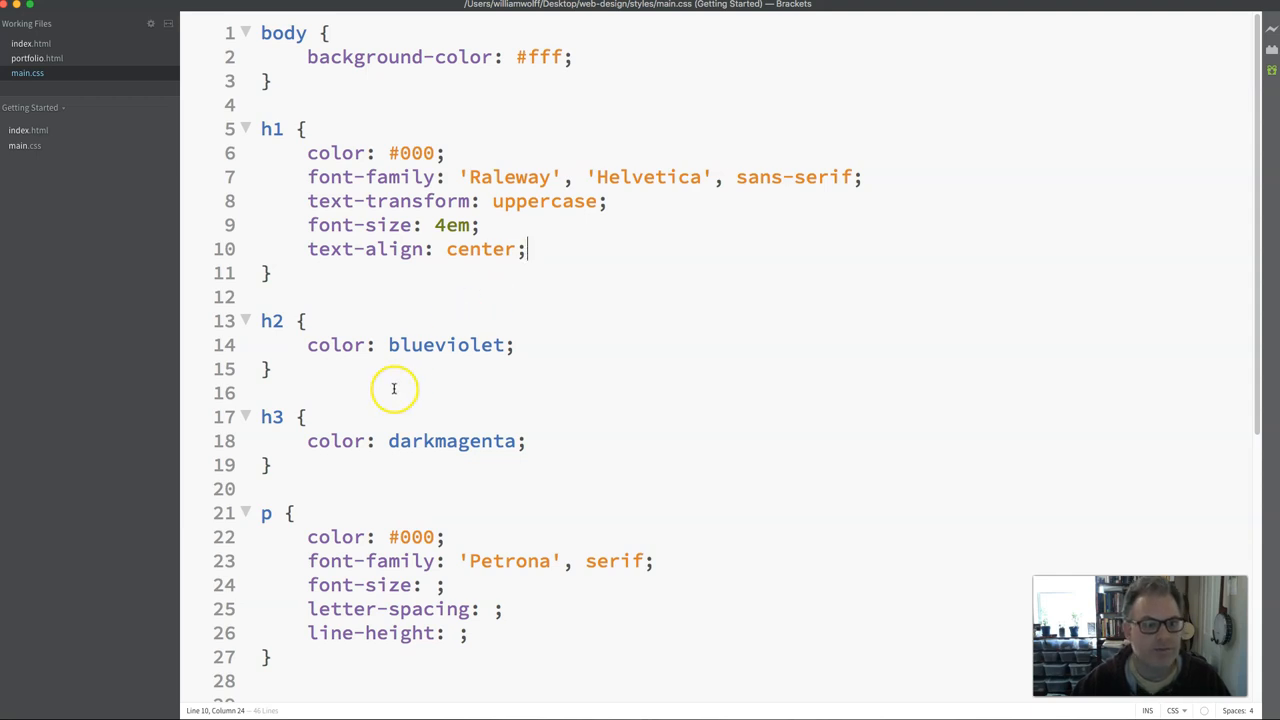
mouse_move(402, 385)
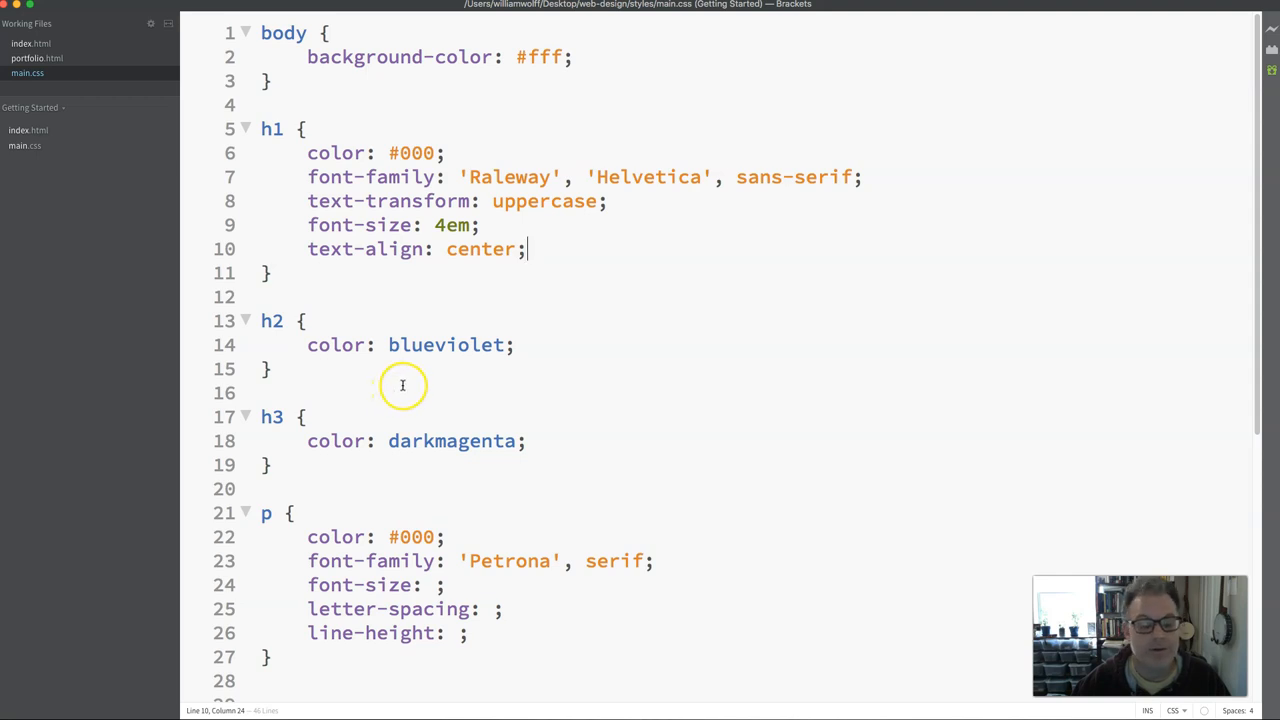
double_click(365, 249)
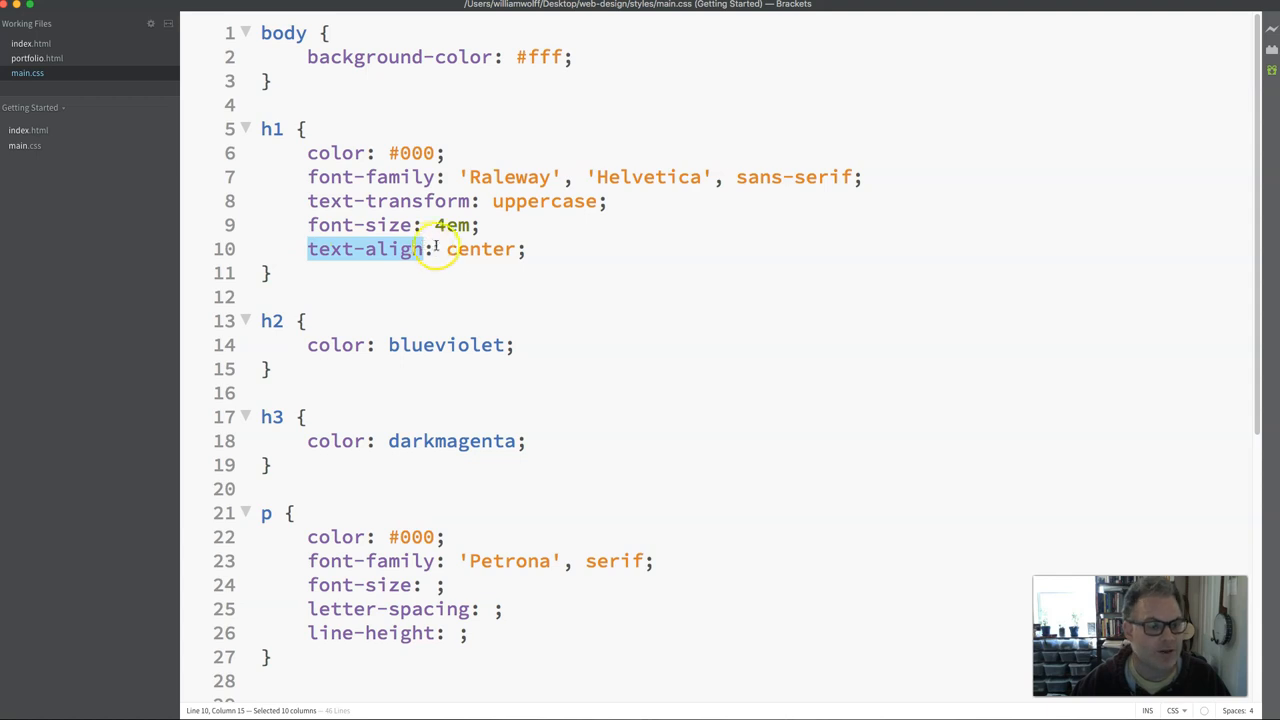
double_click(481, 249)
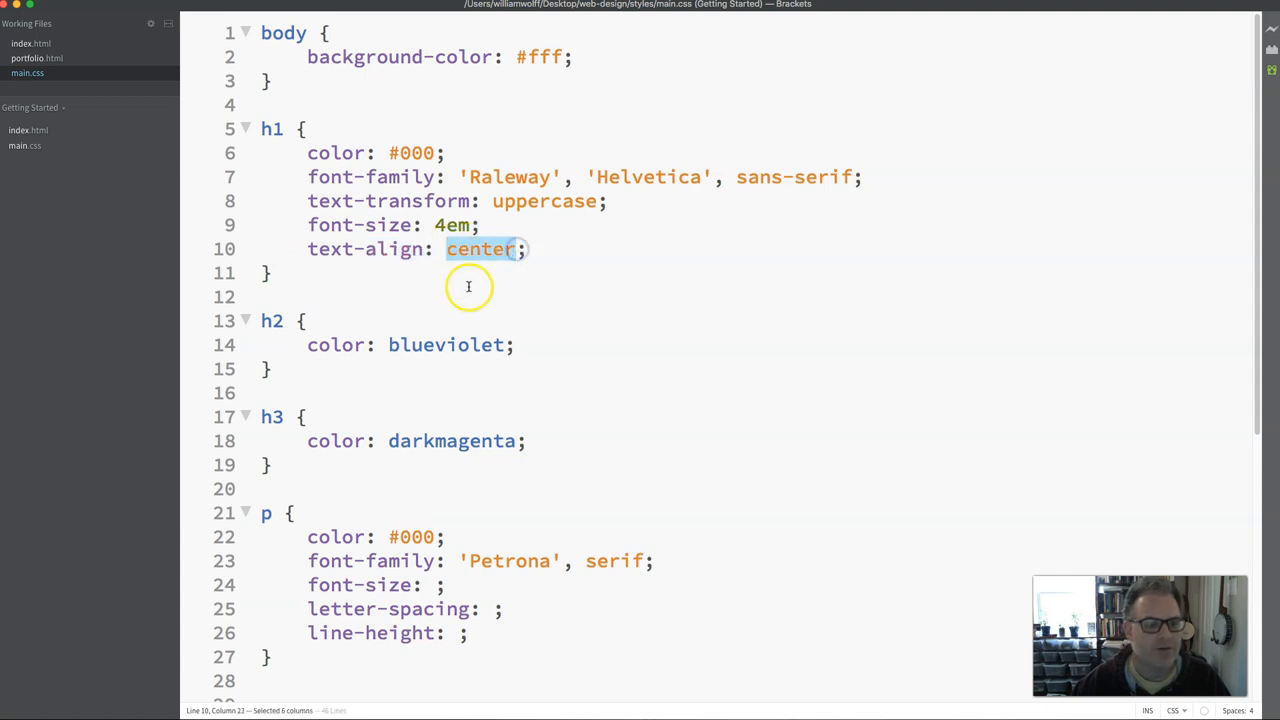
mouse_move(420, 560)
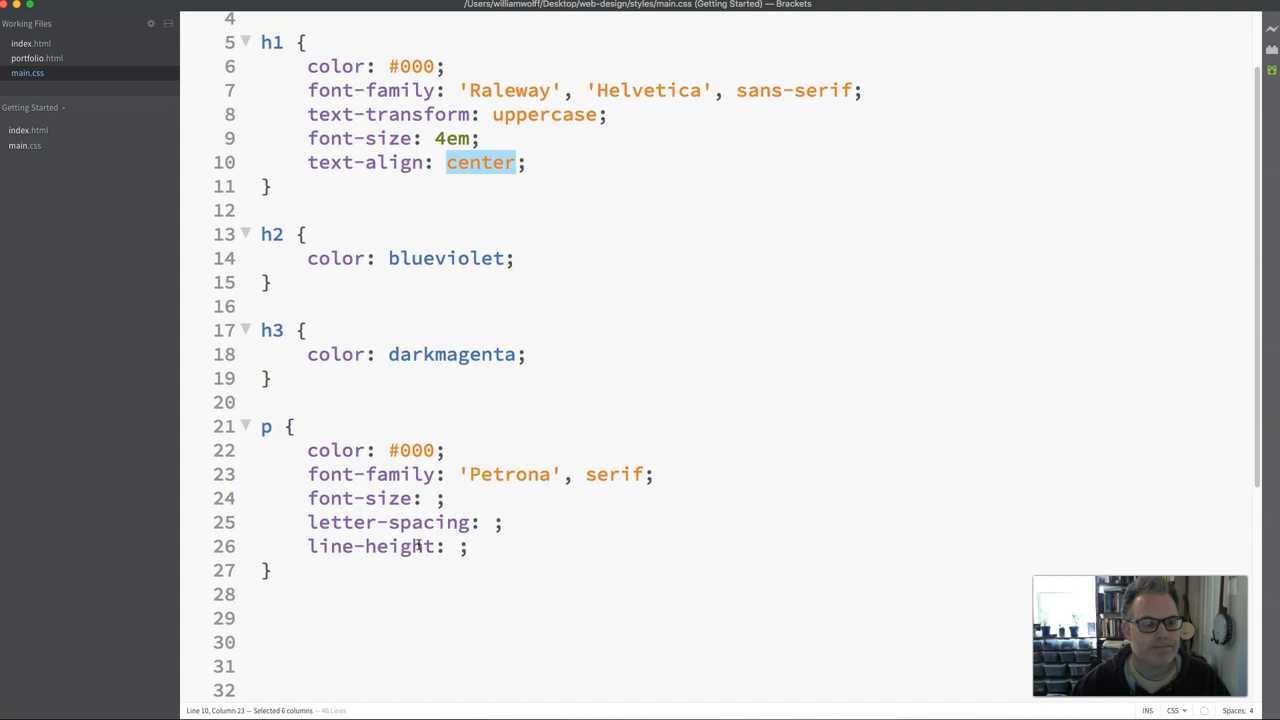
- Start a note on an empty line below the p rule reading '1em = 16px'
click(308, 498)
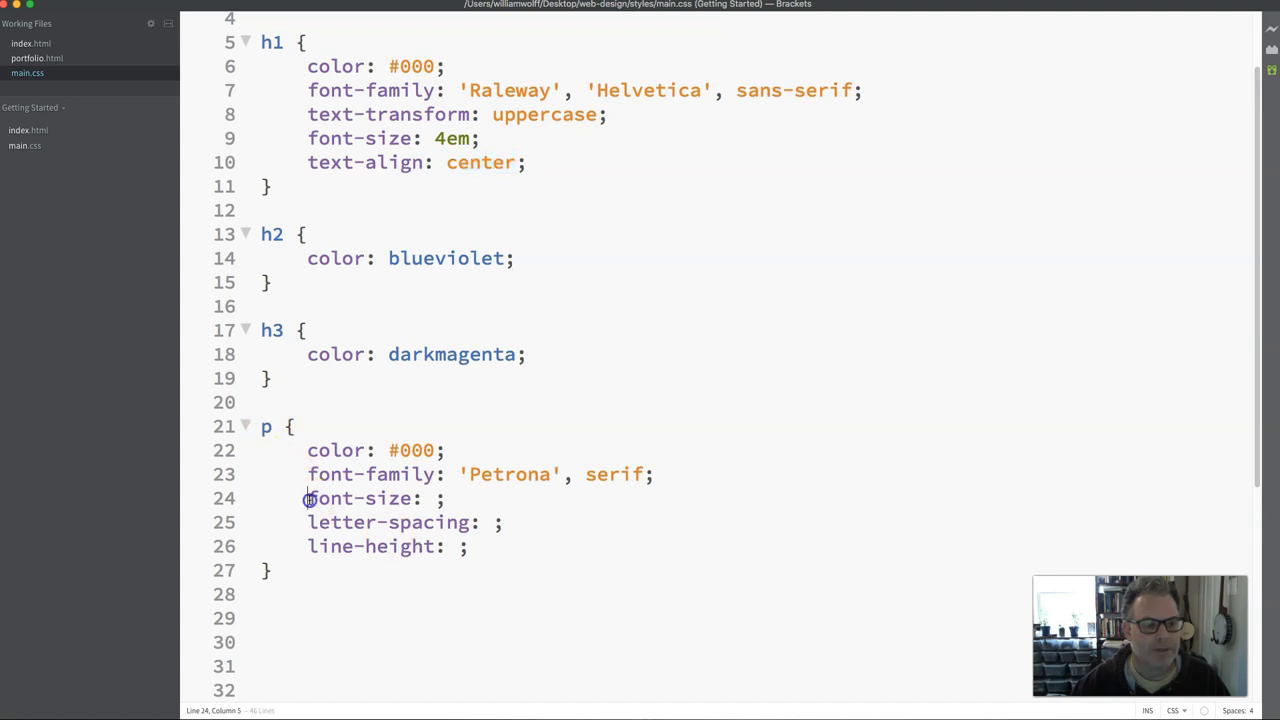
double_click(361, 498)
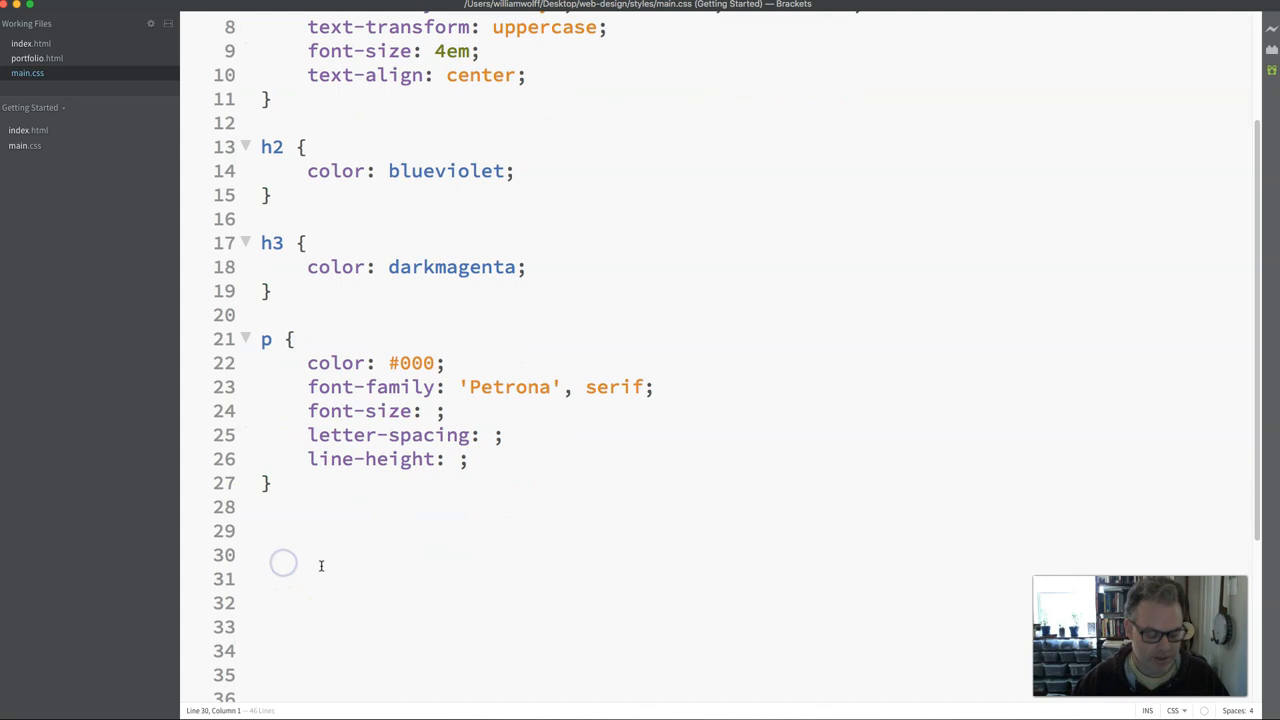
text(em)
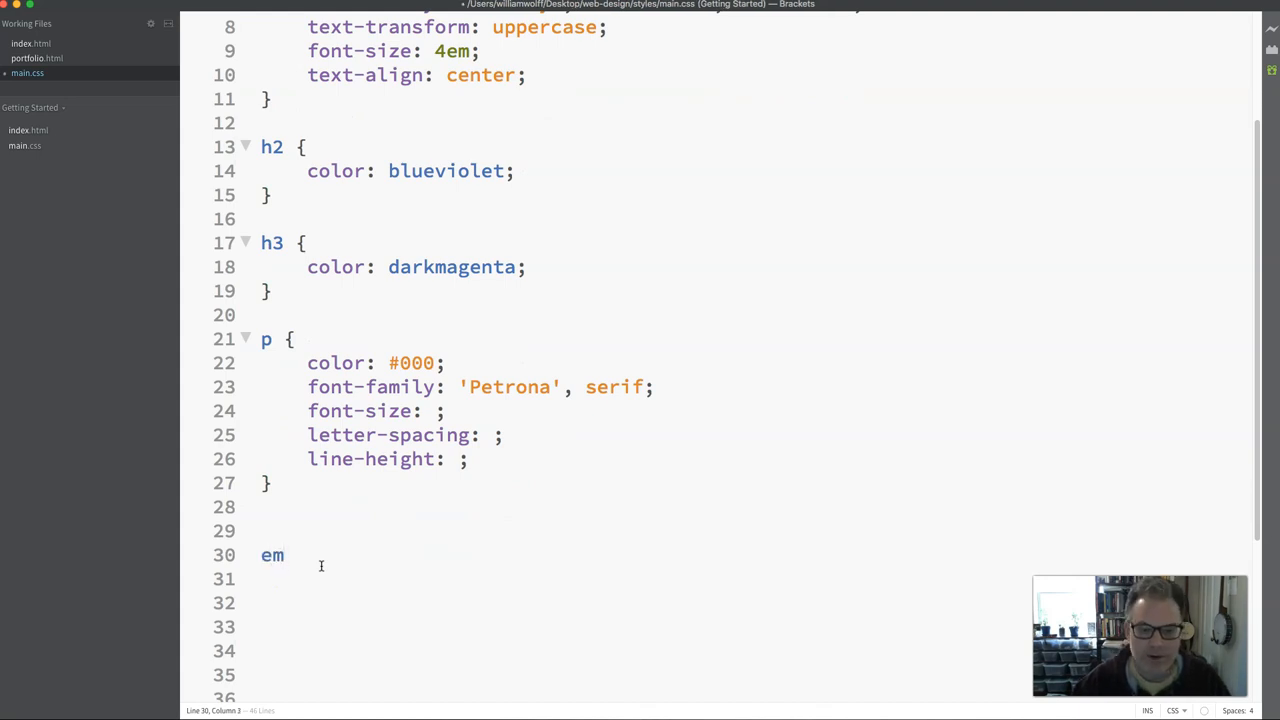
text(1)
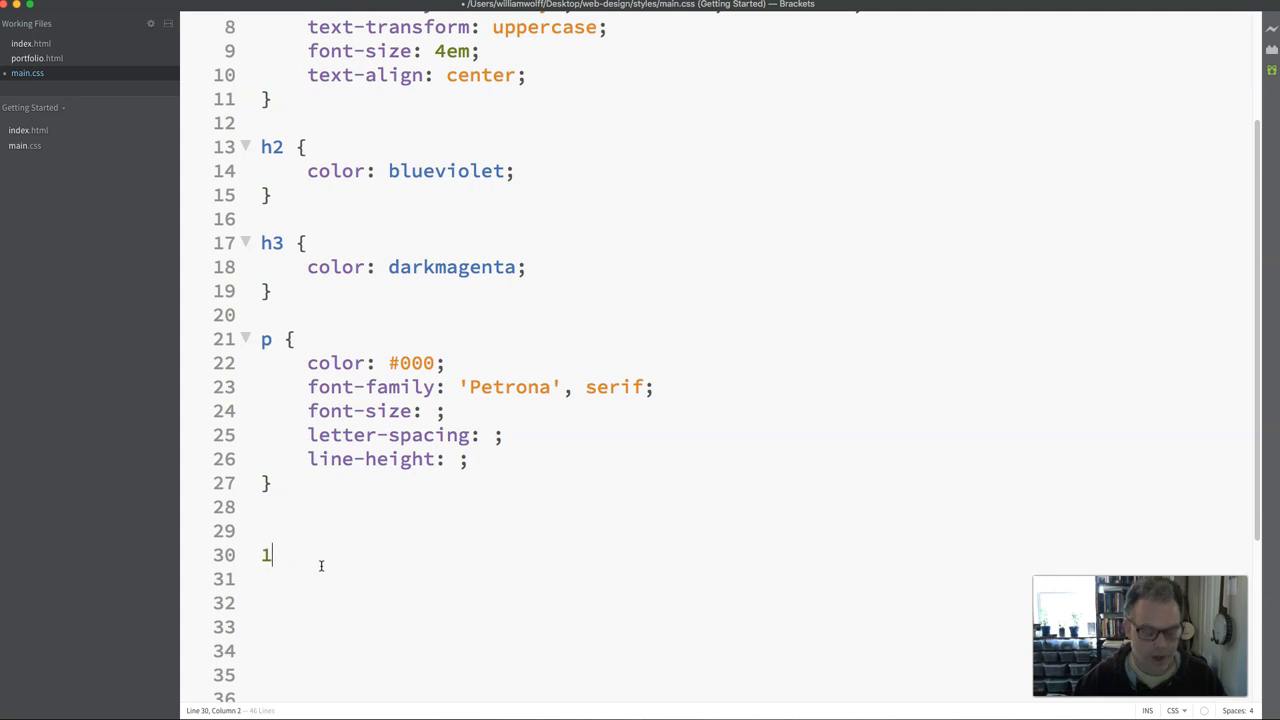
text(em =)
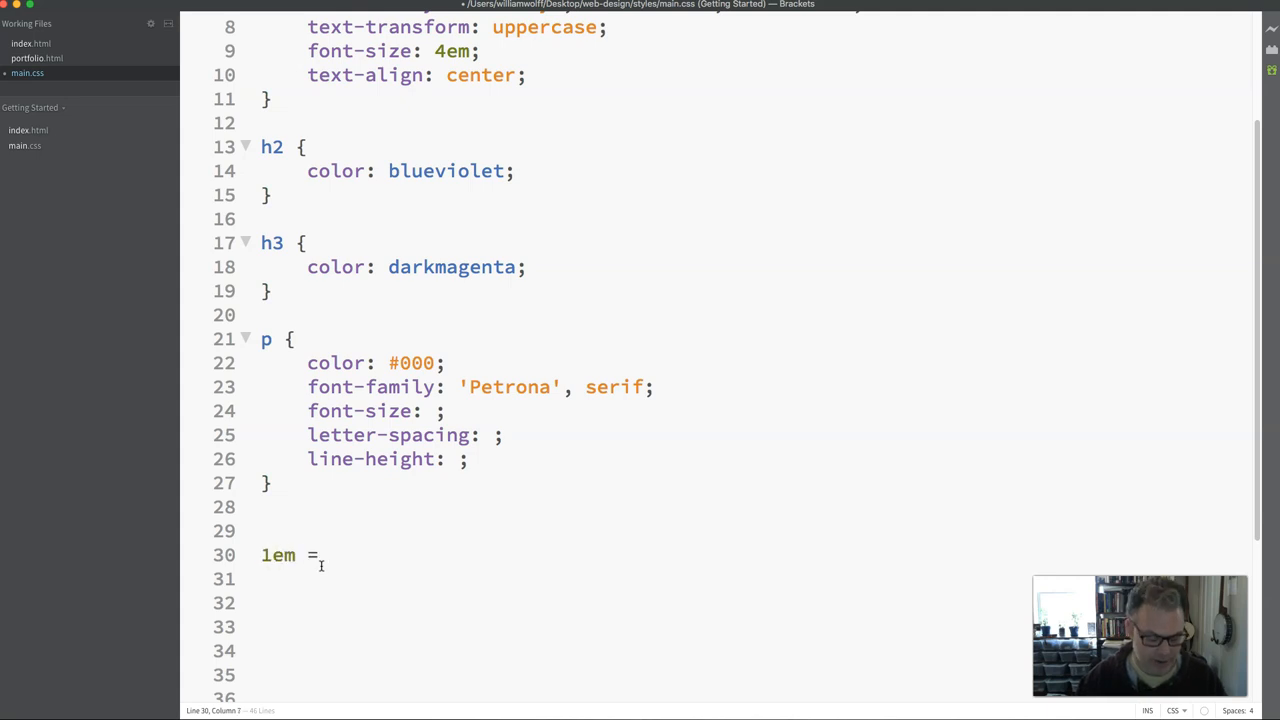
text(16)
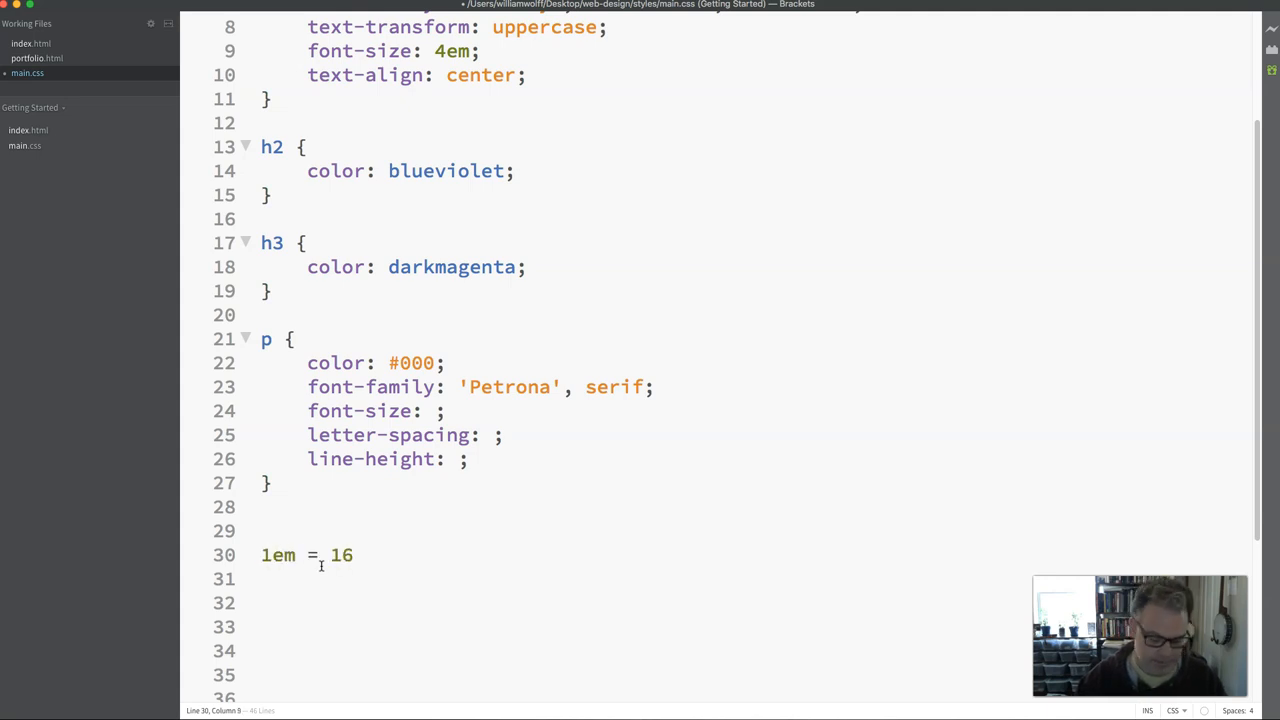
text(px)
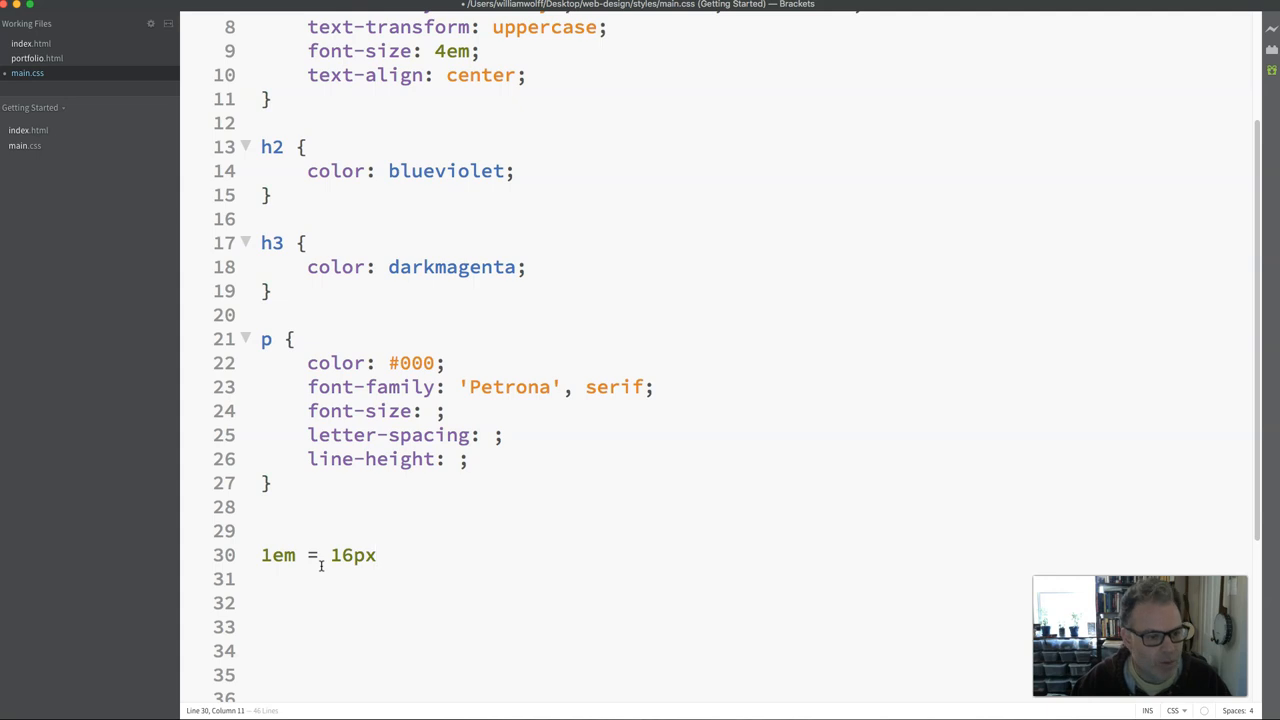
- Append 'default for all browsers' to the 1em = 16px note
click(376, 555)
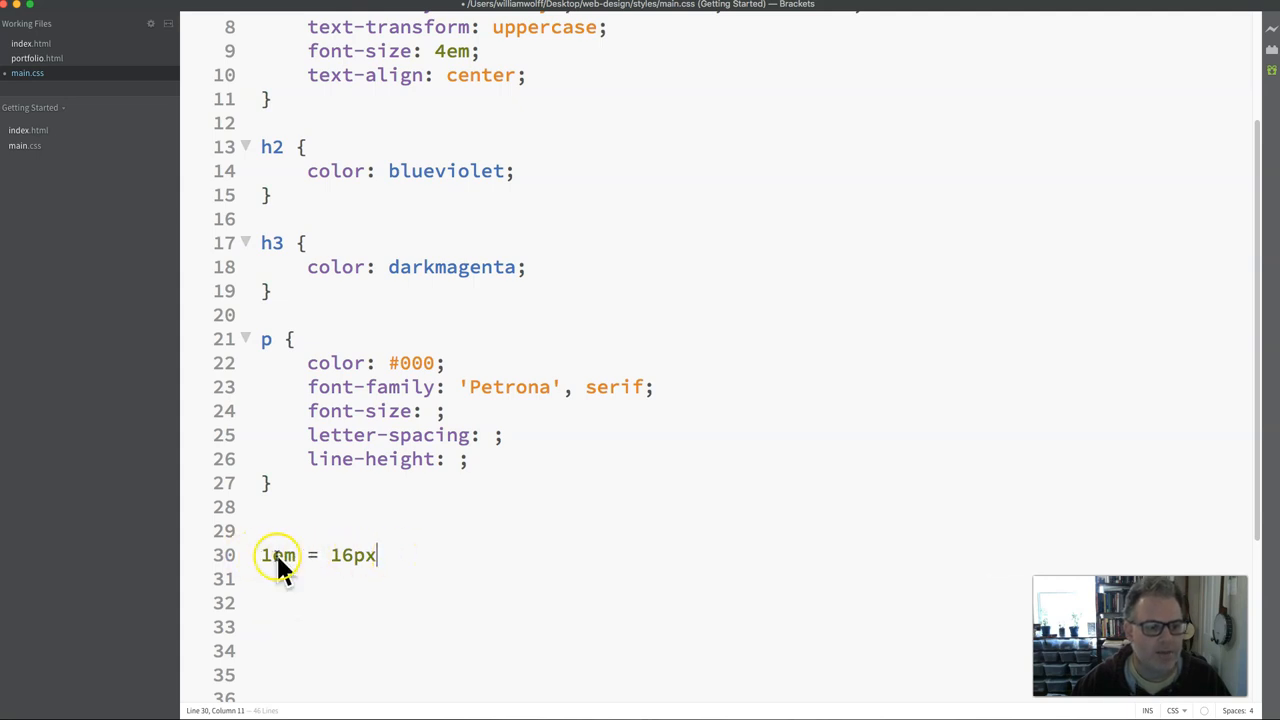
double_click(352, 555)
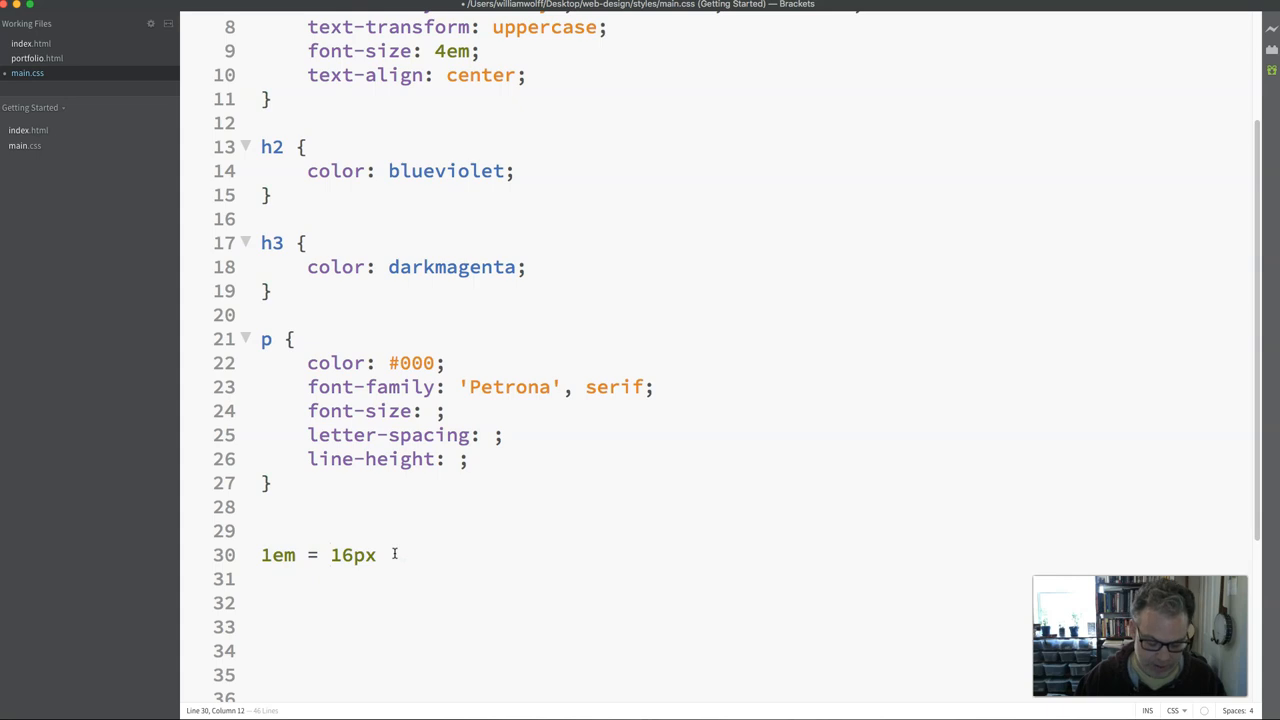
text(defauylt for)
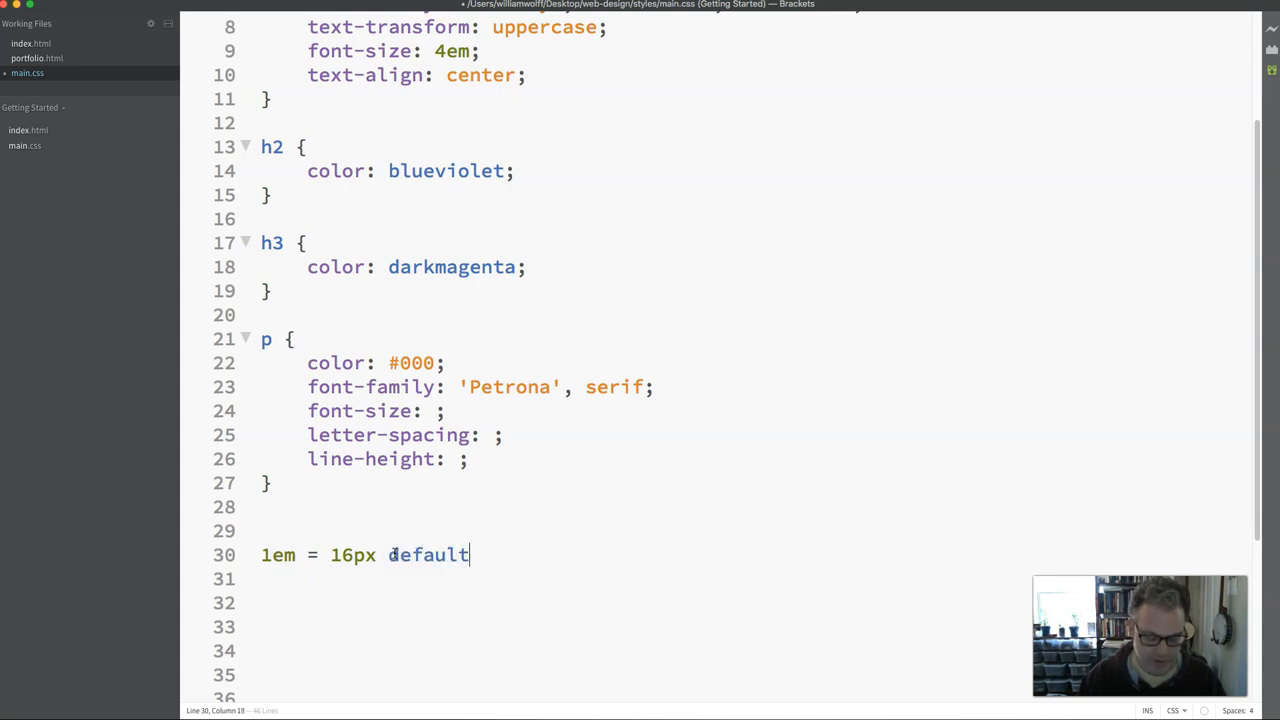
text(for all brow)
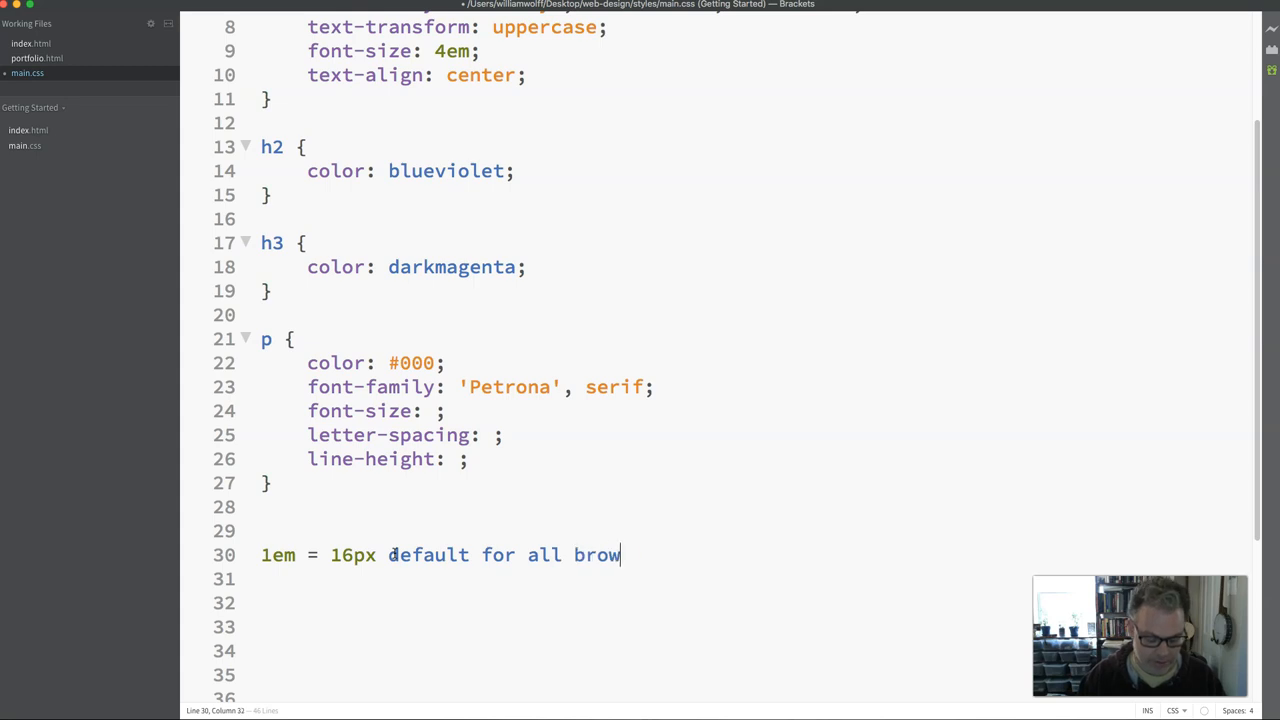
text(sers)
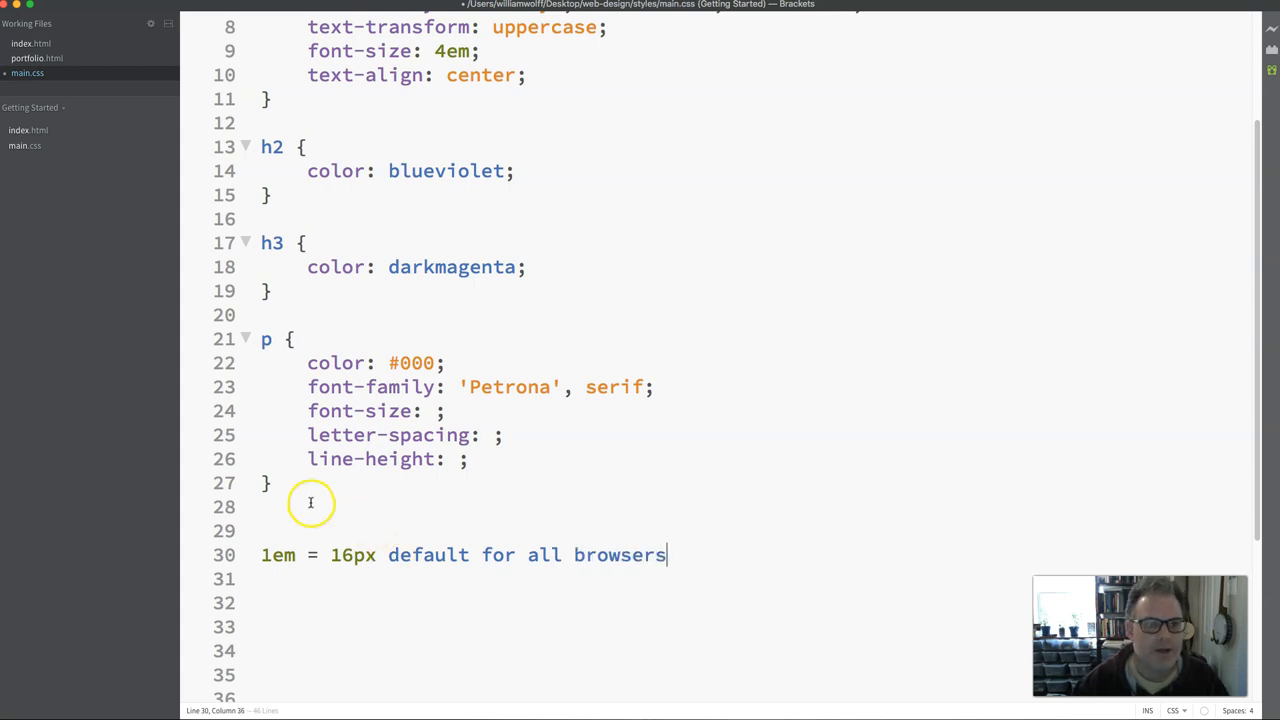
scroll(up, 3)
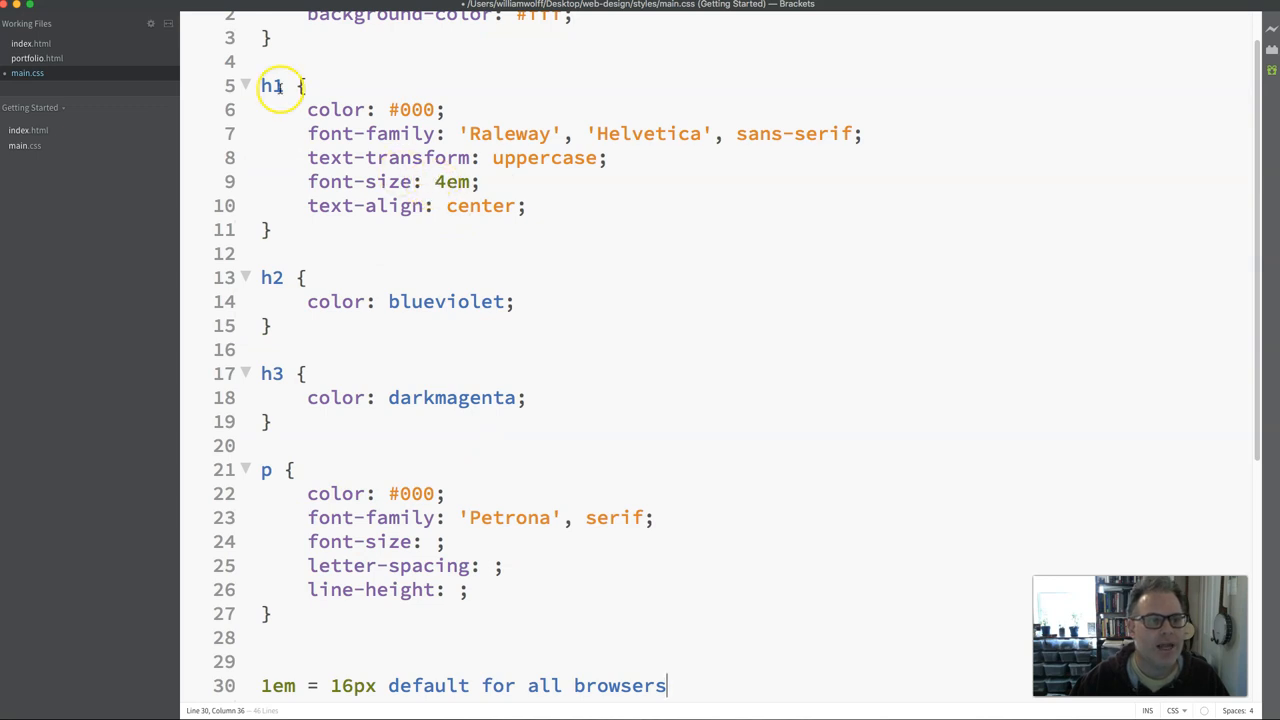
- Add the comment /* 64 / 16 */ after h1 font-size: 4em, removing stray <! characters
double_click(452, 181)
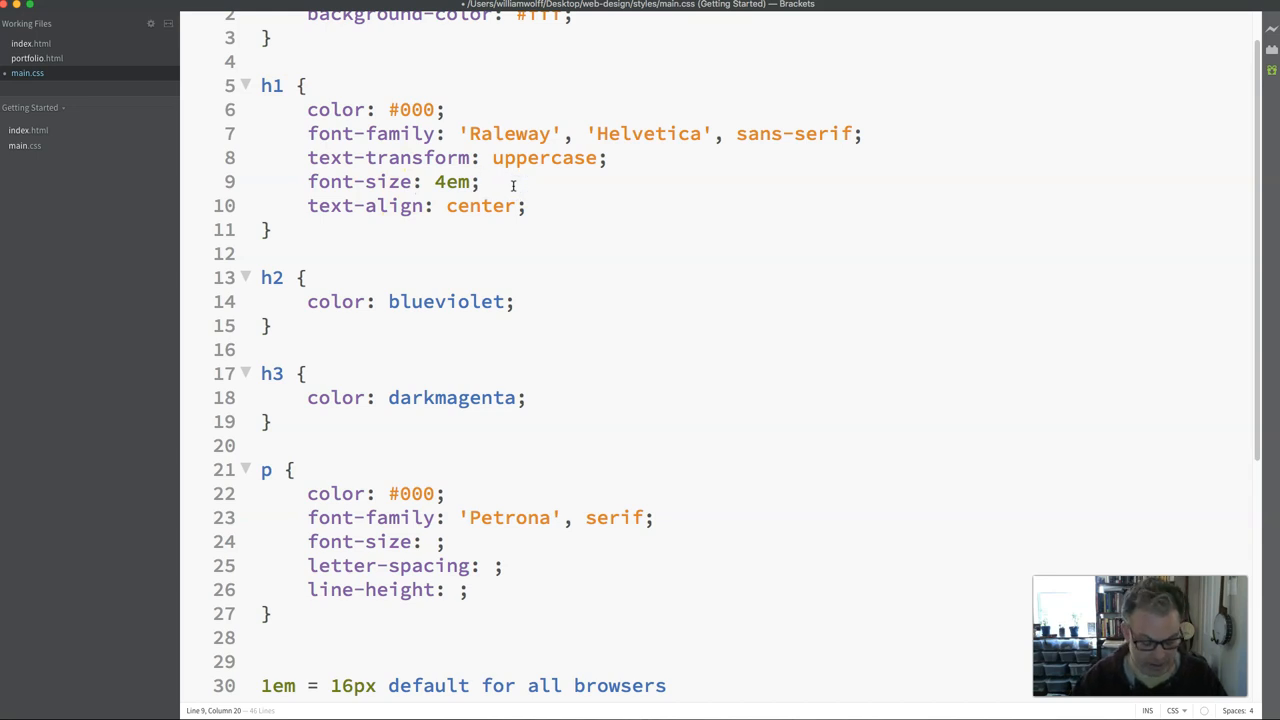
click(480, 181)
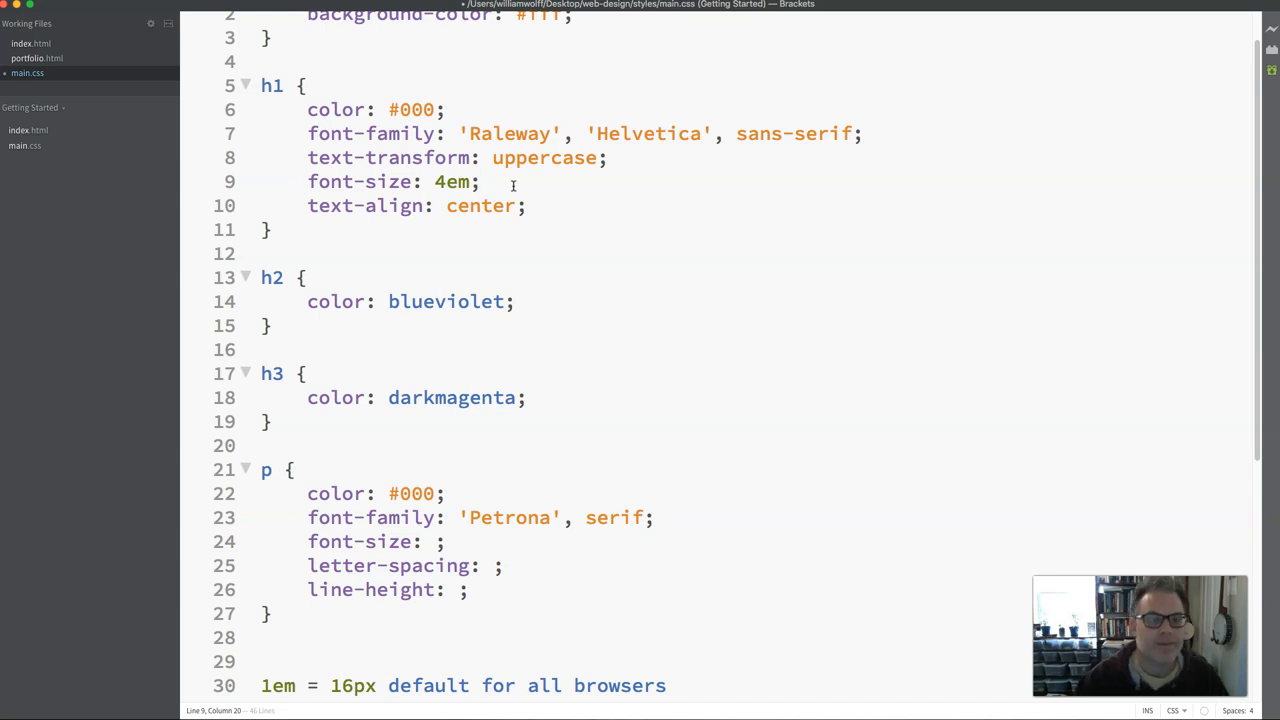
click(490, 181)
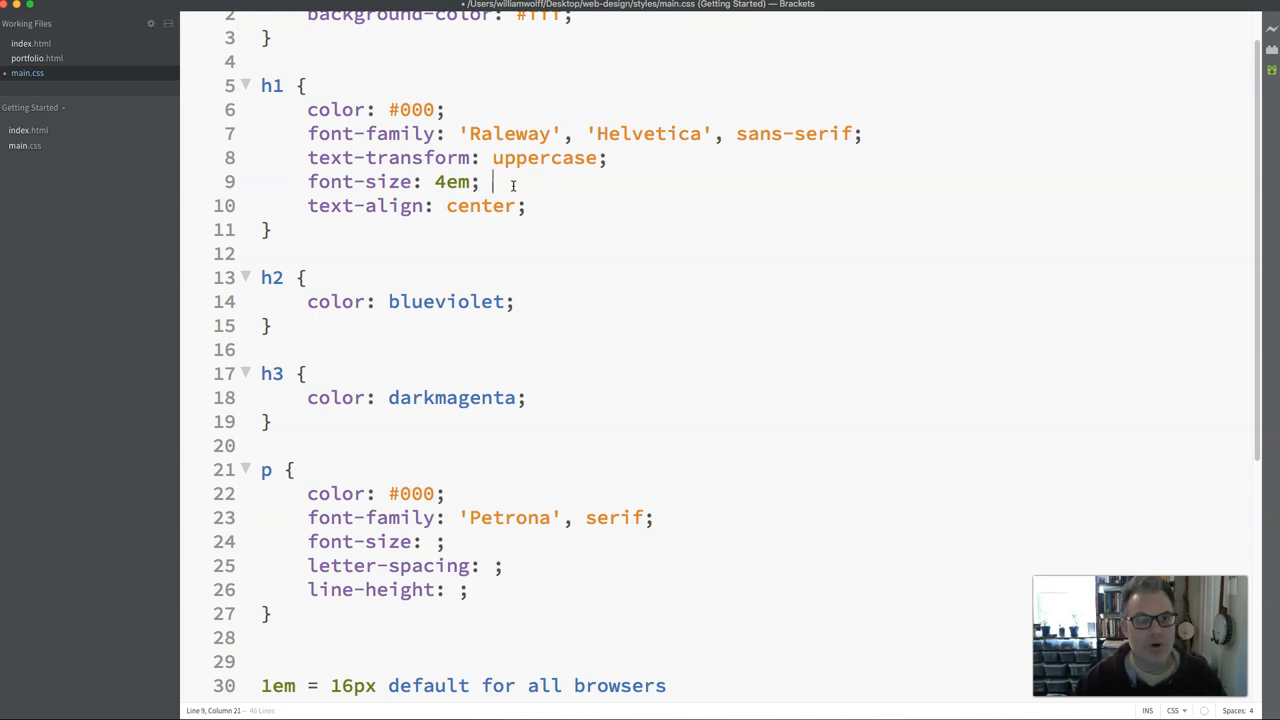
text(/)
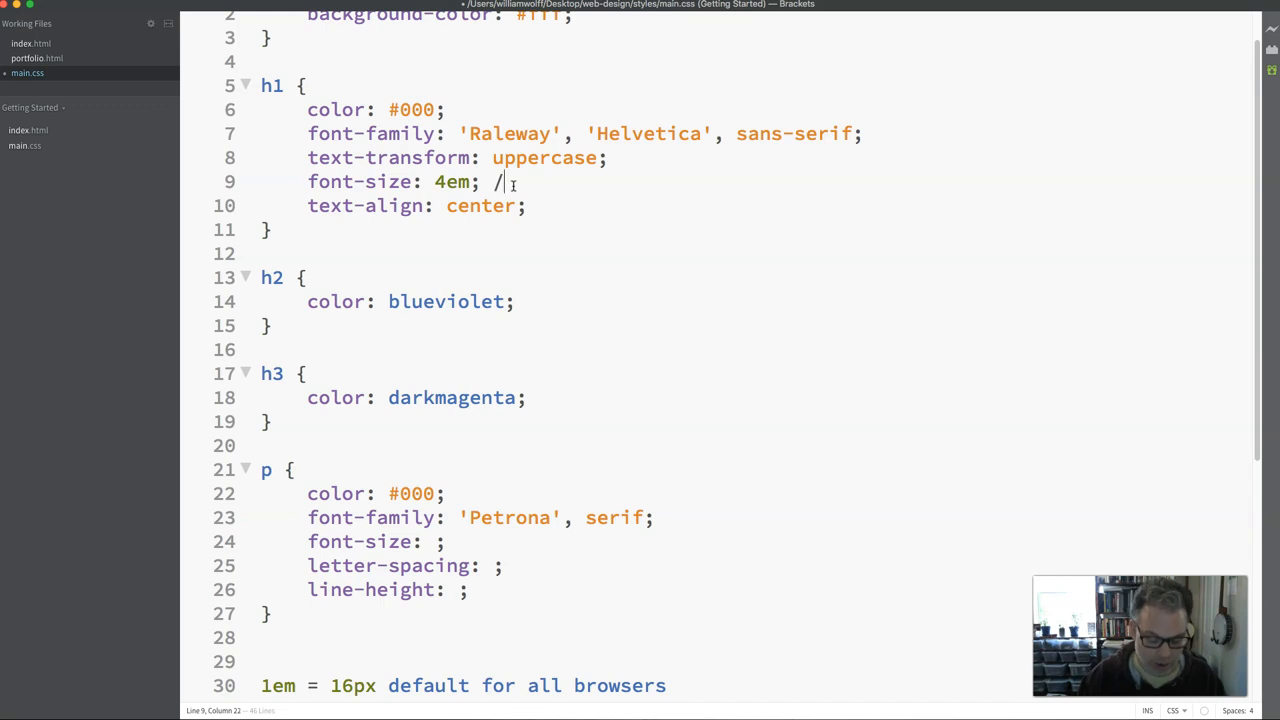
text(*)
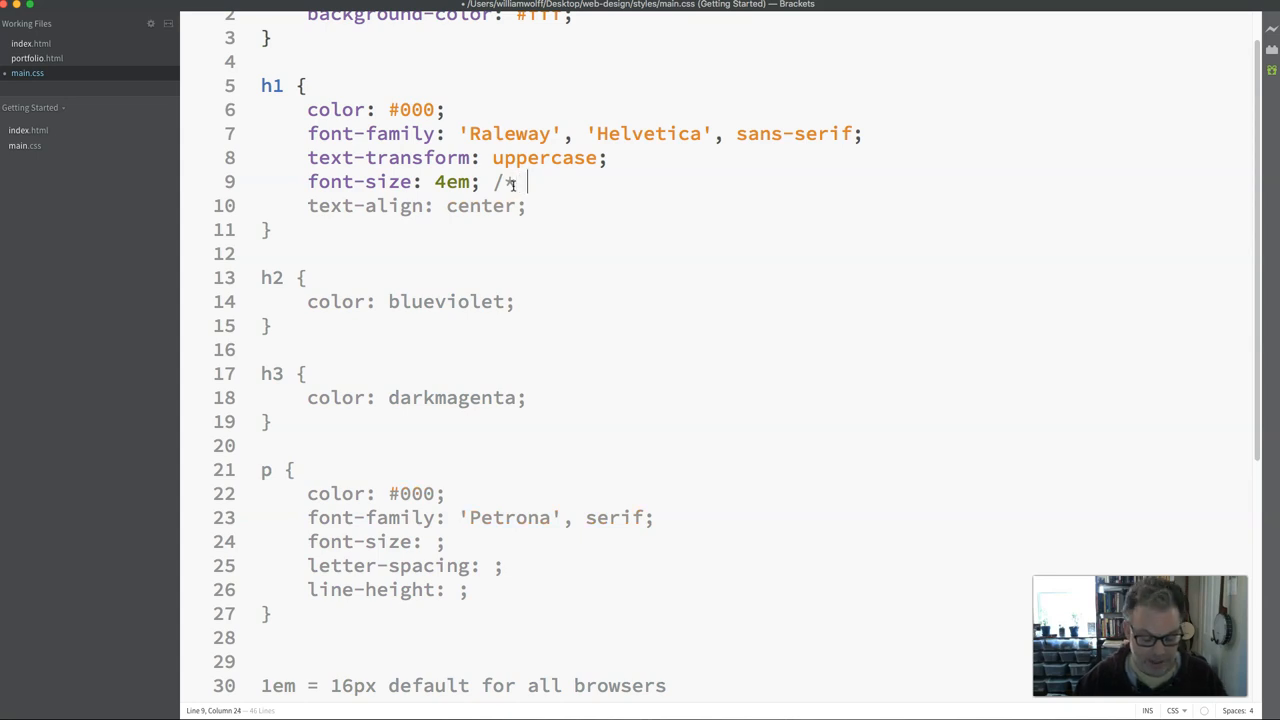
text(64)
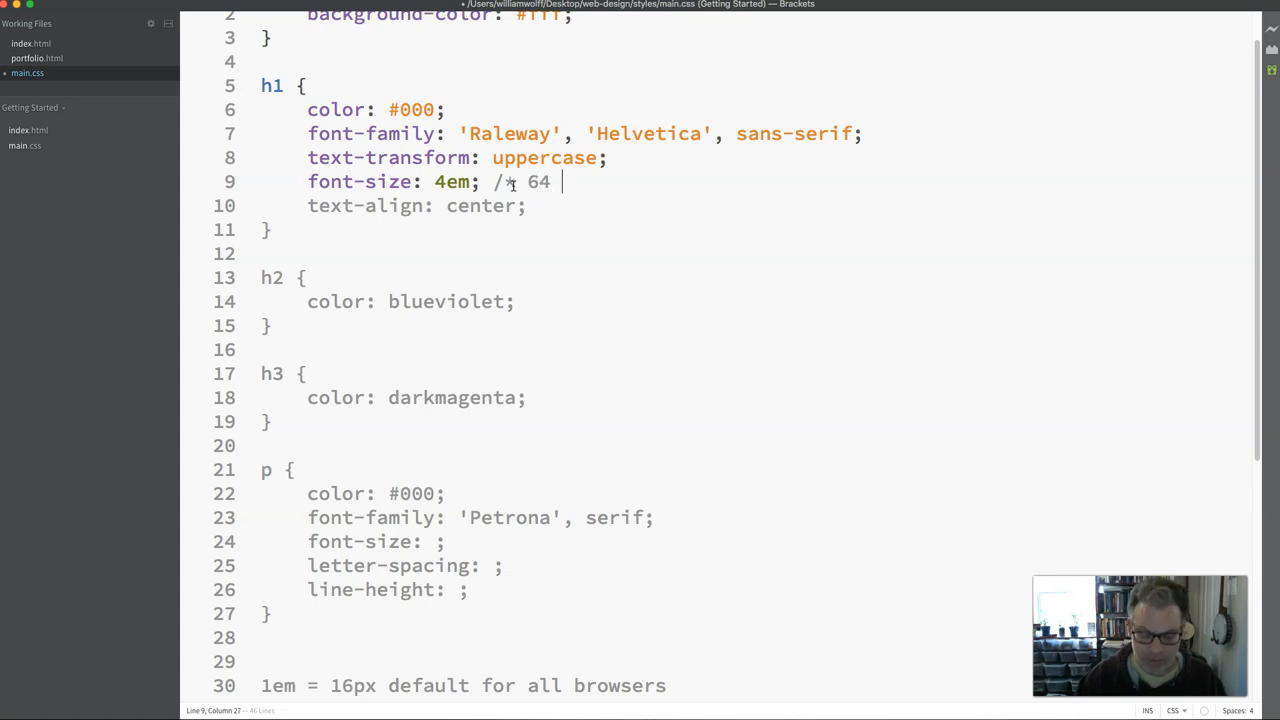
text(/ 16)
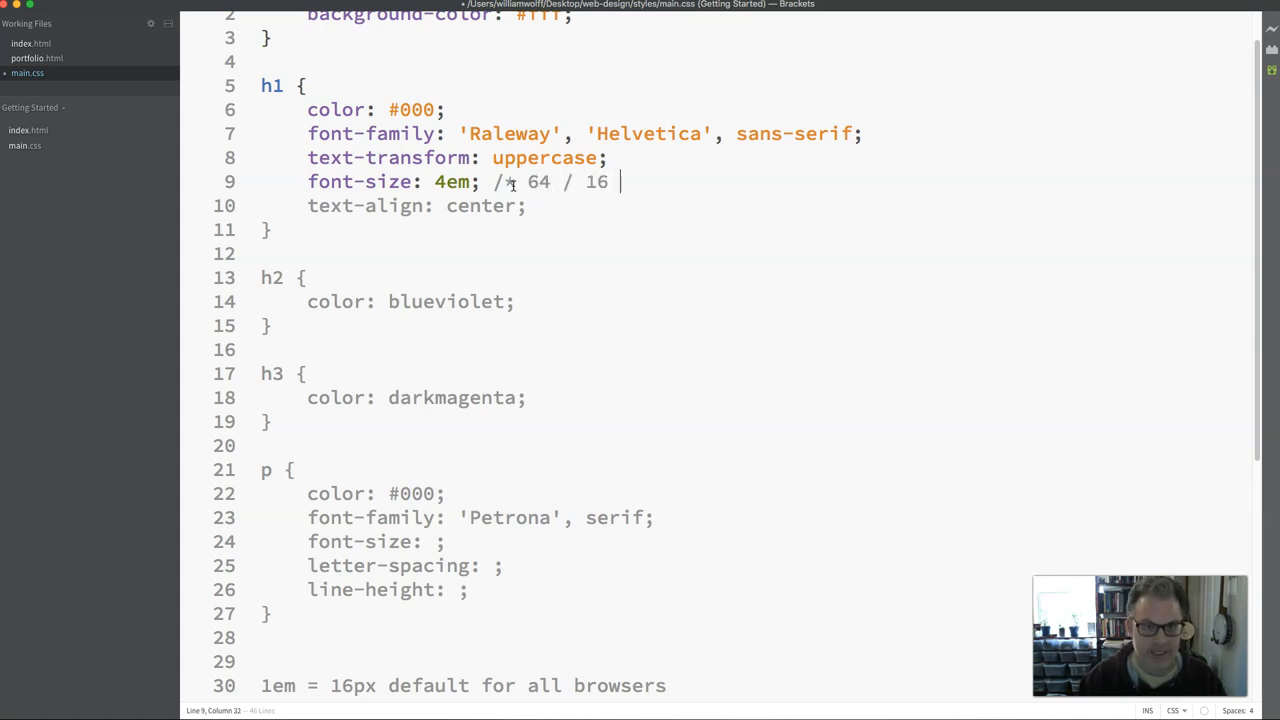
text(*/)
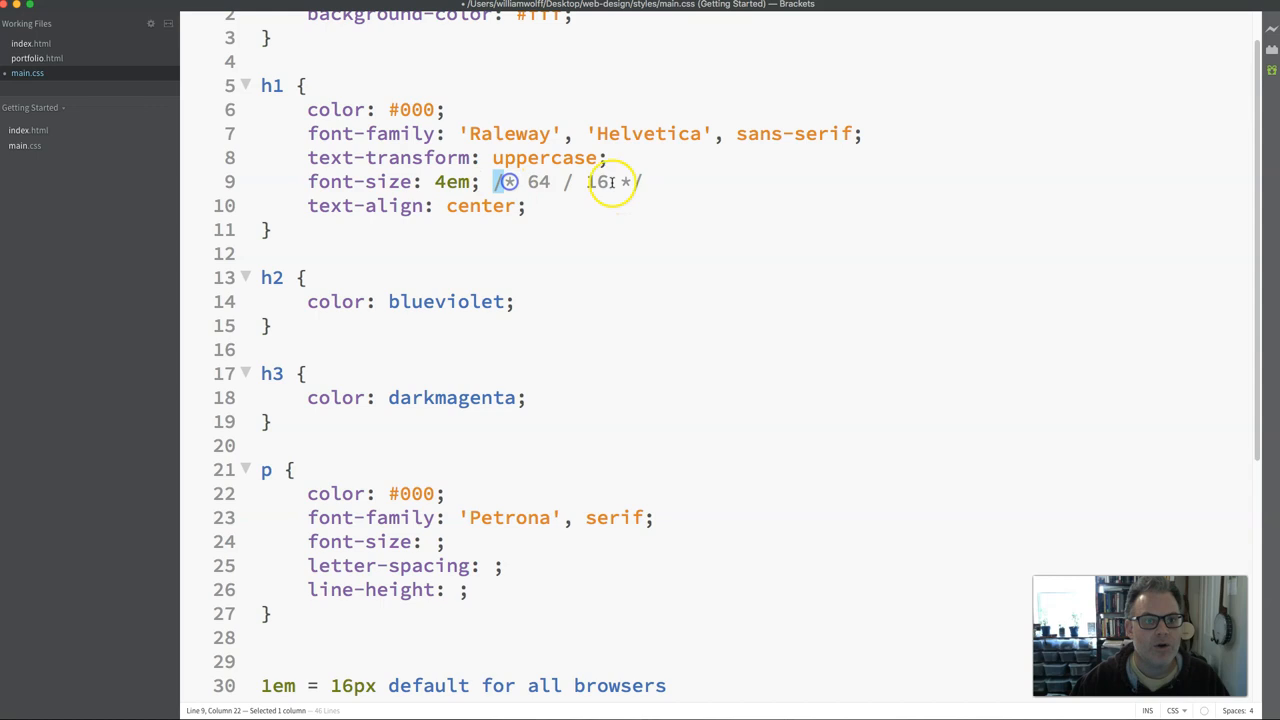
text(<!-)
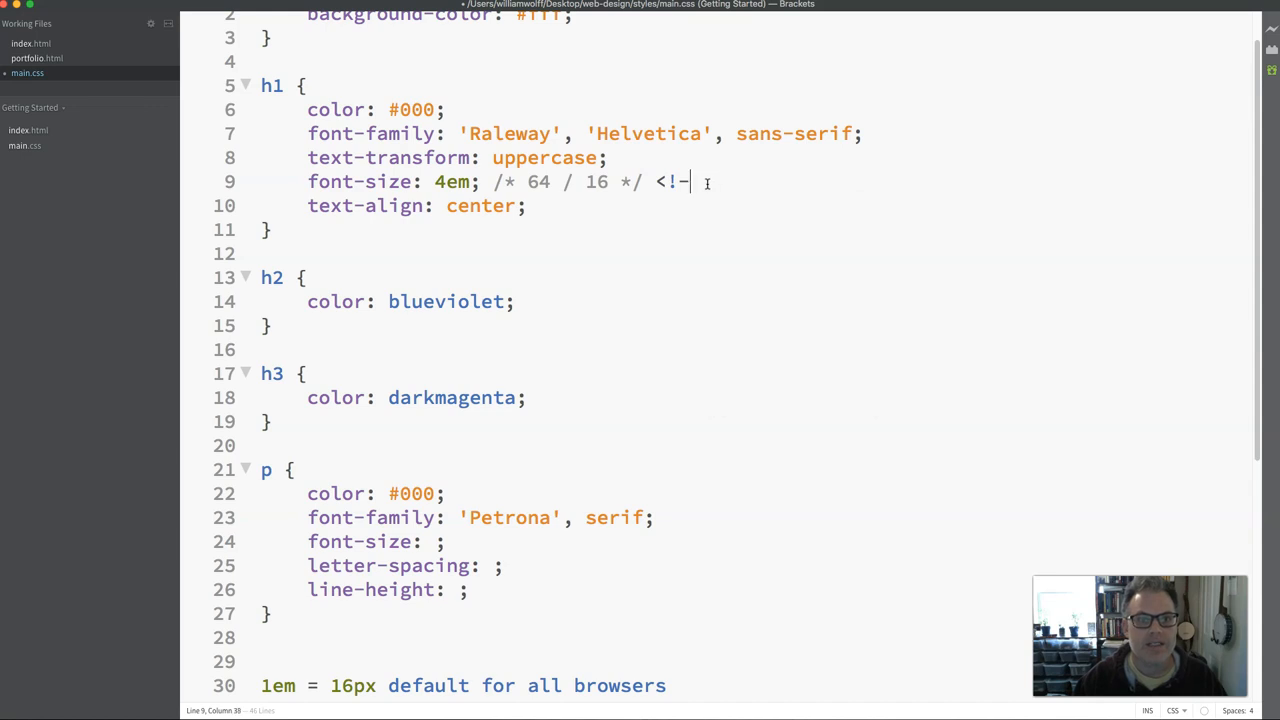
key(Backspace)
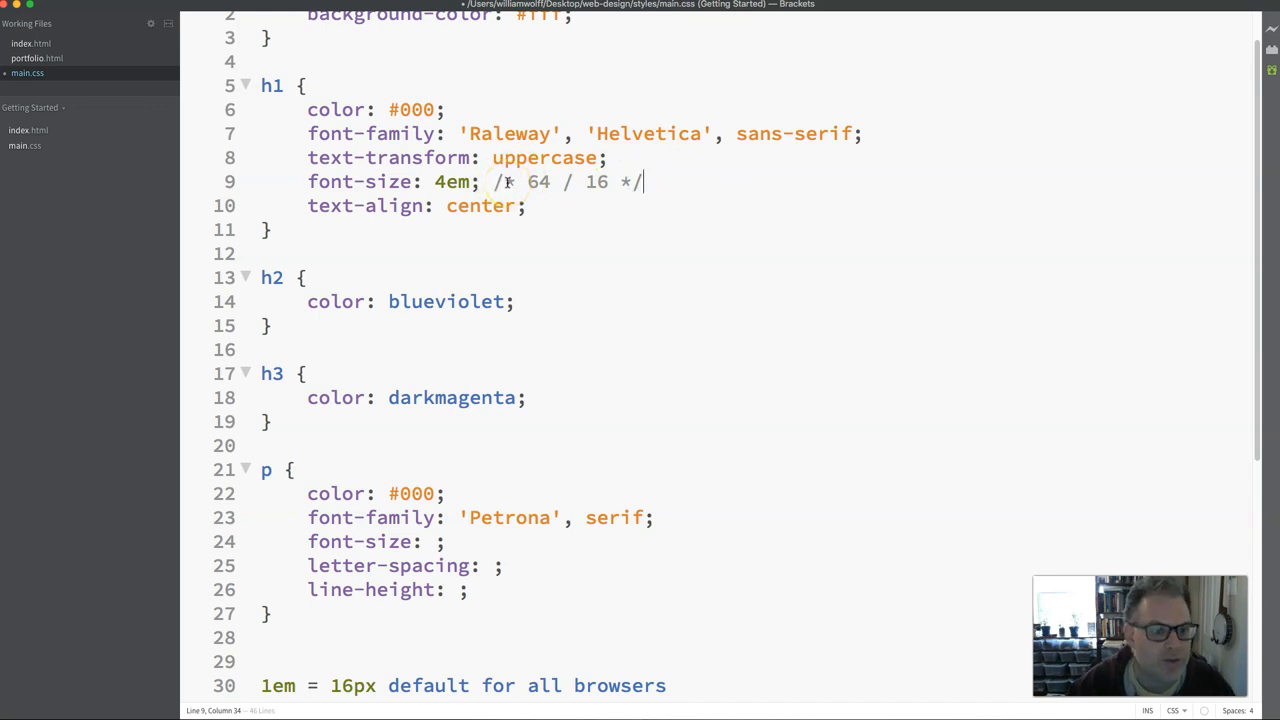
drag(645, 181, 493, 181)
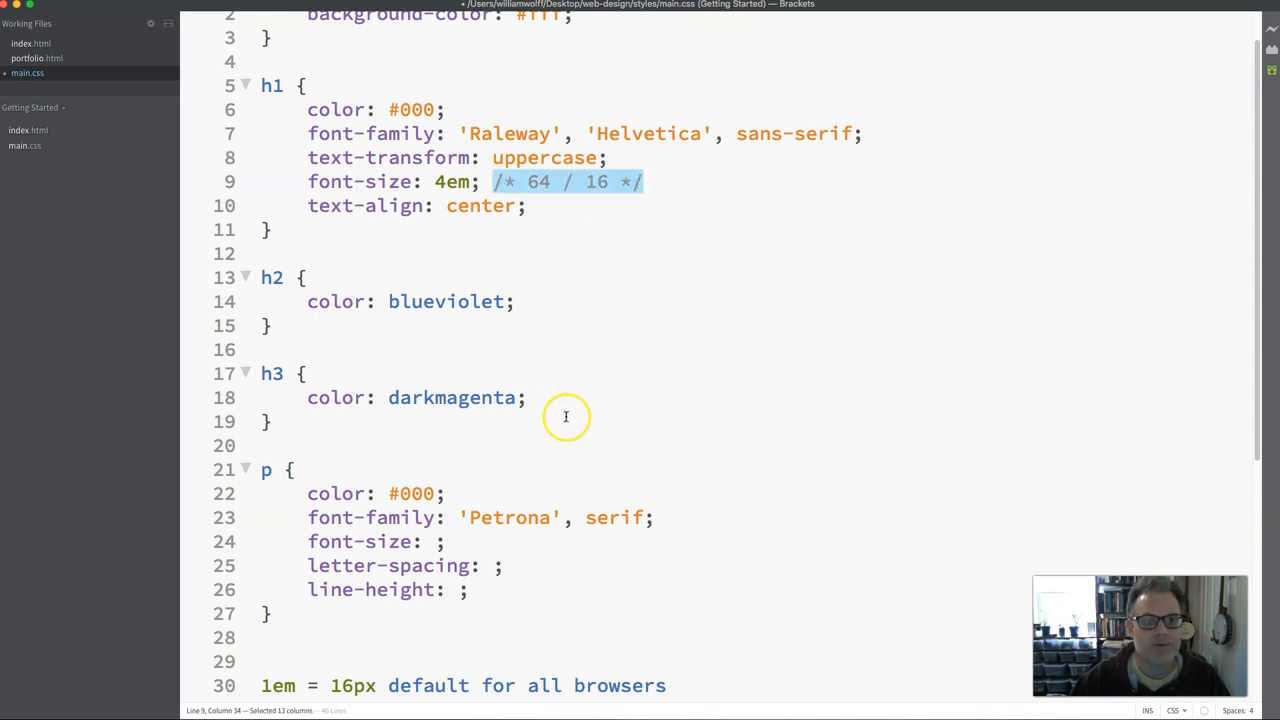
mouse_move(575, 206)
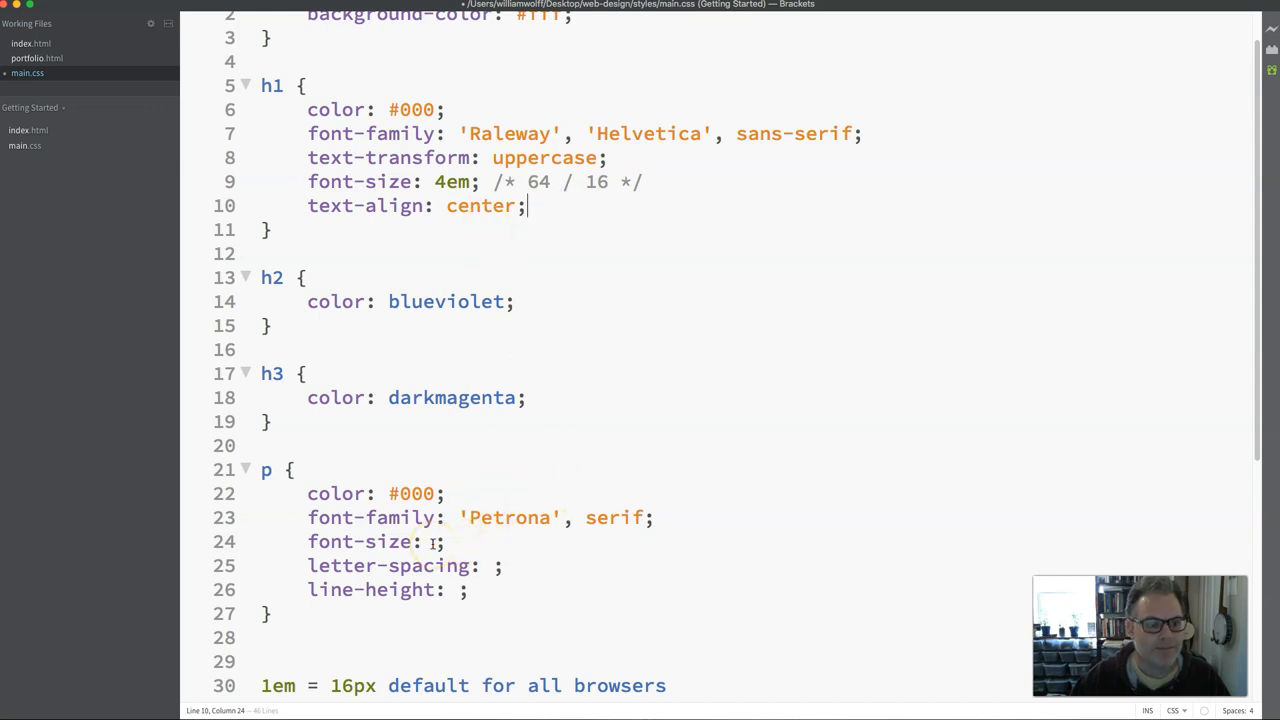
- Enter 1em as the p font-size followed by the comment /* 16 / 16 */
click(432, 541)
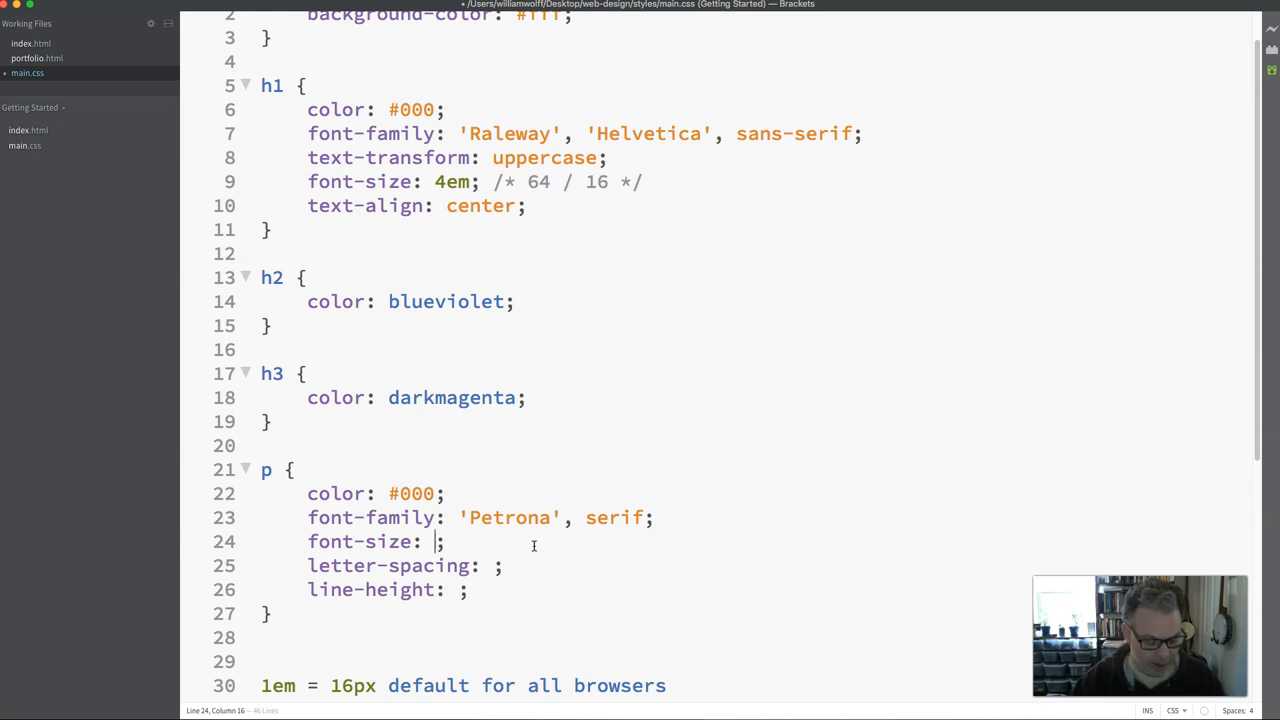
text(1em)
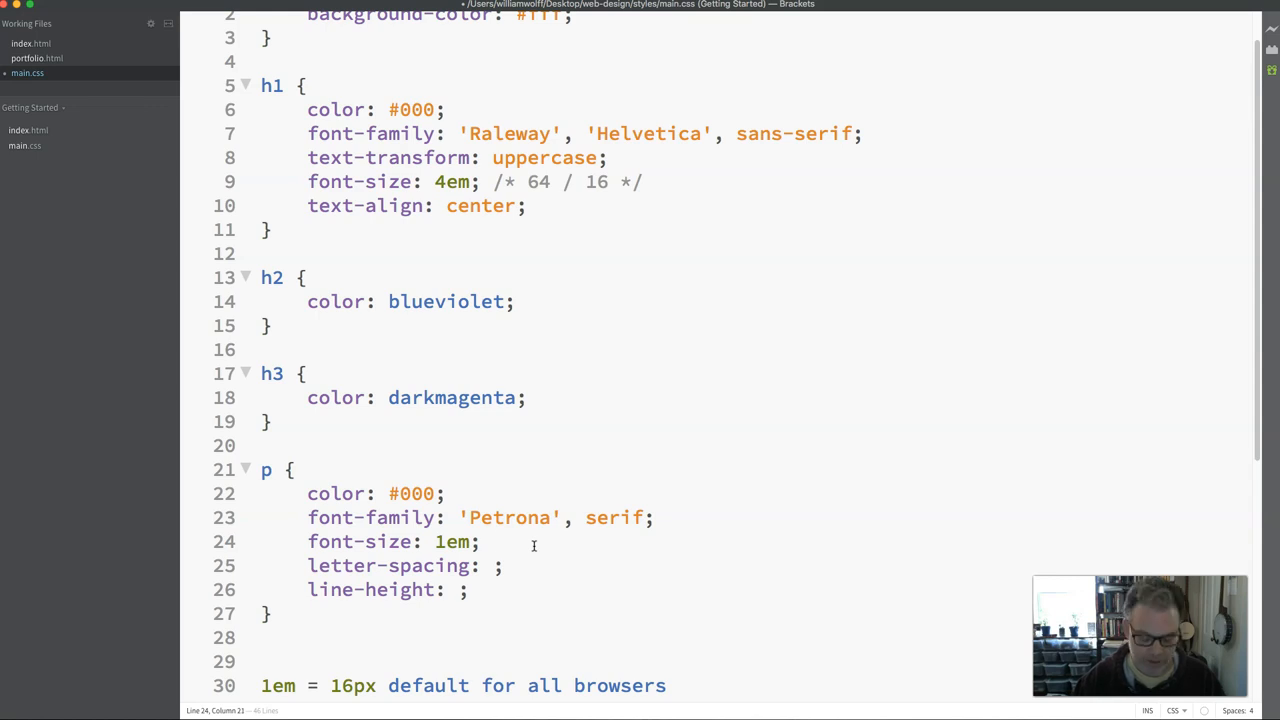
text(?)
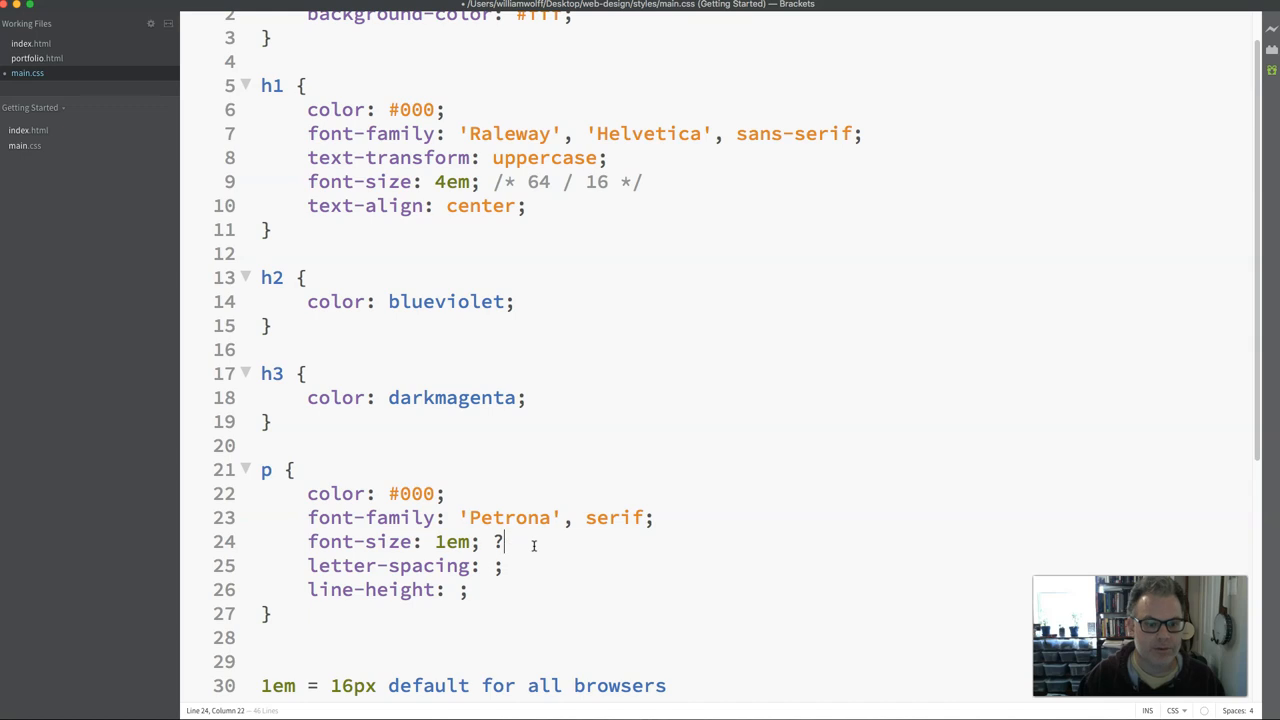
text(/*)
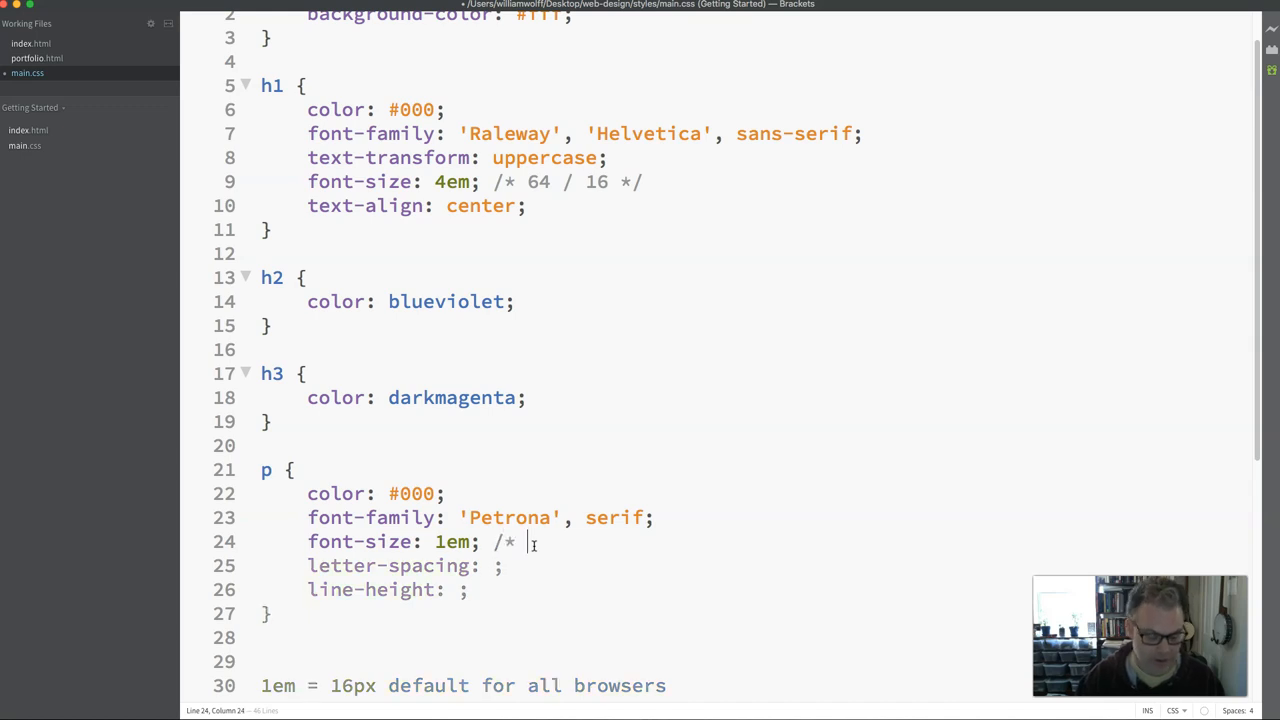
text(16 / 16)
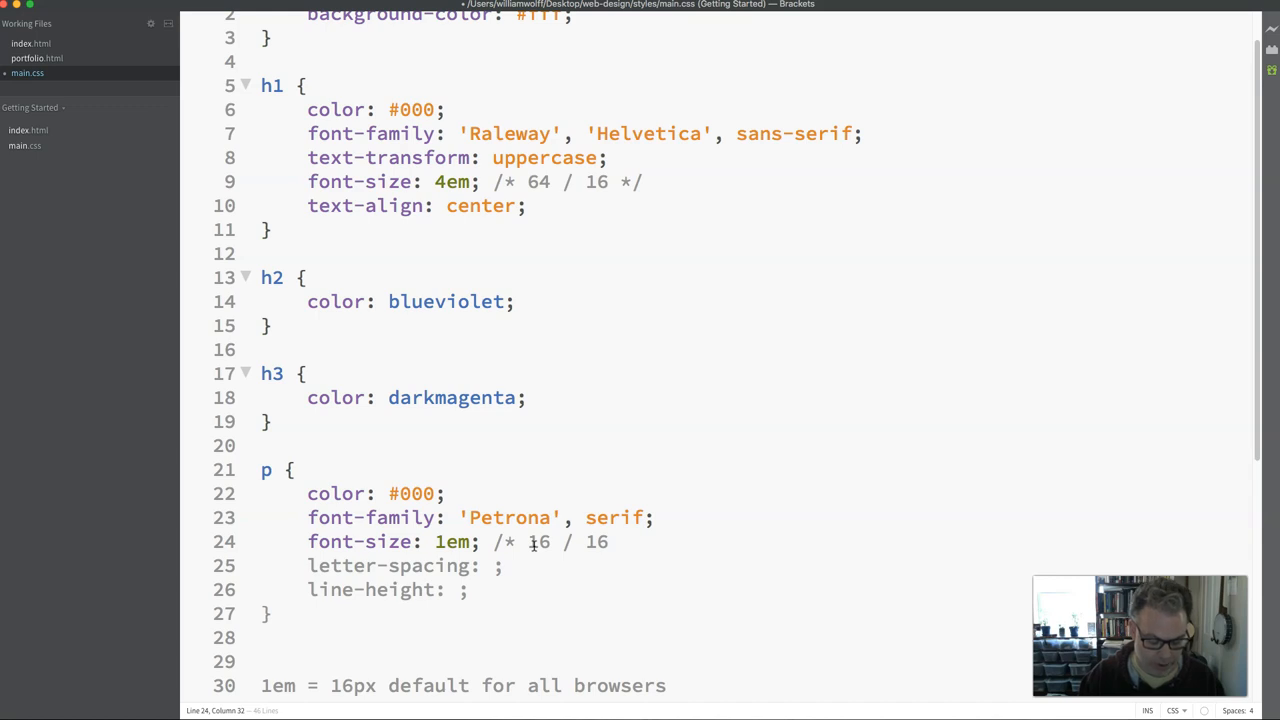
text(*)
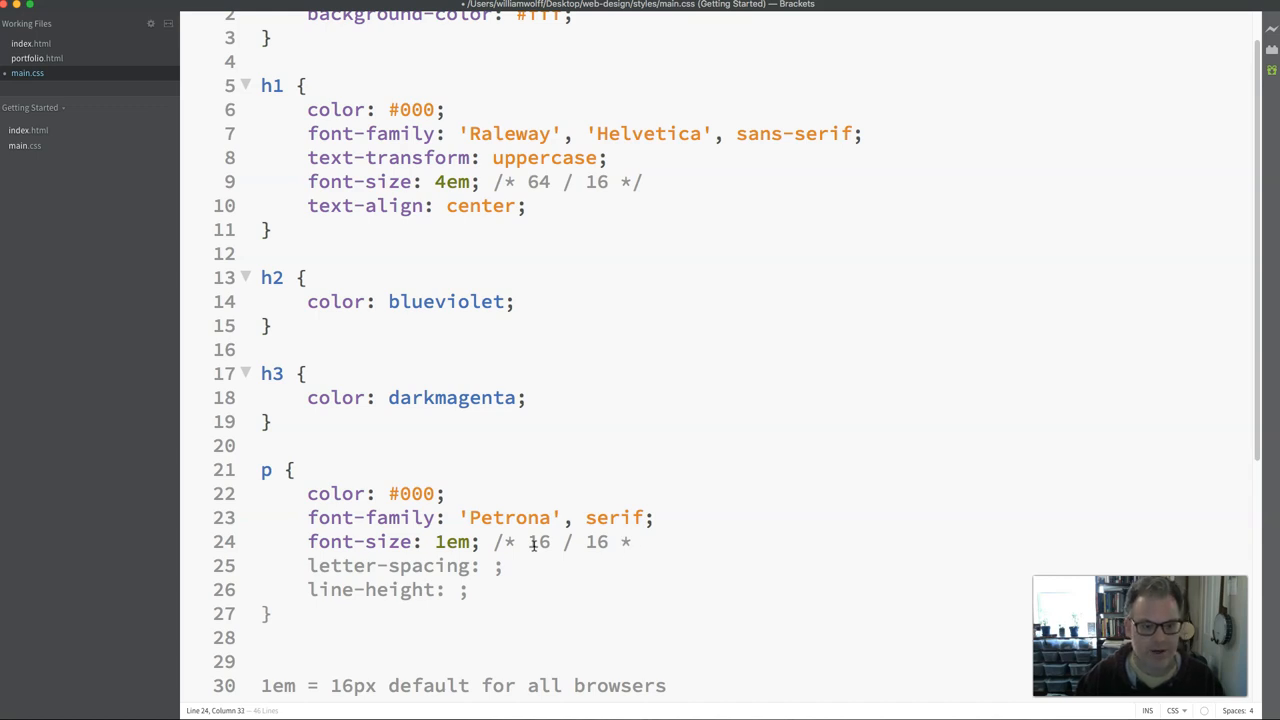
text(/)
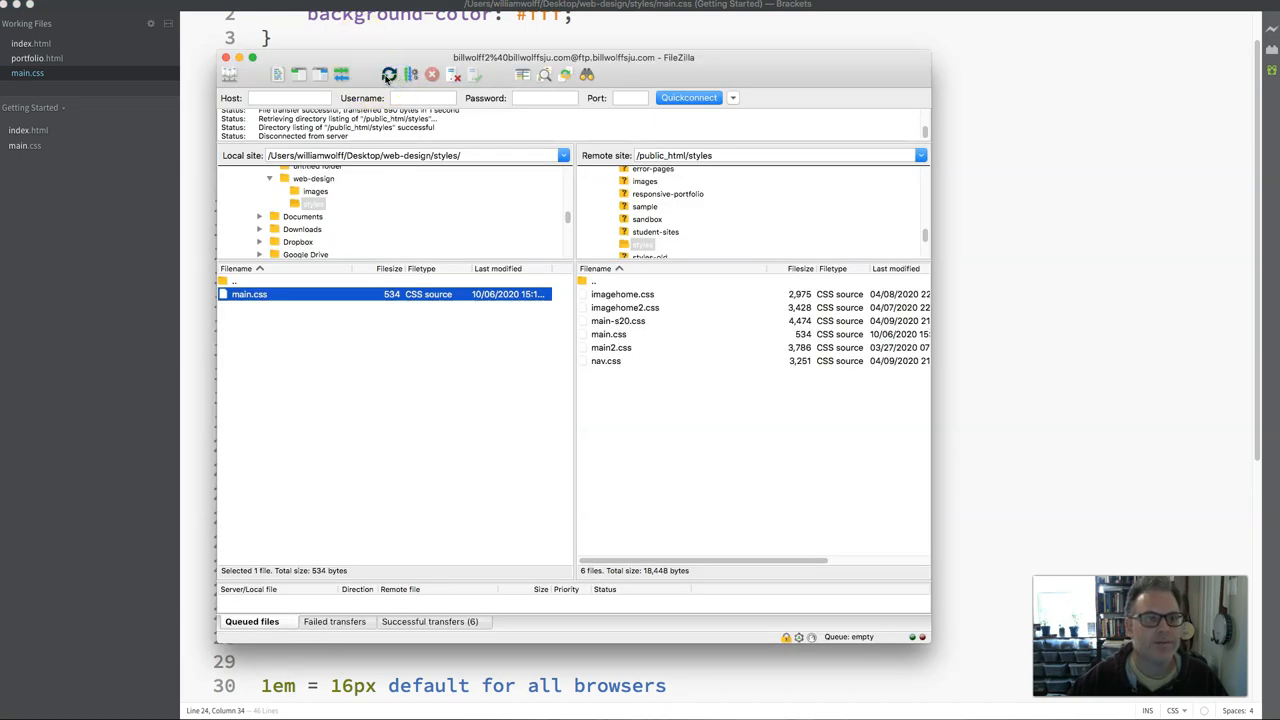
- Upload the local main.css and overwrite the existing server copy
click(389, 74)
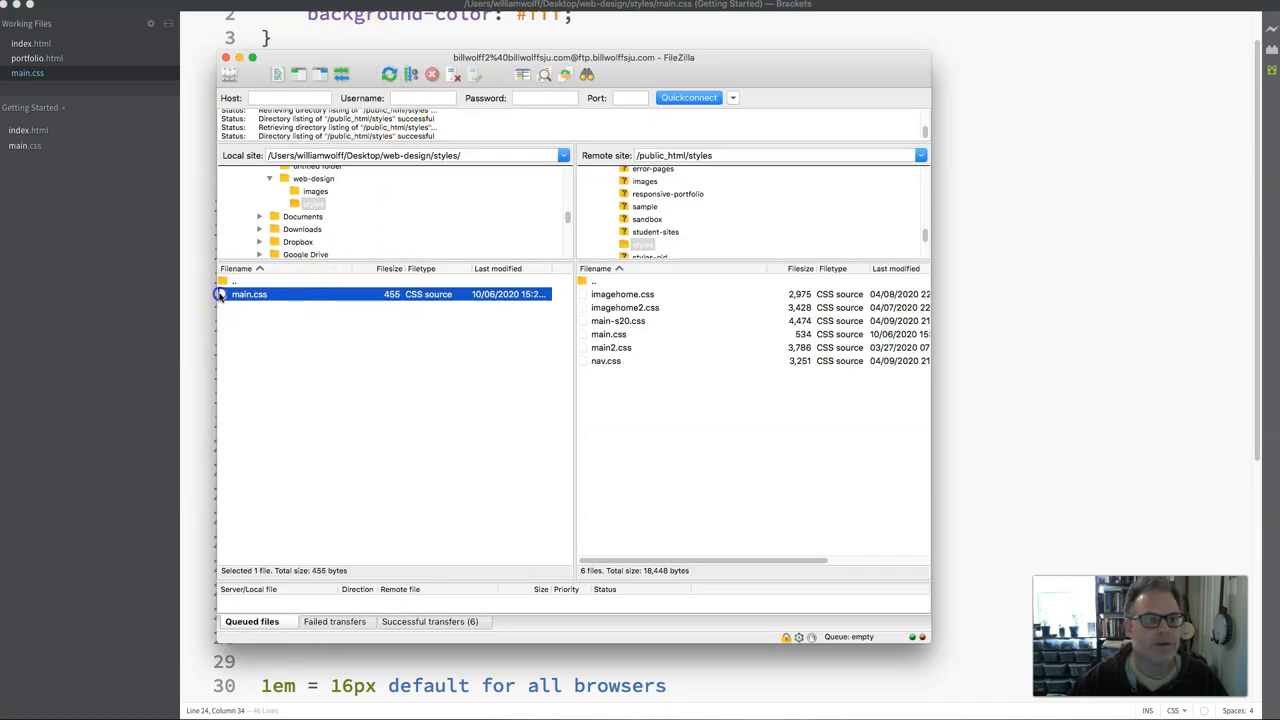
double_click(249, 293)
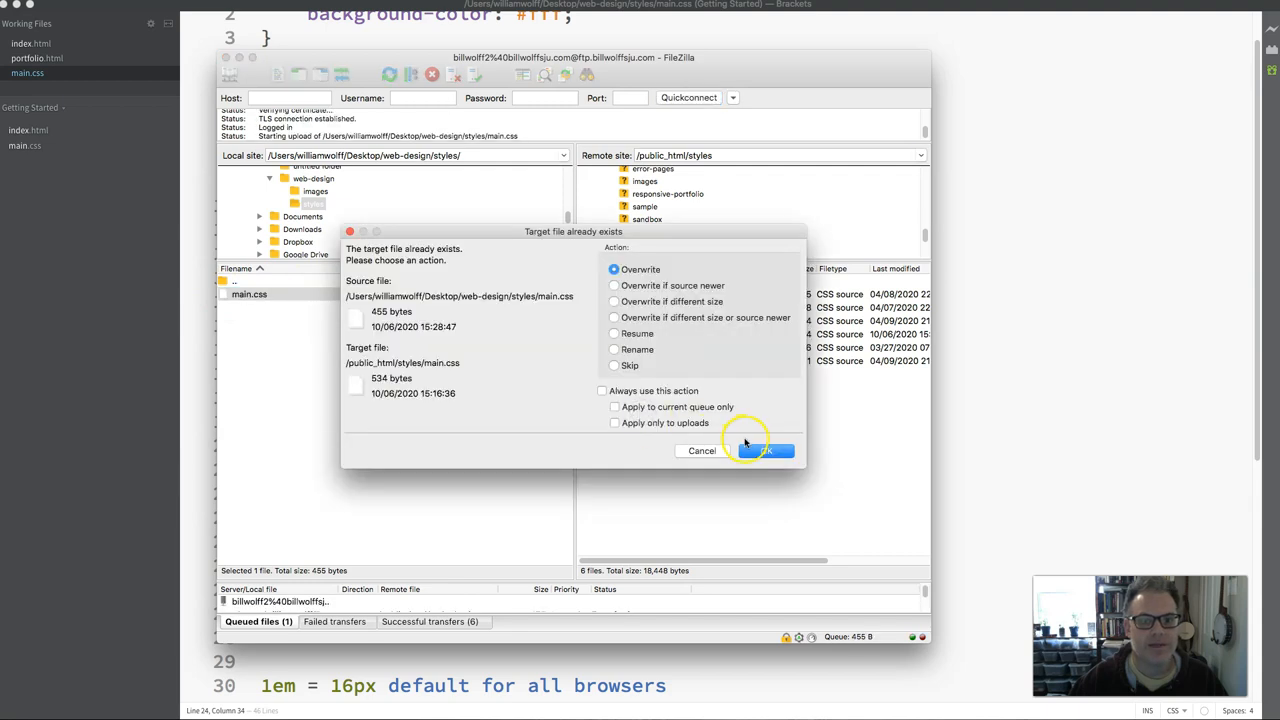
click(765, 450)
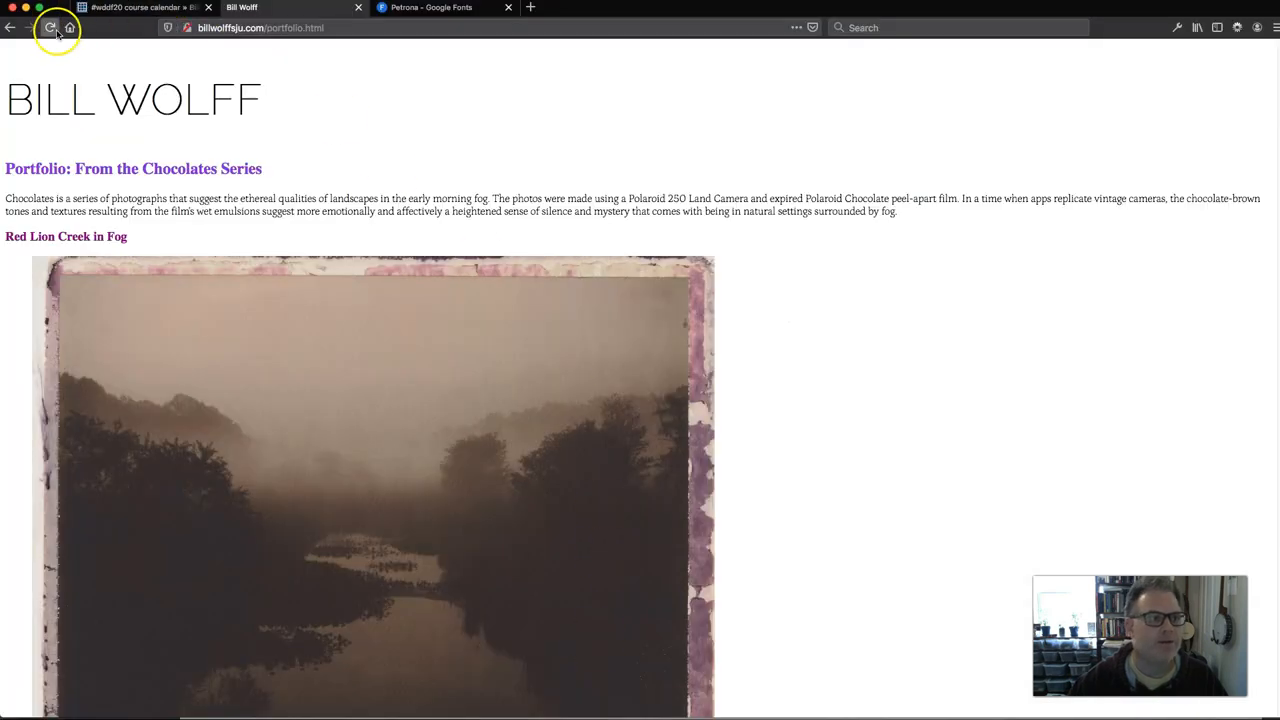
- Reload portfolio.html in Firefox to show the centred BILL WOLFF heading
click(50, 27)
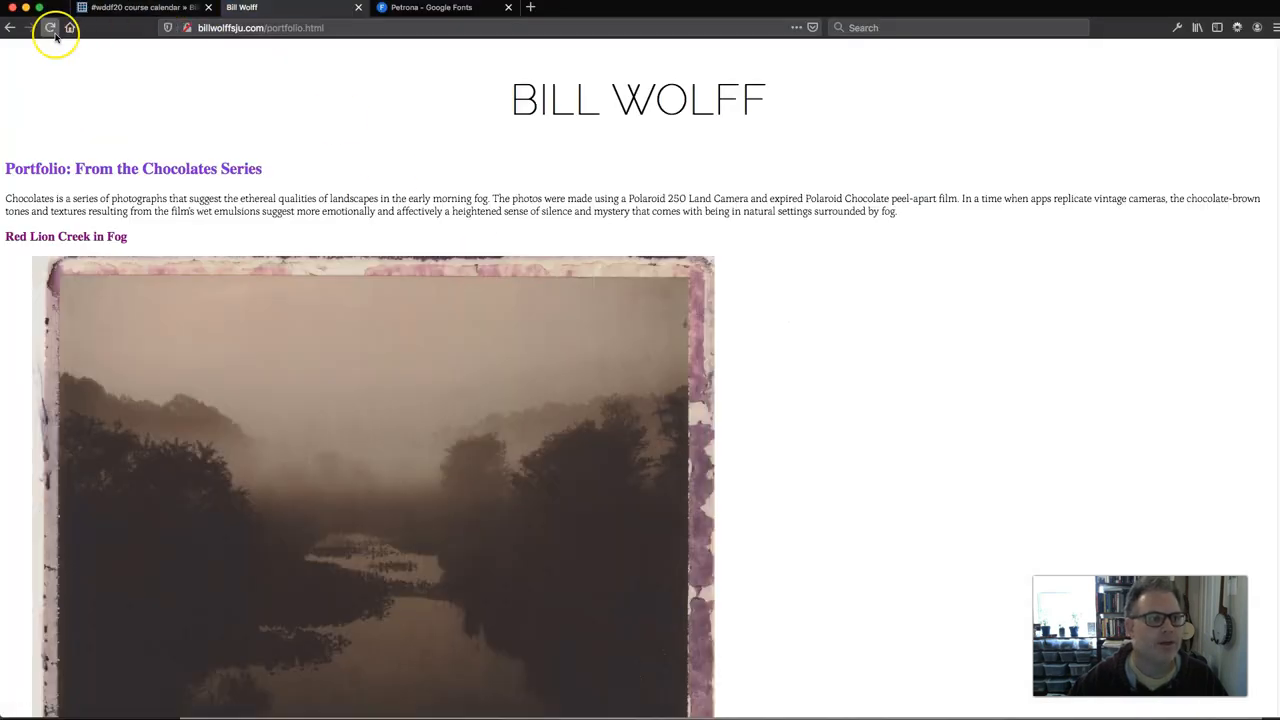
double_click(638, 99)
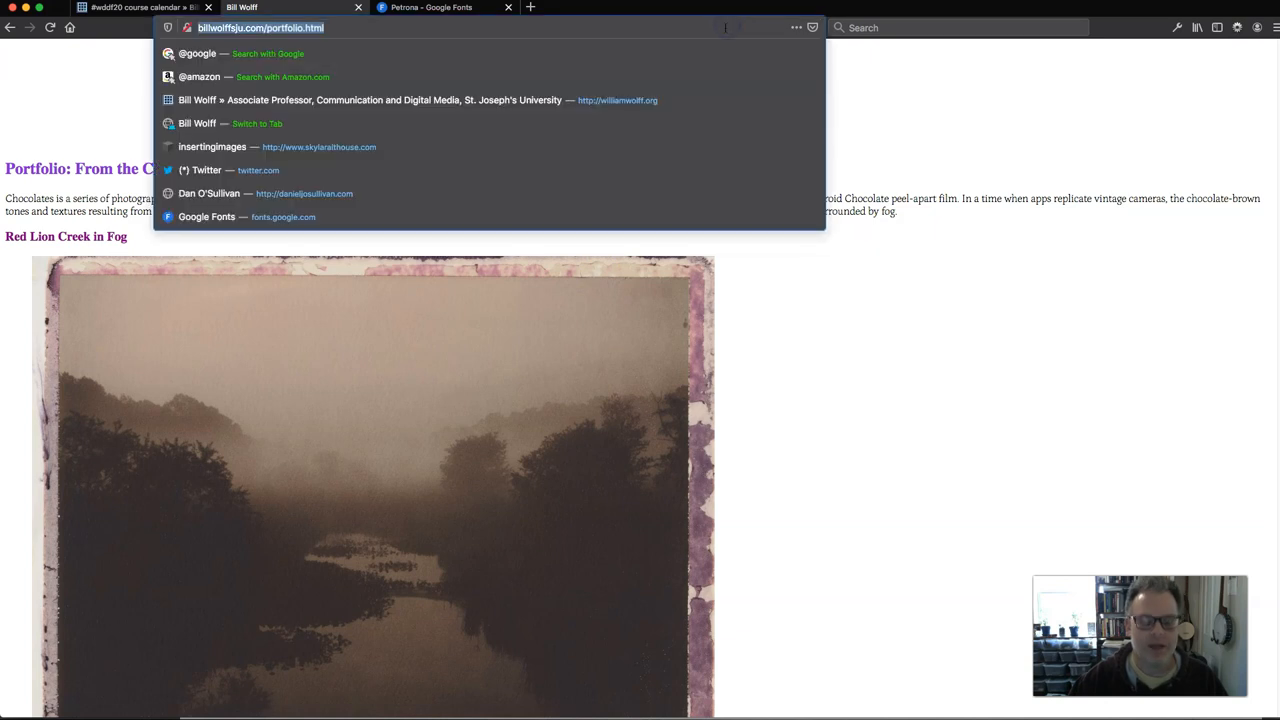
key(Return)
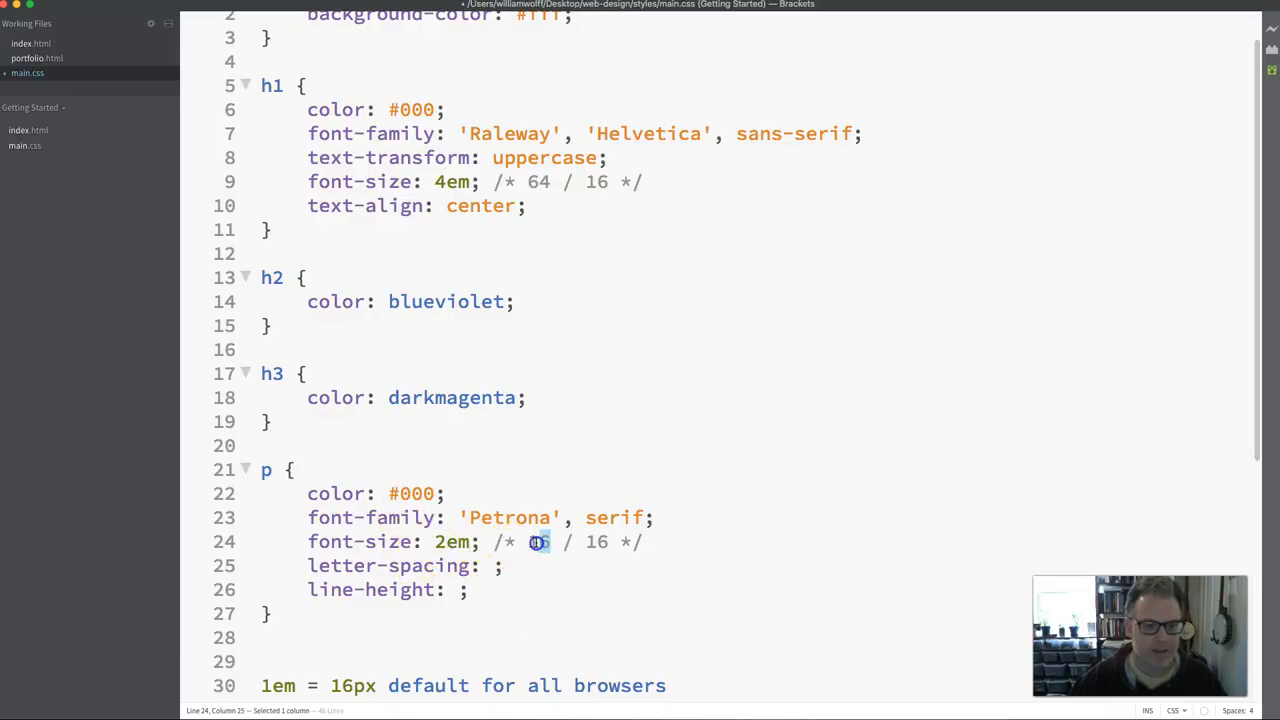
- Change the p font-size to 2em and its comment to /* 32 / 16 */
click(535, 541)
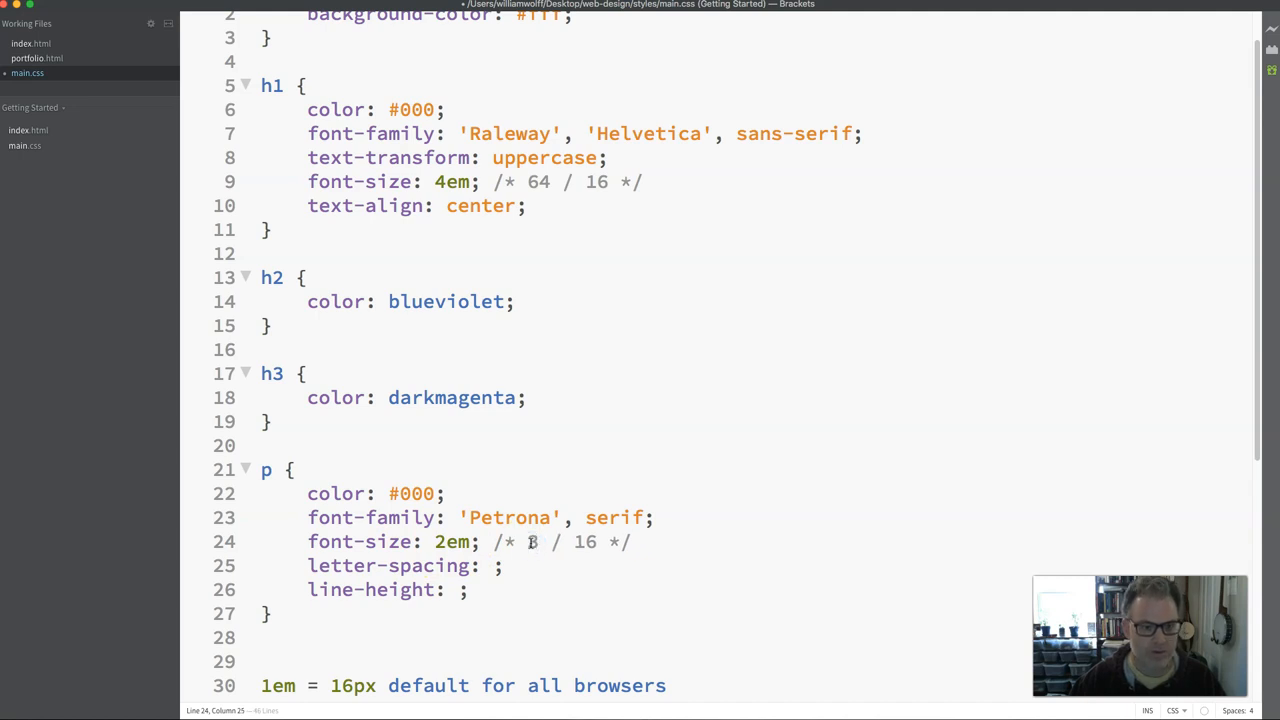
text(2)
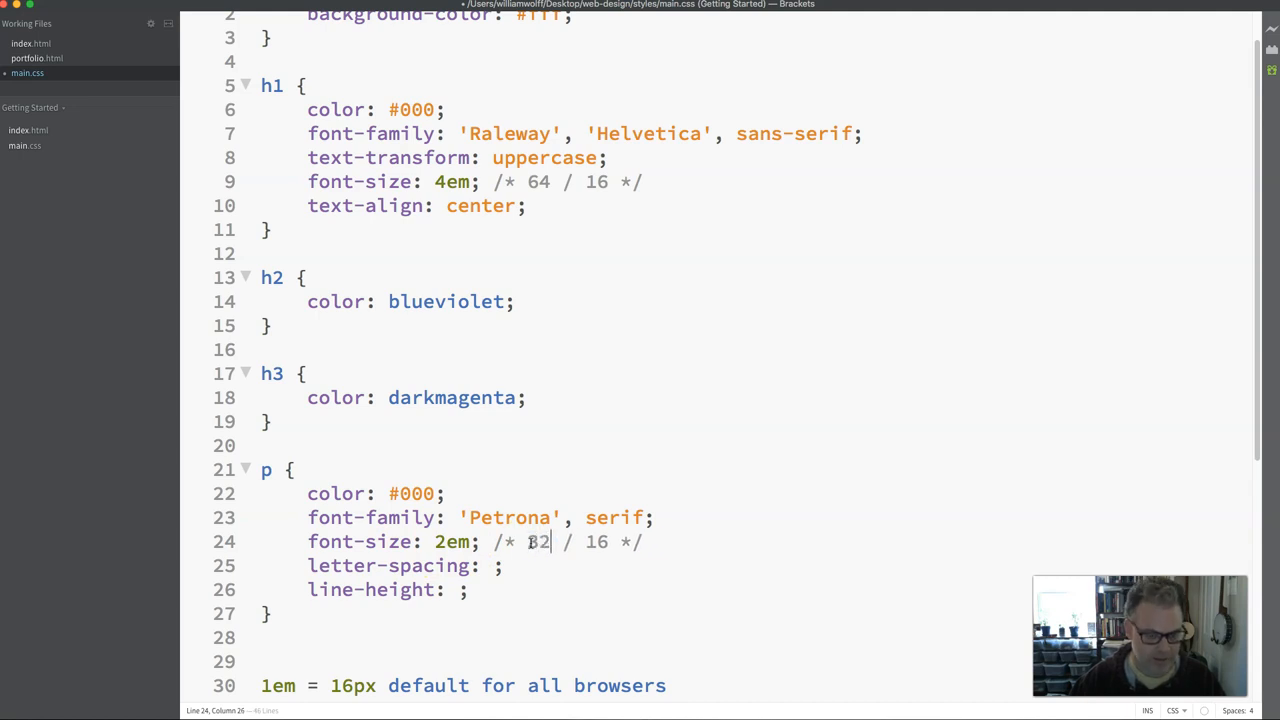
text(32)
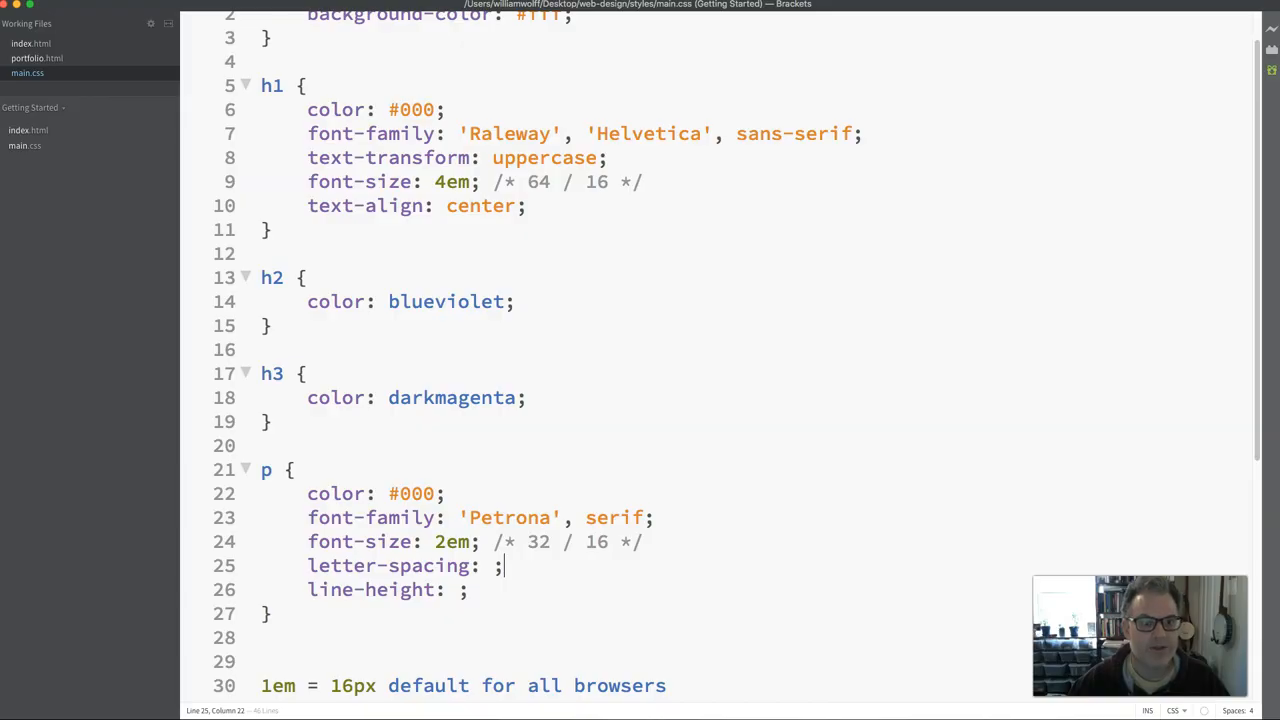
- Change the p font-size from 2em to 1.5em with the comment updated to 24 / 16
double_click(452, 541)
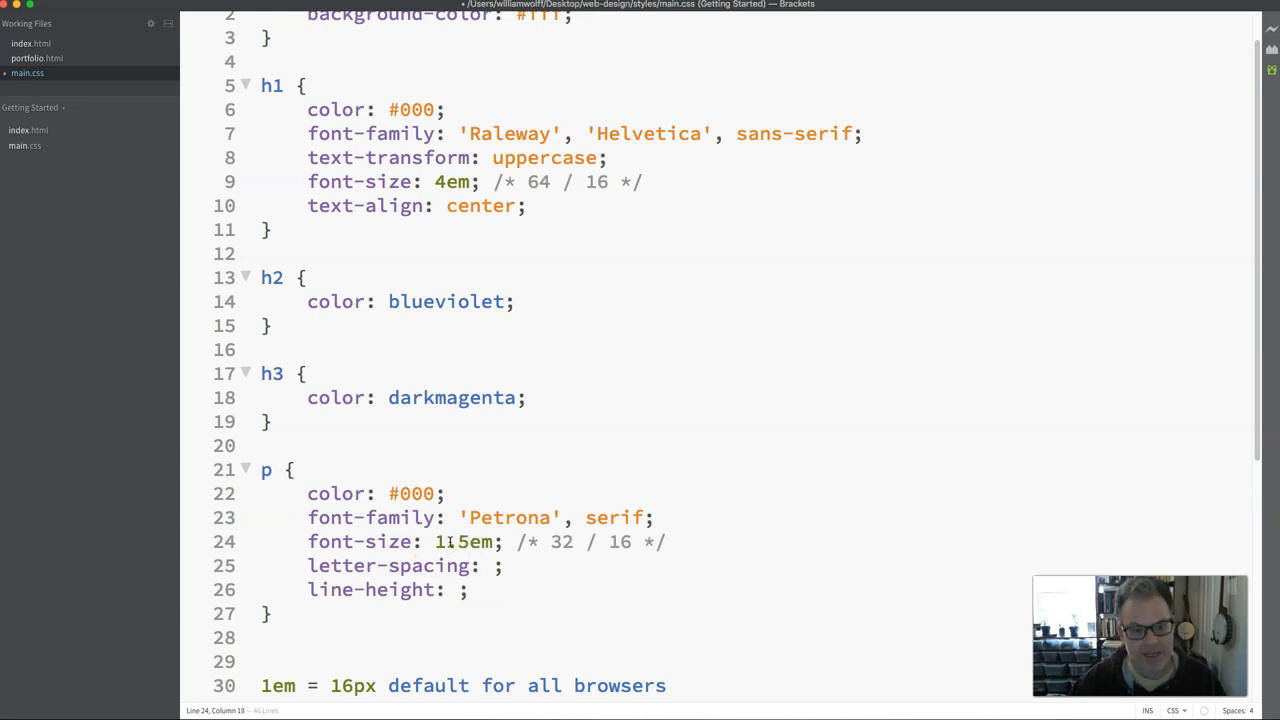
text(.)
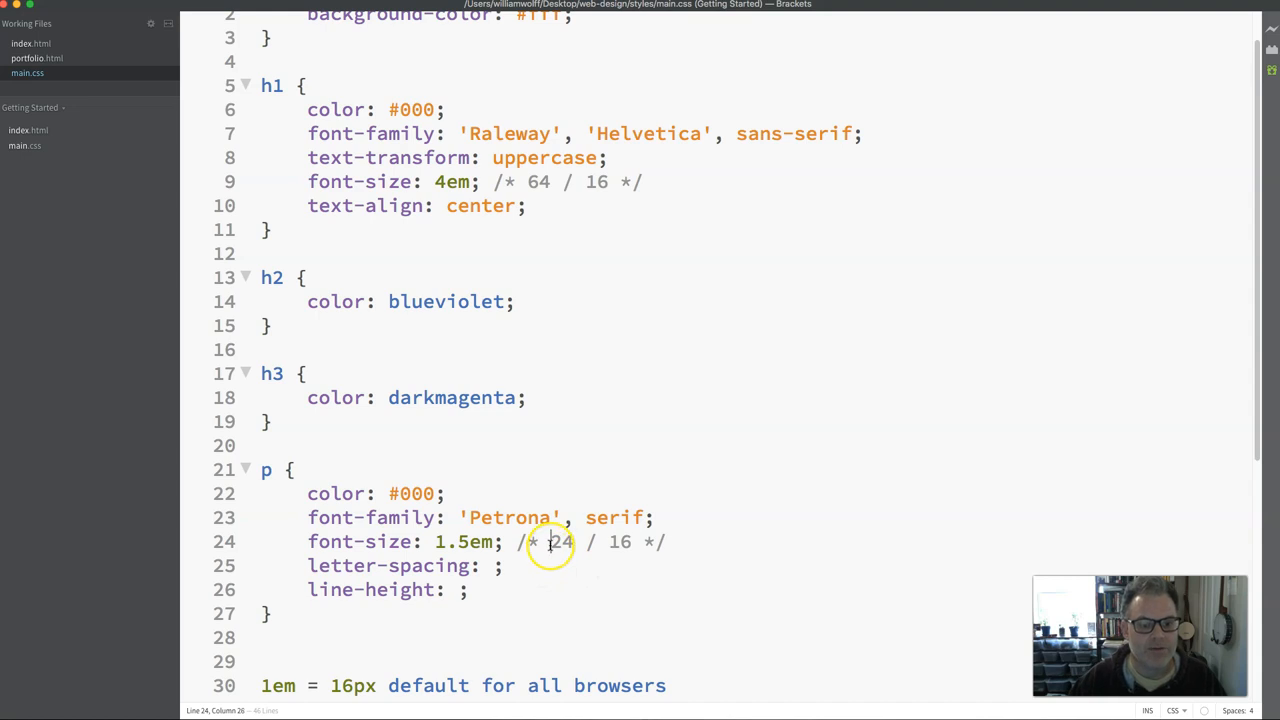
double_click(562, 541)
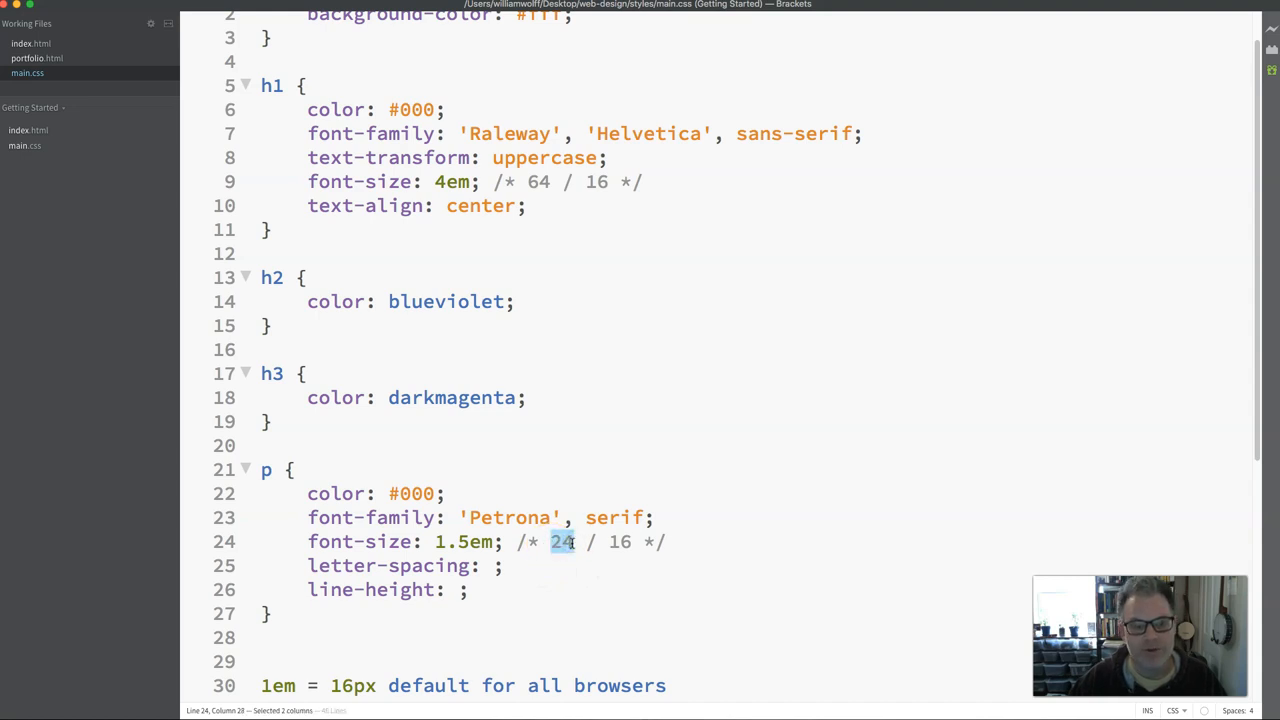
click(563, 541)
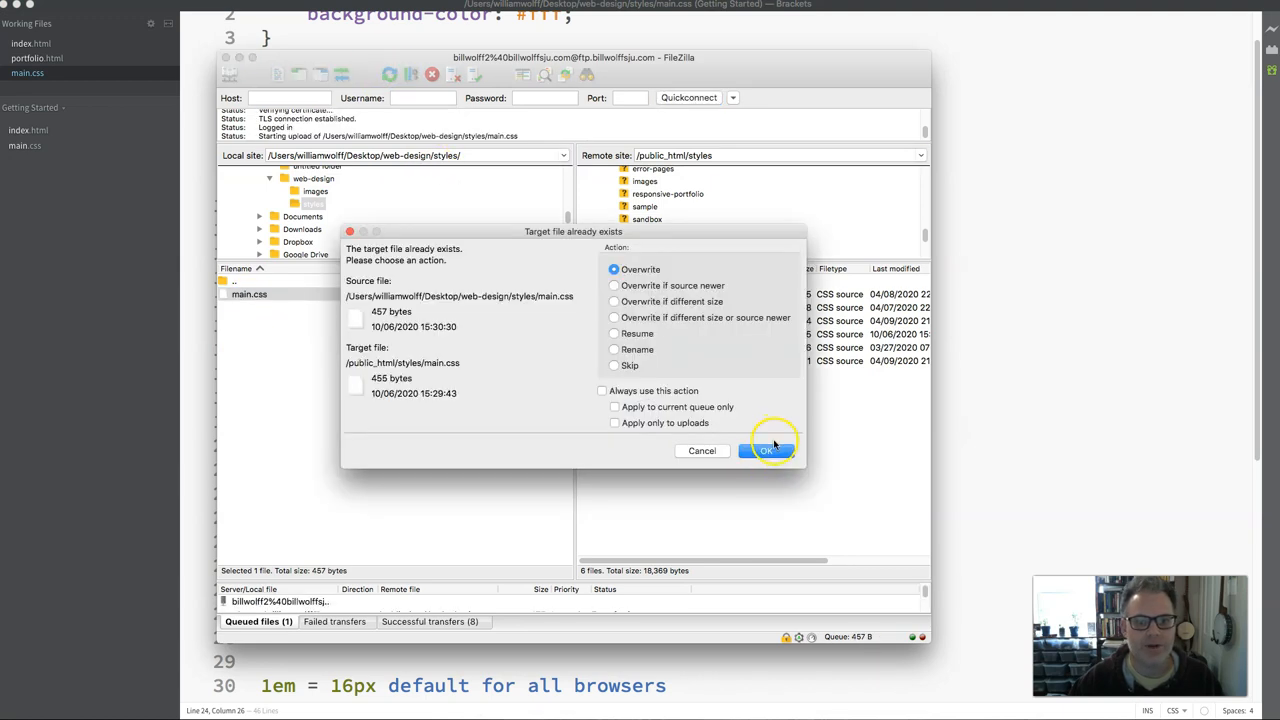
- Confirm Overwrite in FileZilla's 'Target file already exists' dialog for main.css
click(766, 450)
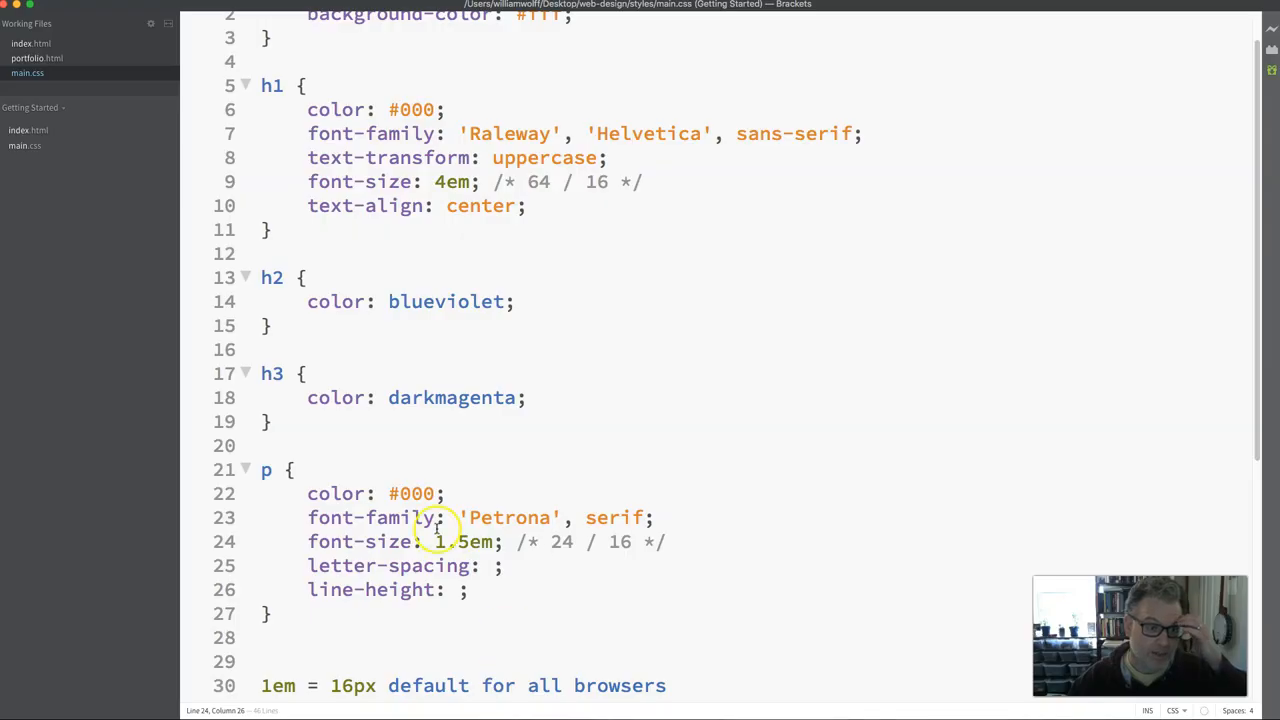
- Change the paragraph font-size to 2em with a '32 / 16' comment
double_click(446, 541)
text(2)
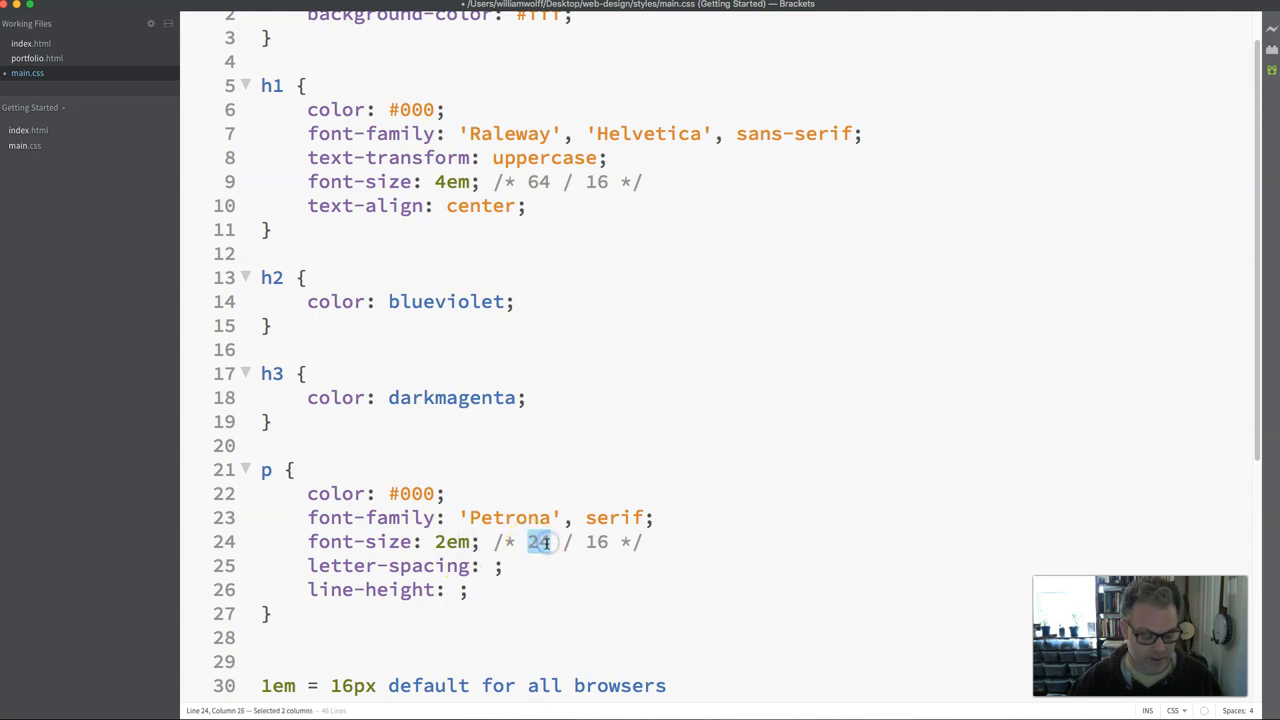
text(32)
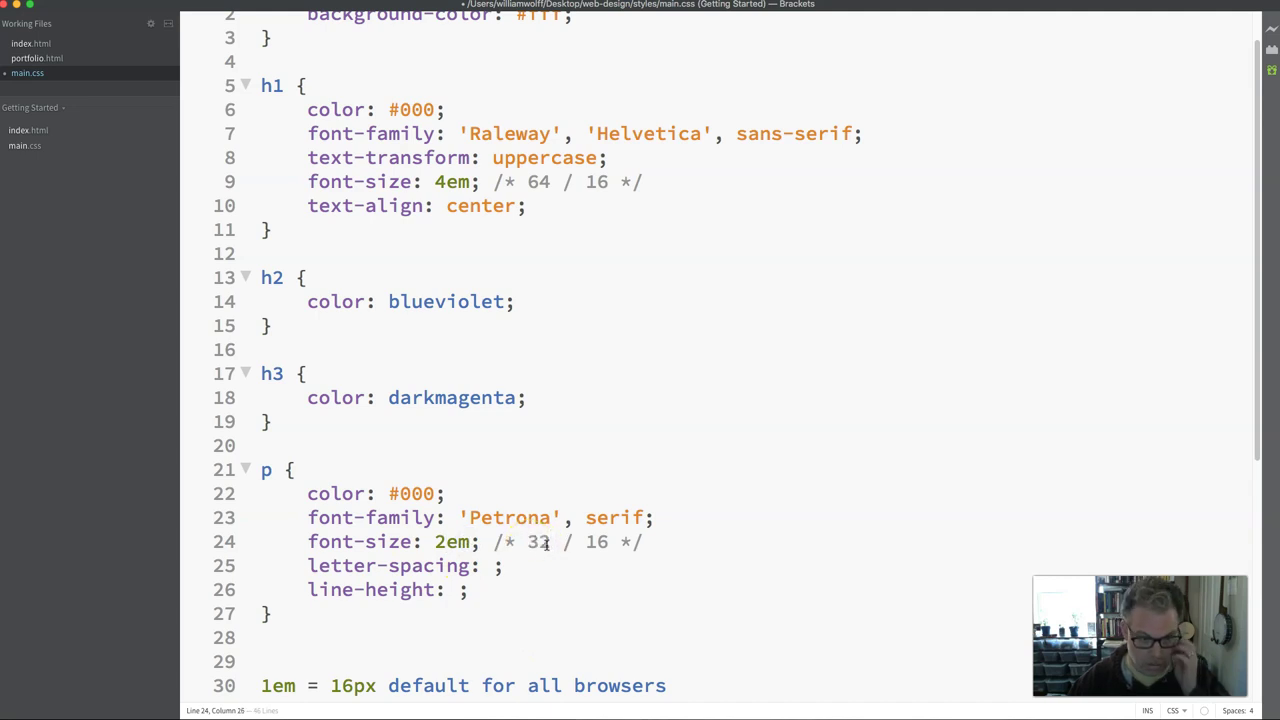
text(2)
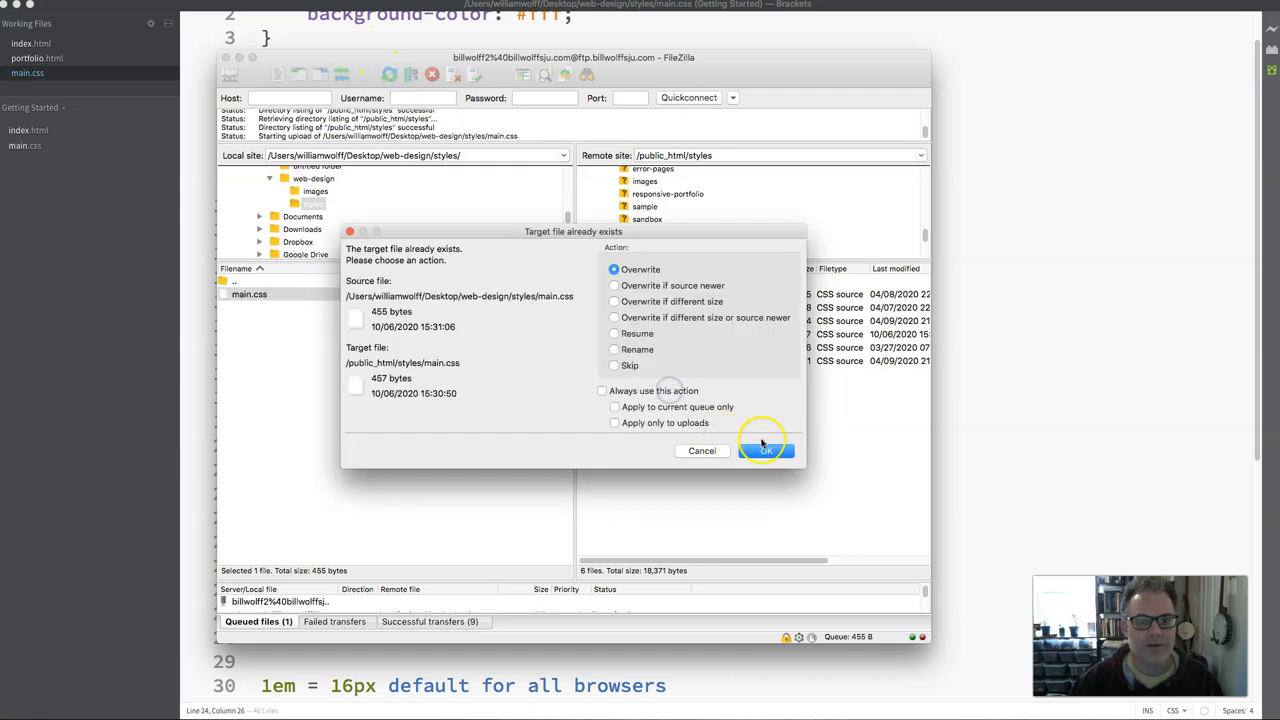
- Confirm overwriting main.css on the server in FileZilla
click(765, 450)
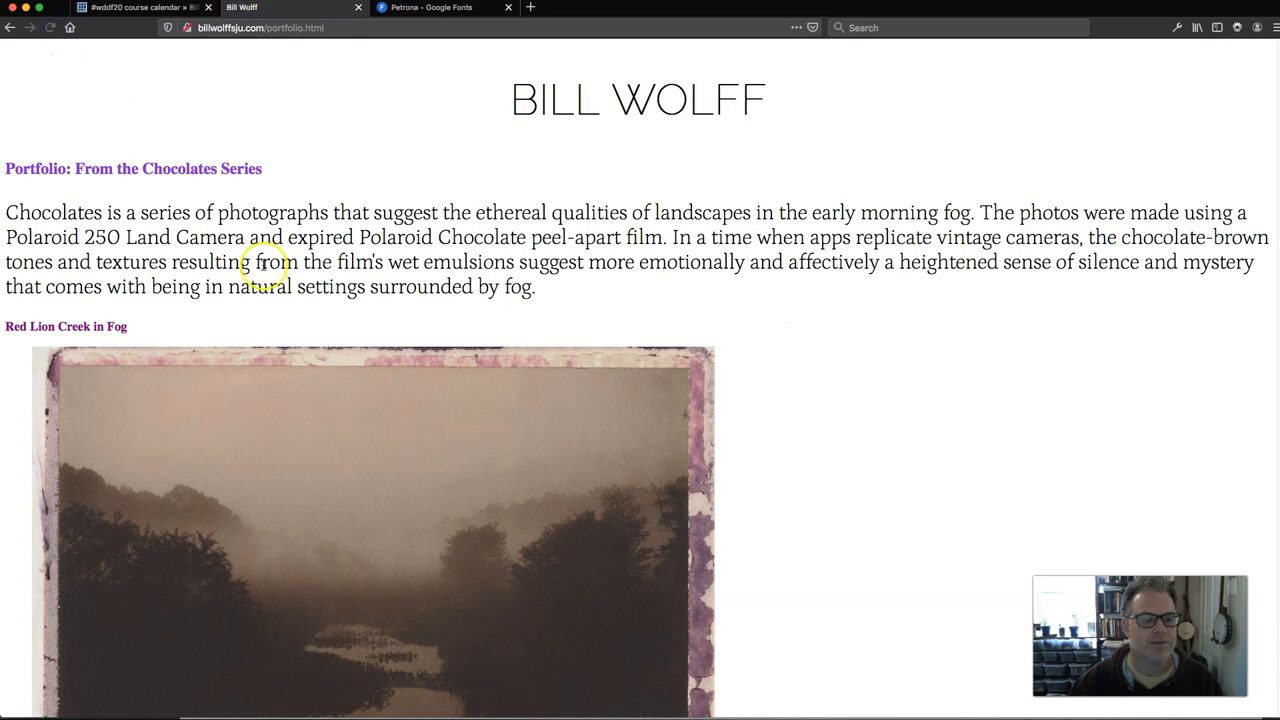
mouse_move(624, 225)
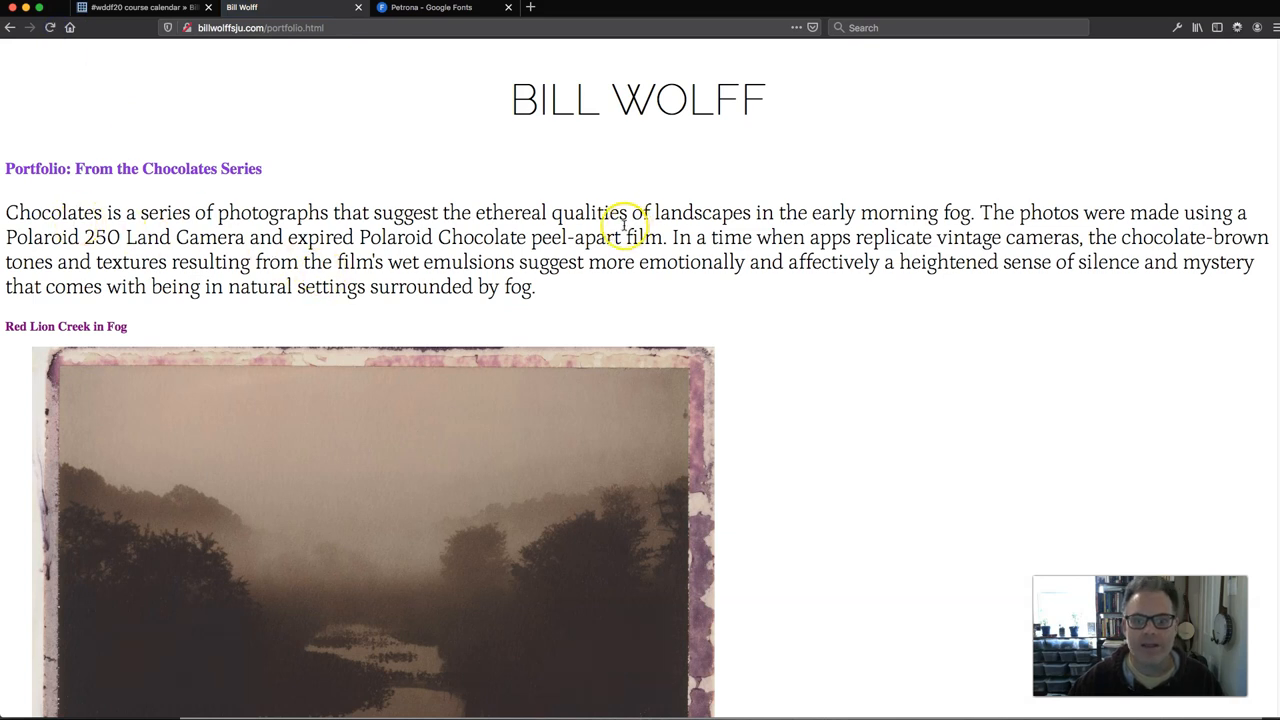
mouse_move(268, 212)
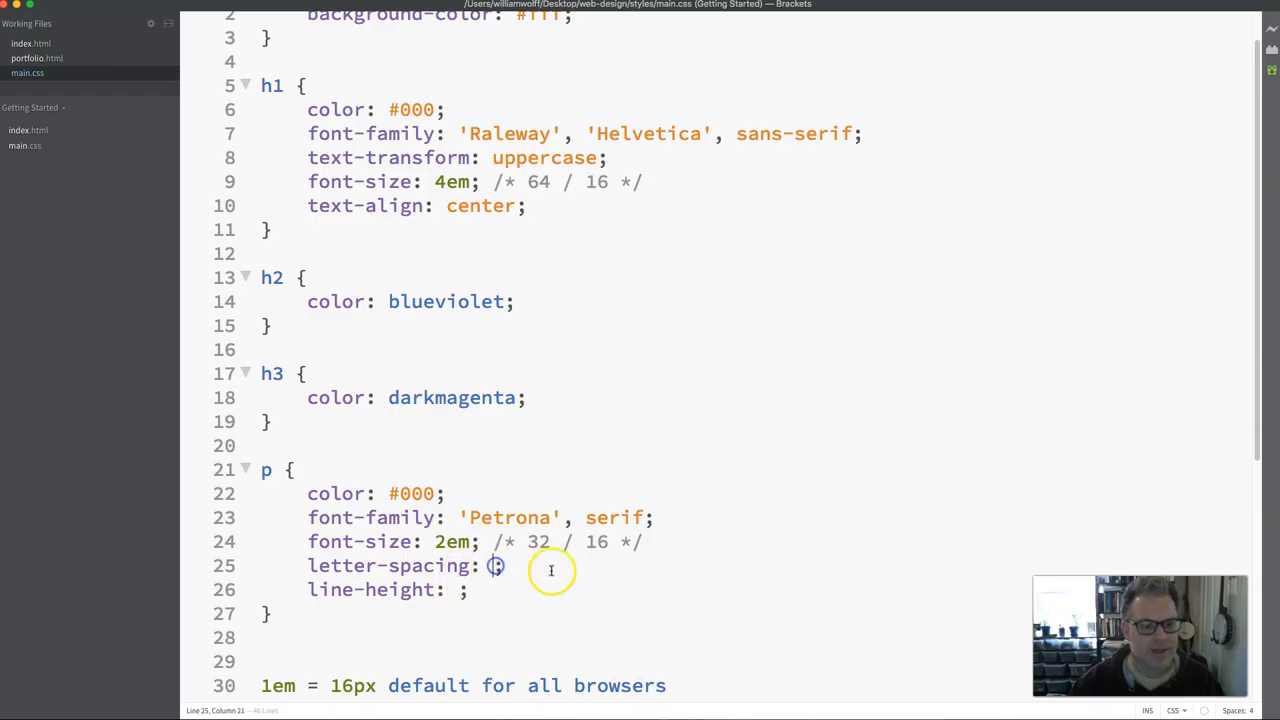
- Type .5em into the empty paragraph letter-spacing value on line 25
key(Backspace)
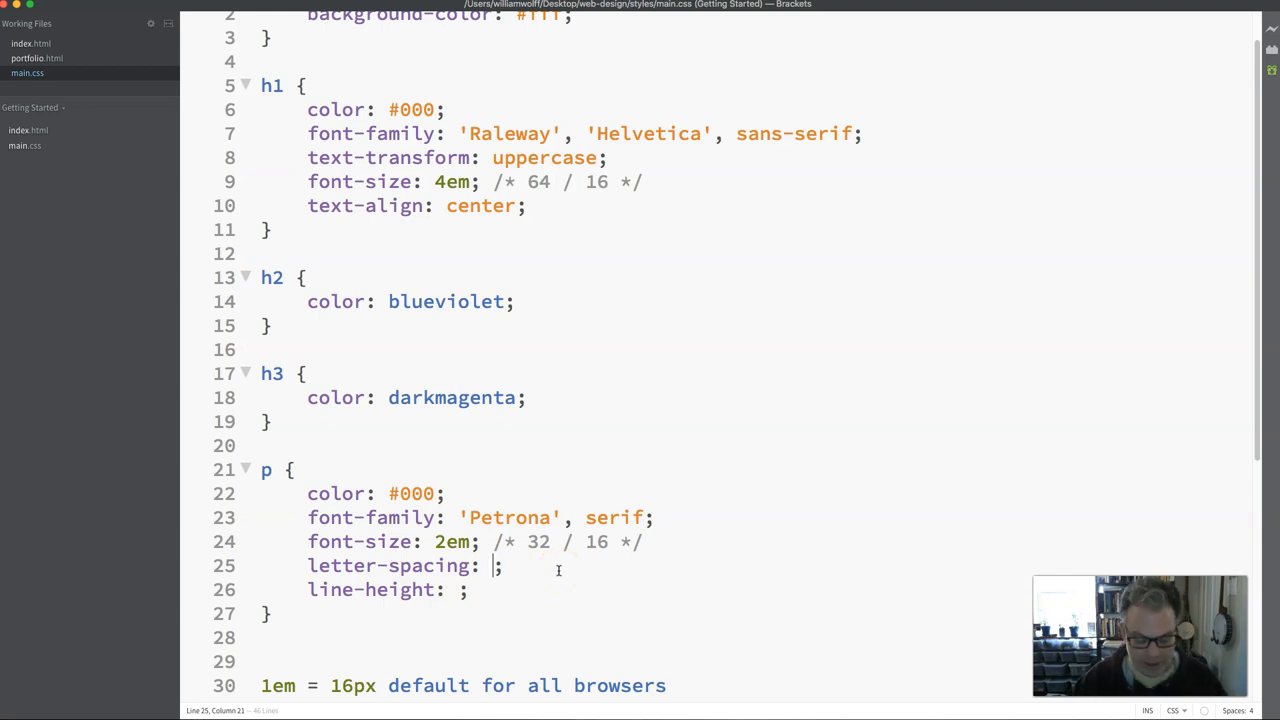
text(.)
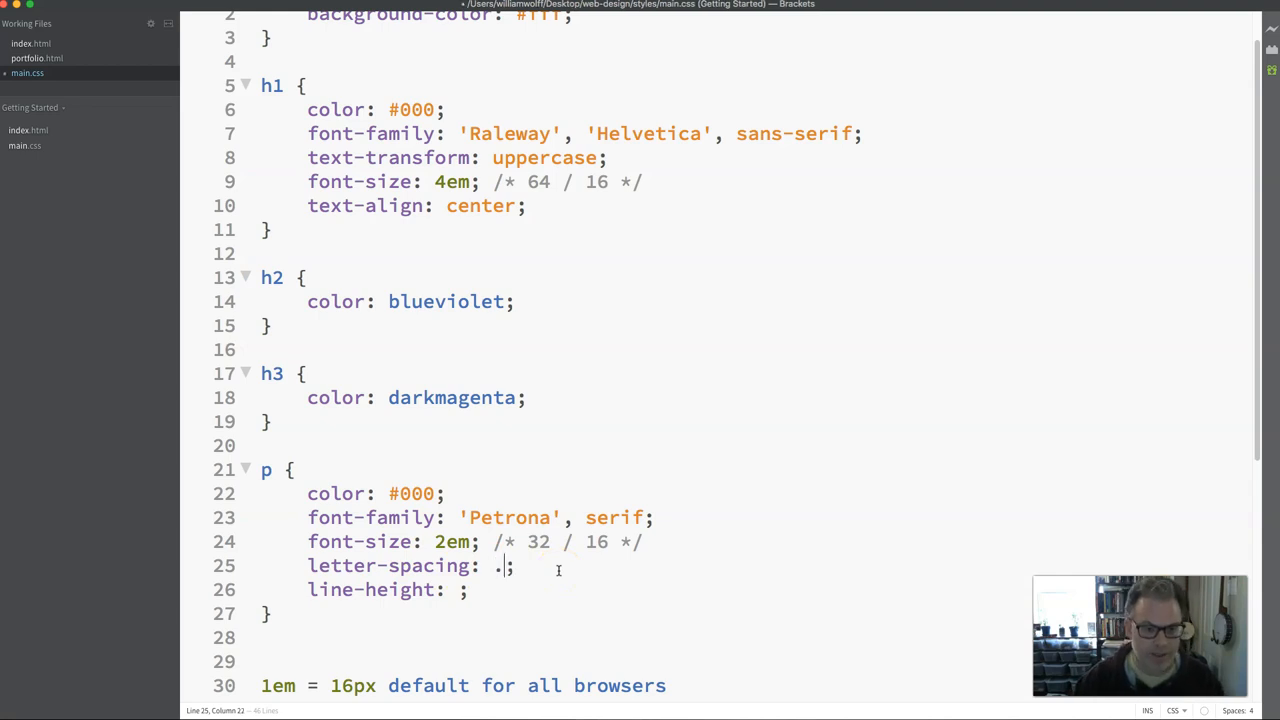
text(5)
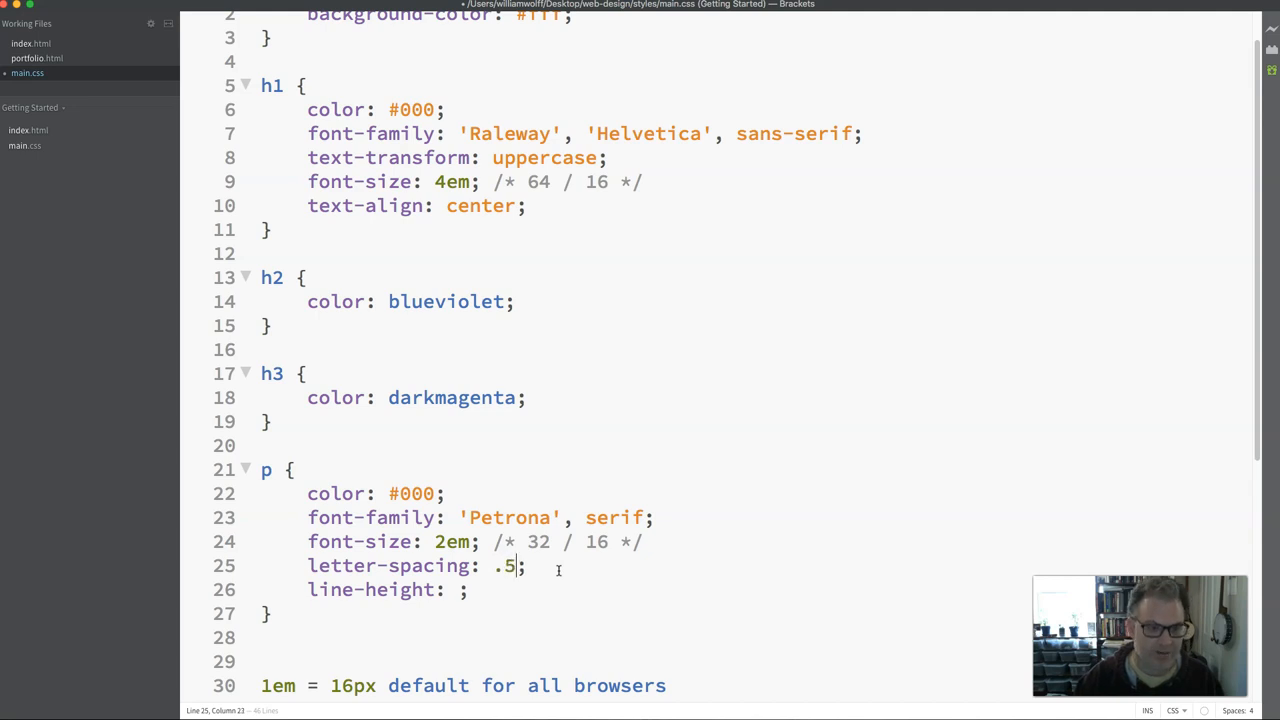
text(em)
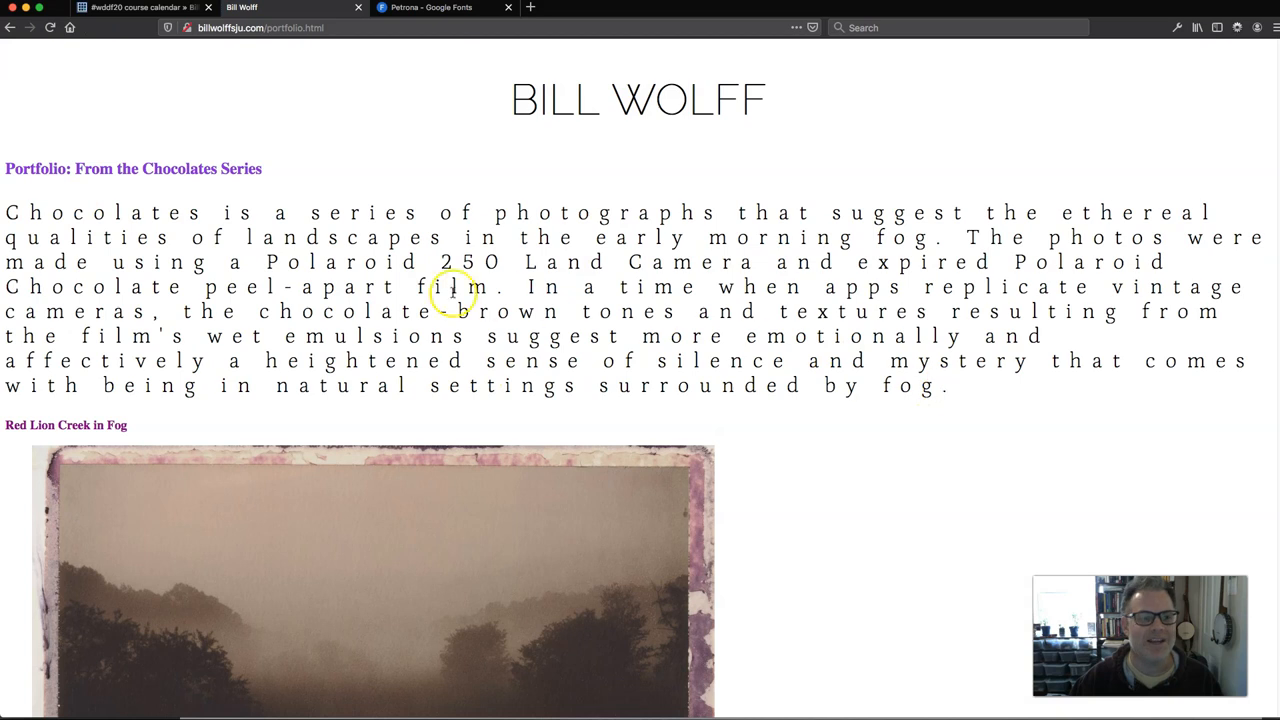
mouse_move(268, 248)
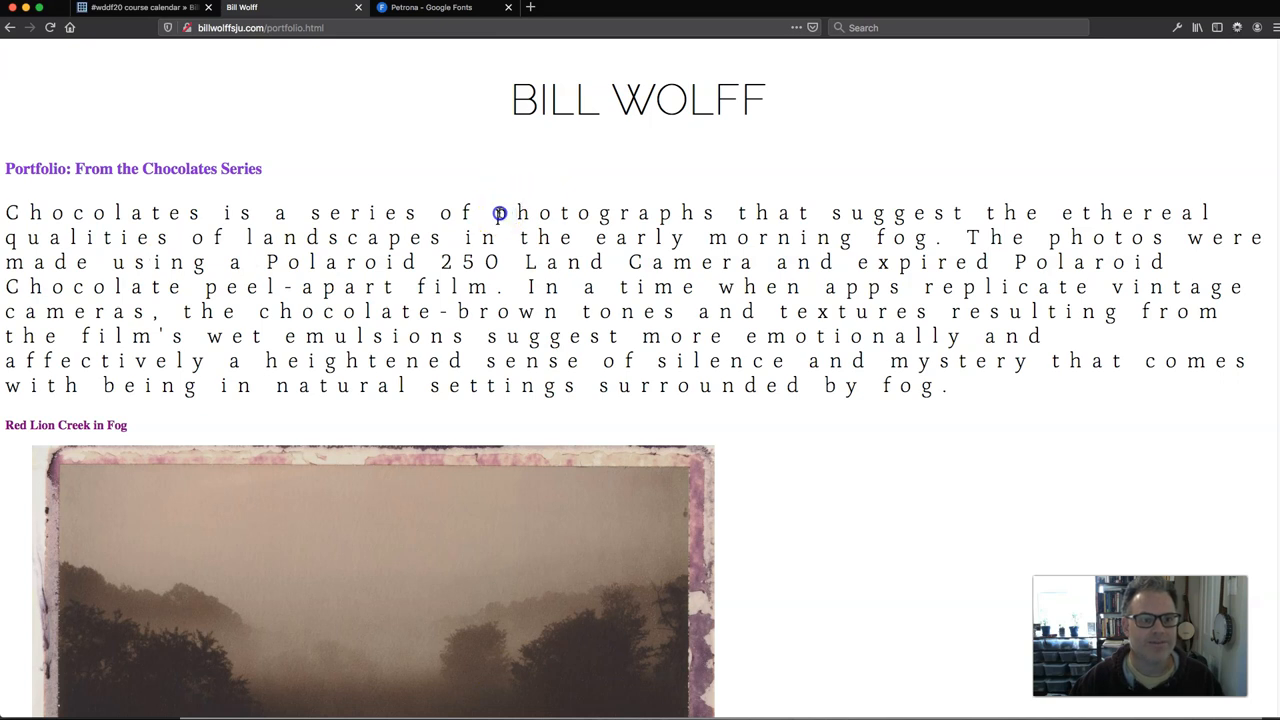
- Select a word in the reloaded portfolio paragraph to inspect letter spacing
double_click(604, 212)
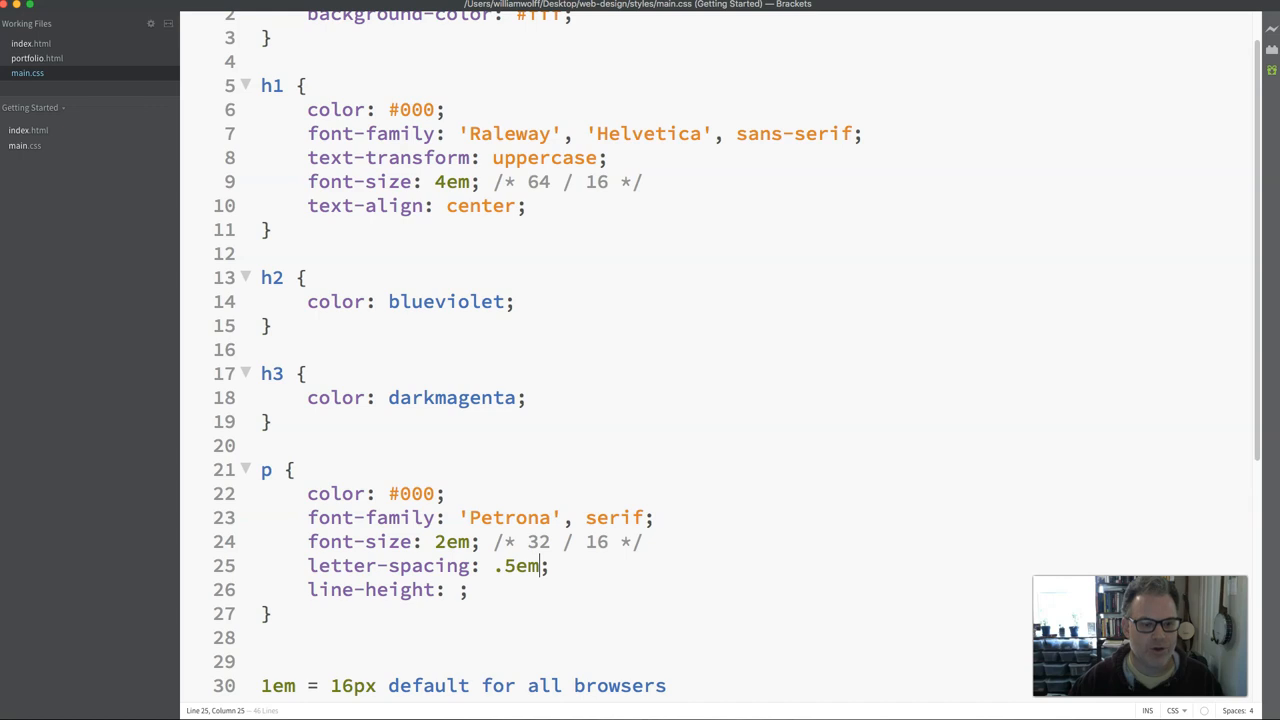
- Replace the 5 in .5em with 02, making letter-spacing .02em
double_click(521, 565)
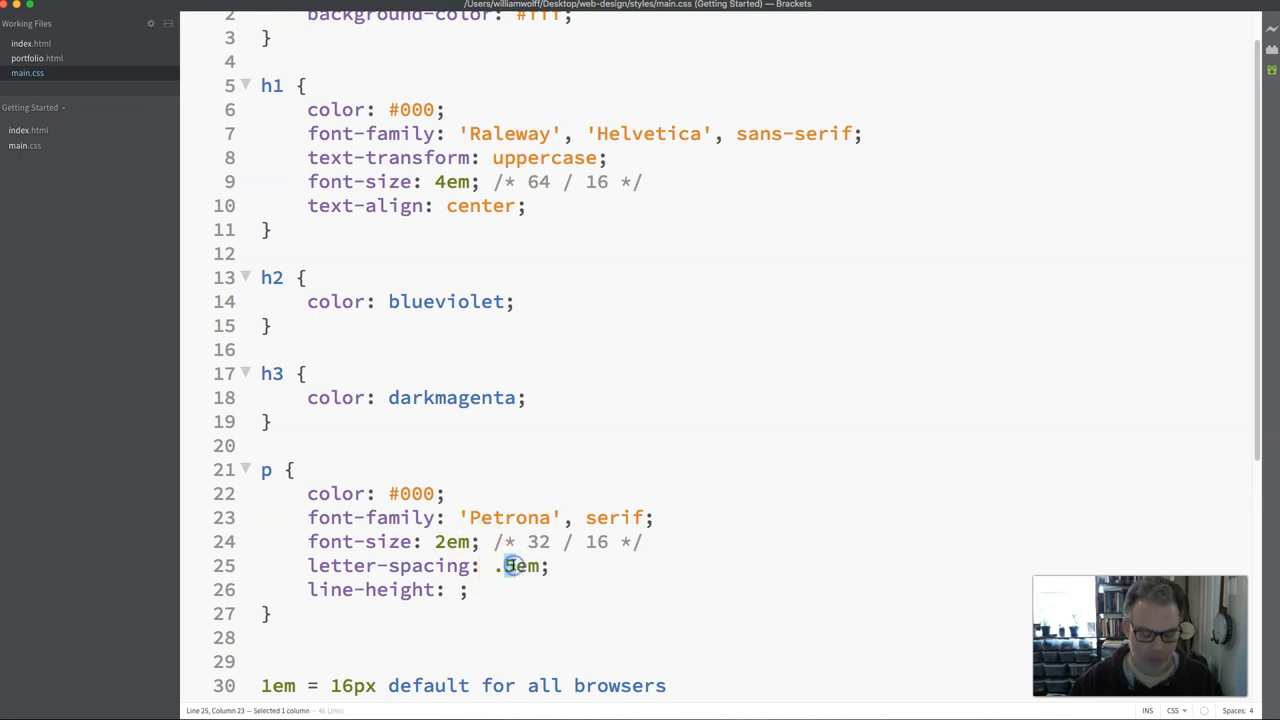
text(02)
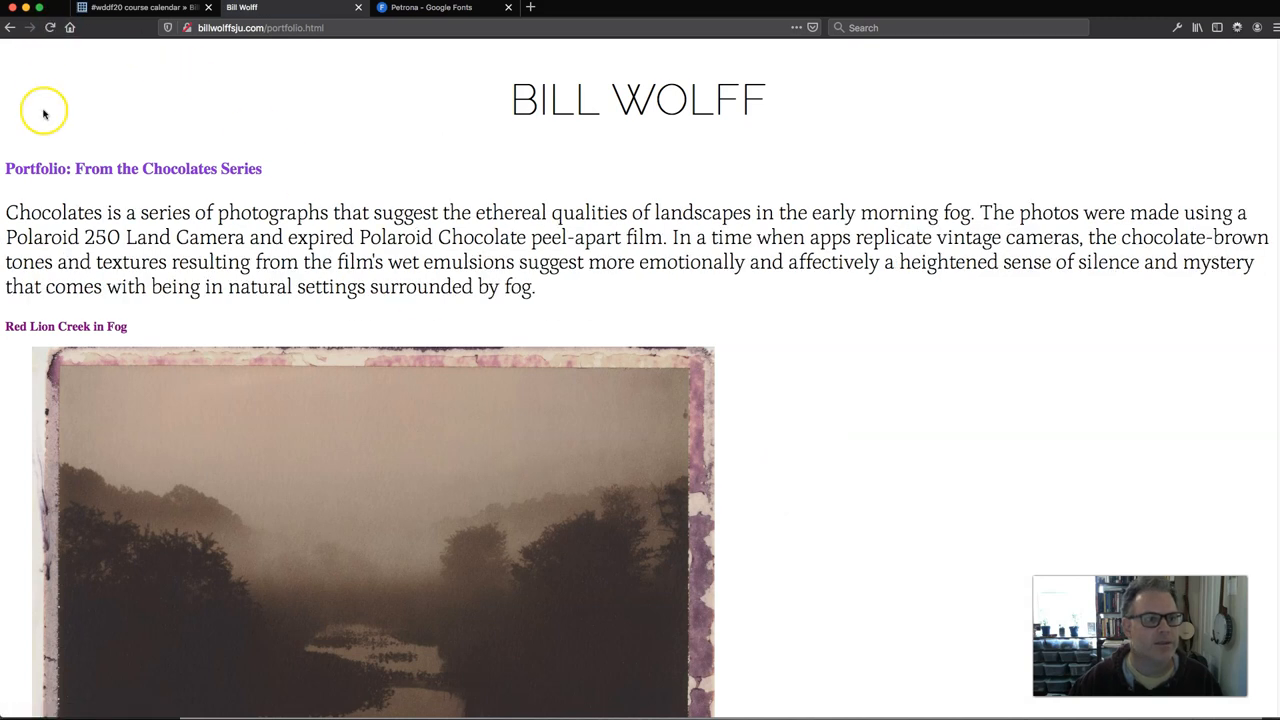
mouse_move(600, 255)
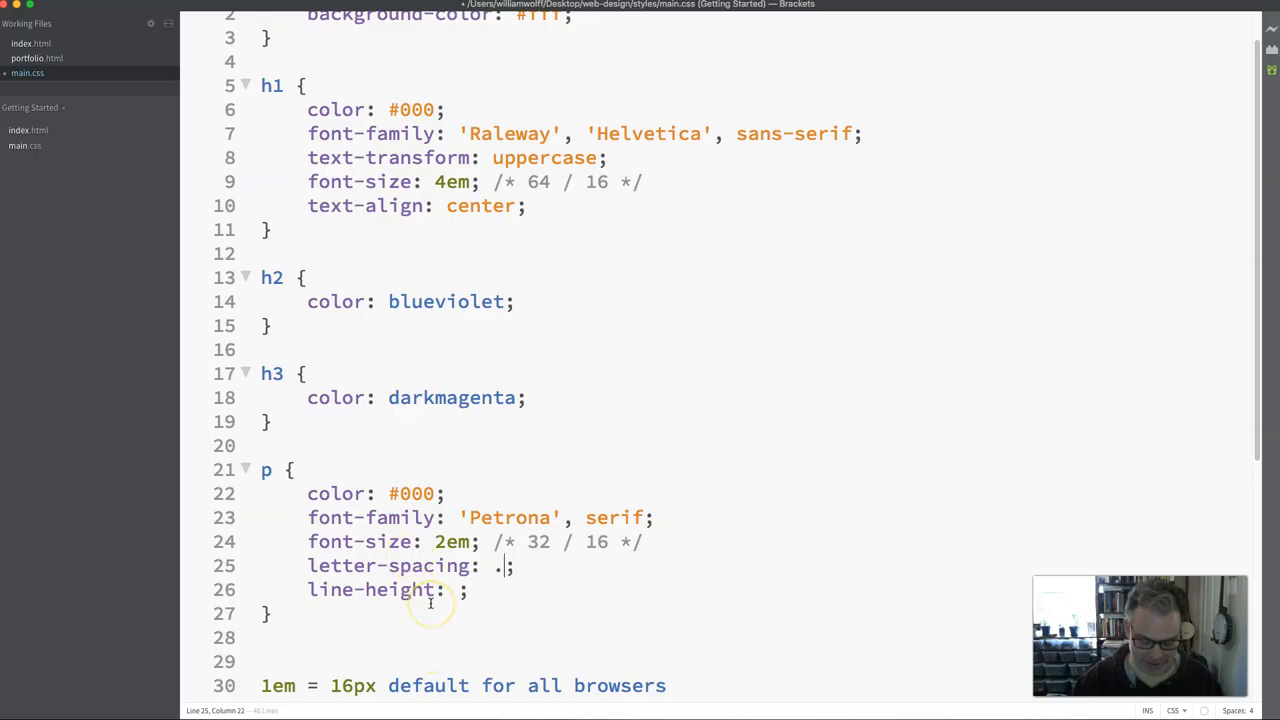
- Enter 02em for letter-spacing, then add a 6 to make .026em
text(02em)
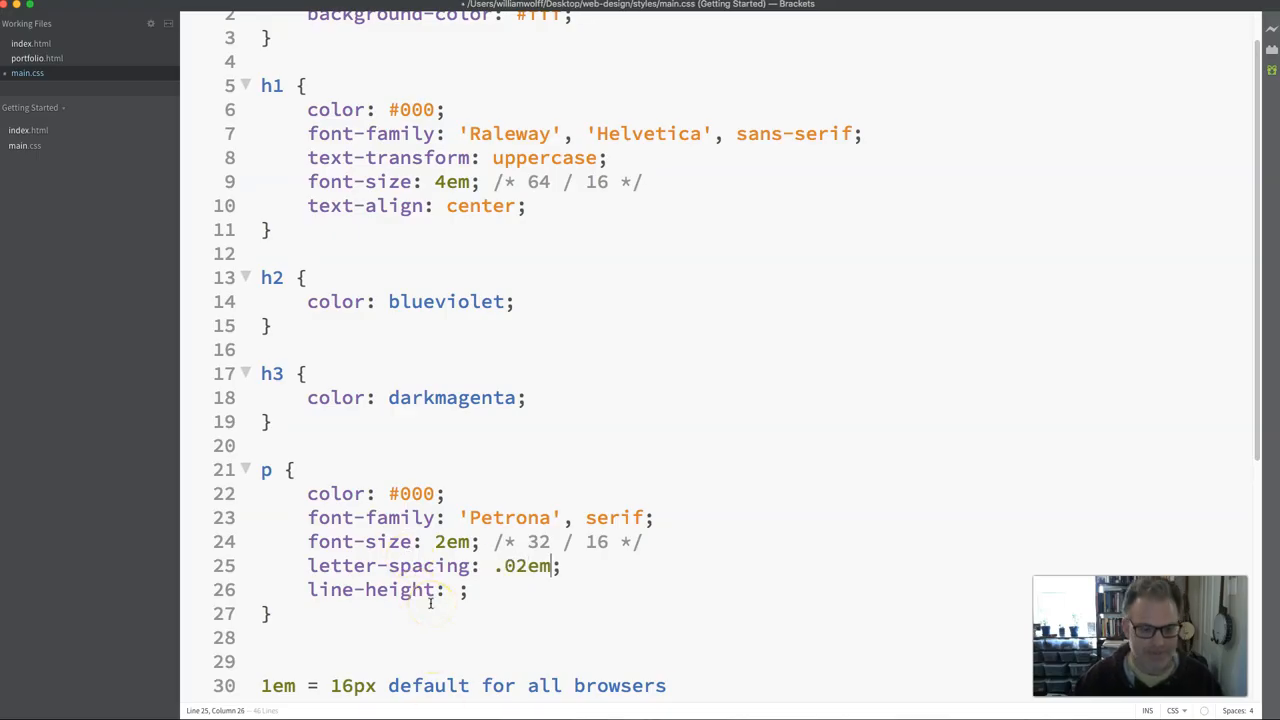
mouse_move(545, 589)
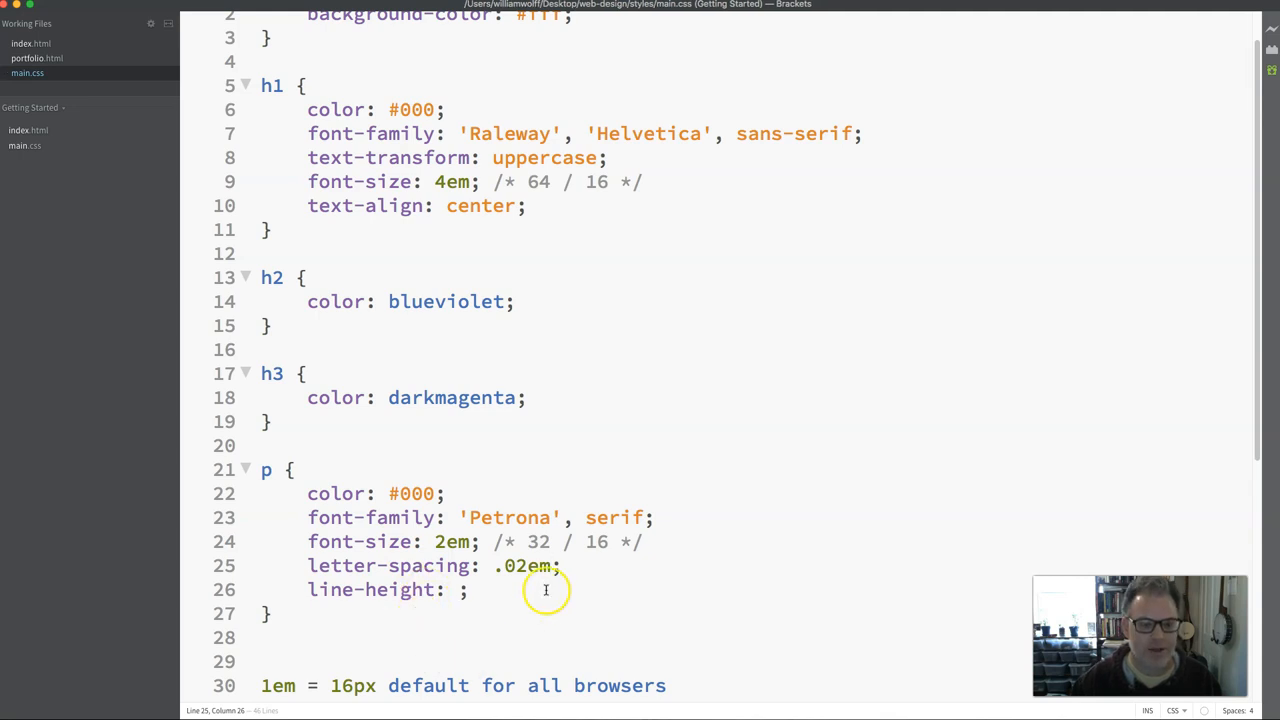
text(6)
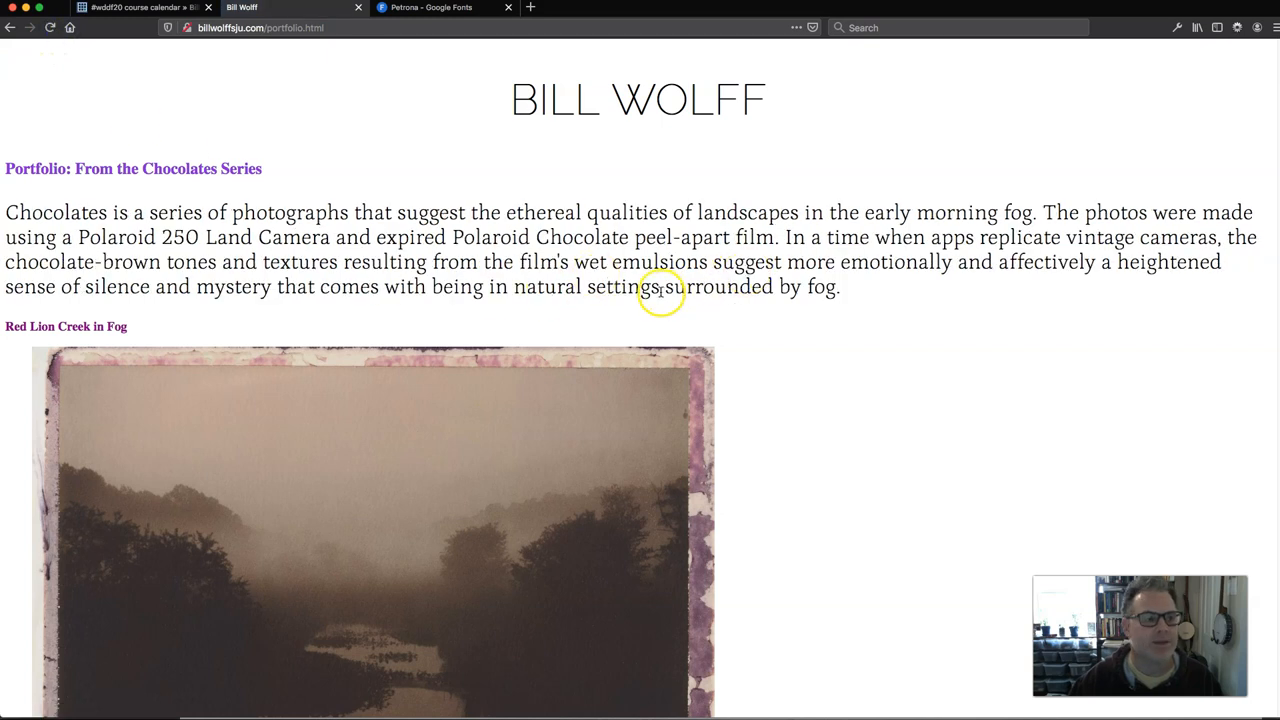
mouse_move(660, 292)
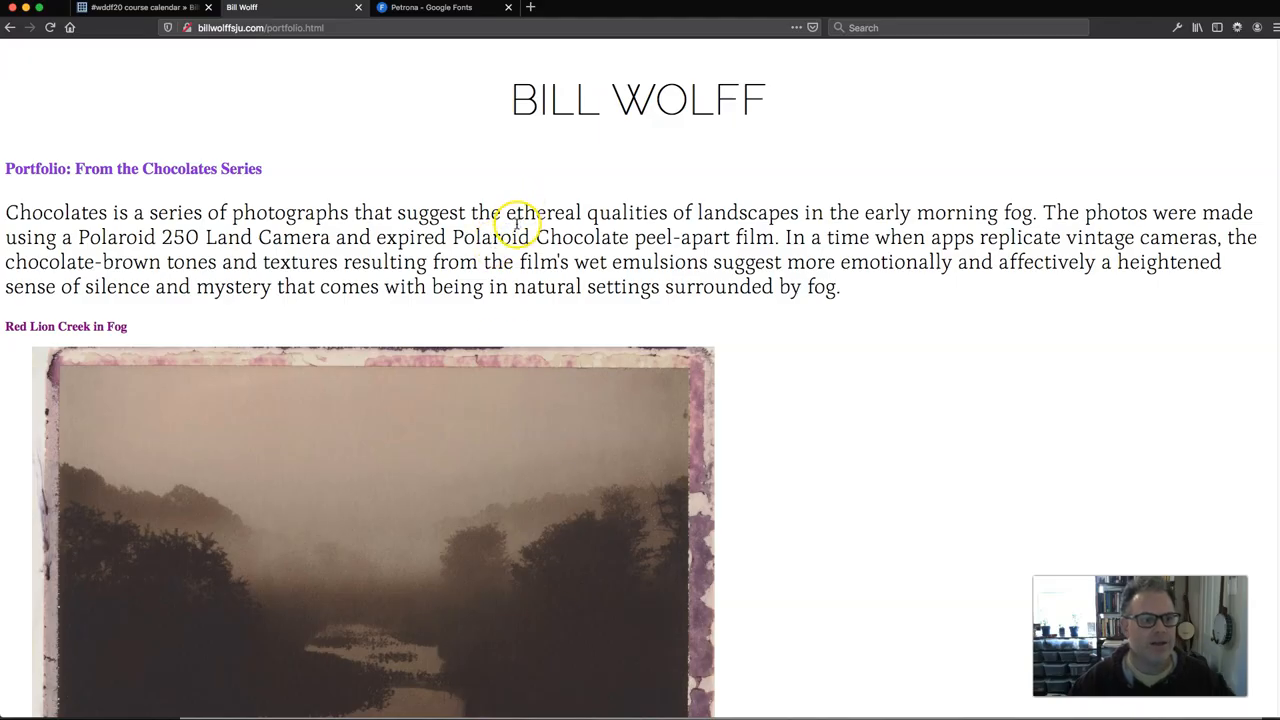
- Select part of the paragraph text to examine its slightly loosened spacing
drag(506, 212, 520, 237)
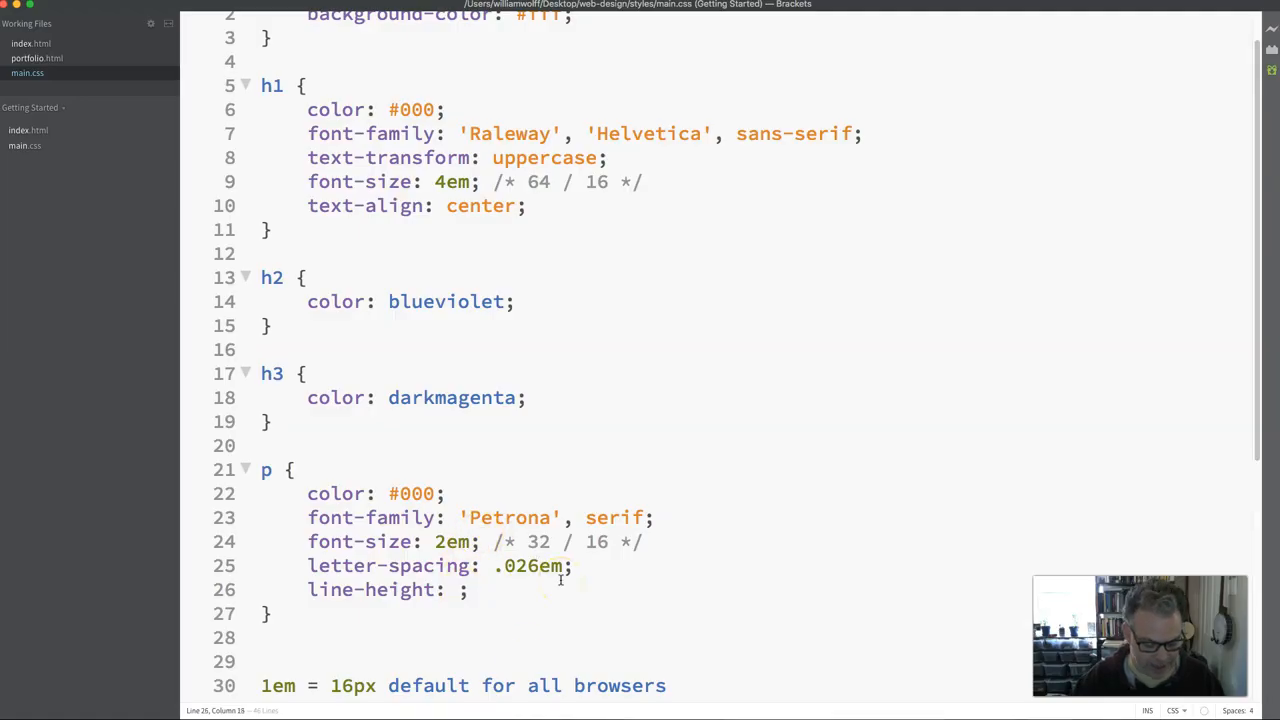
- Type 1.5em as the paragraph line-height on line 26
text(1.)
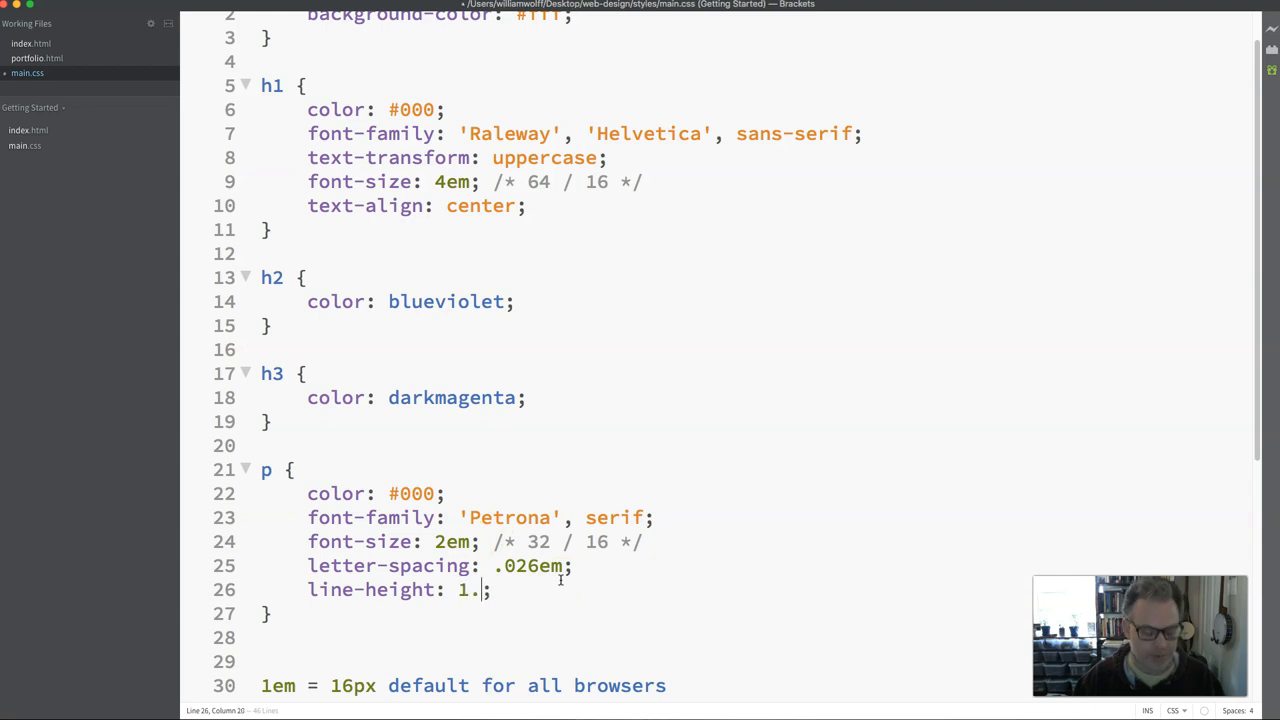
text(5em)
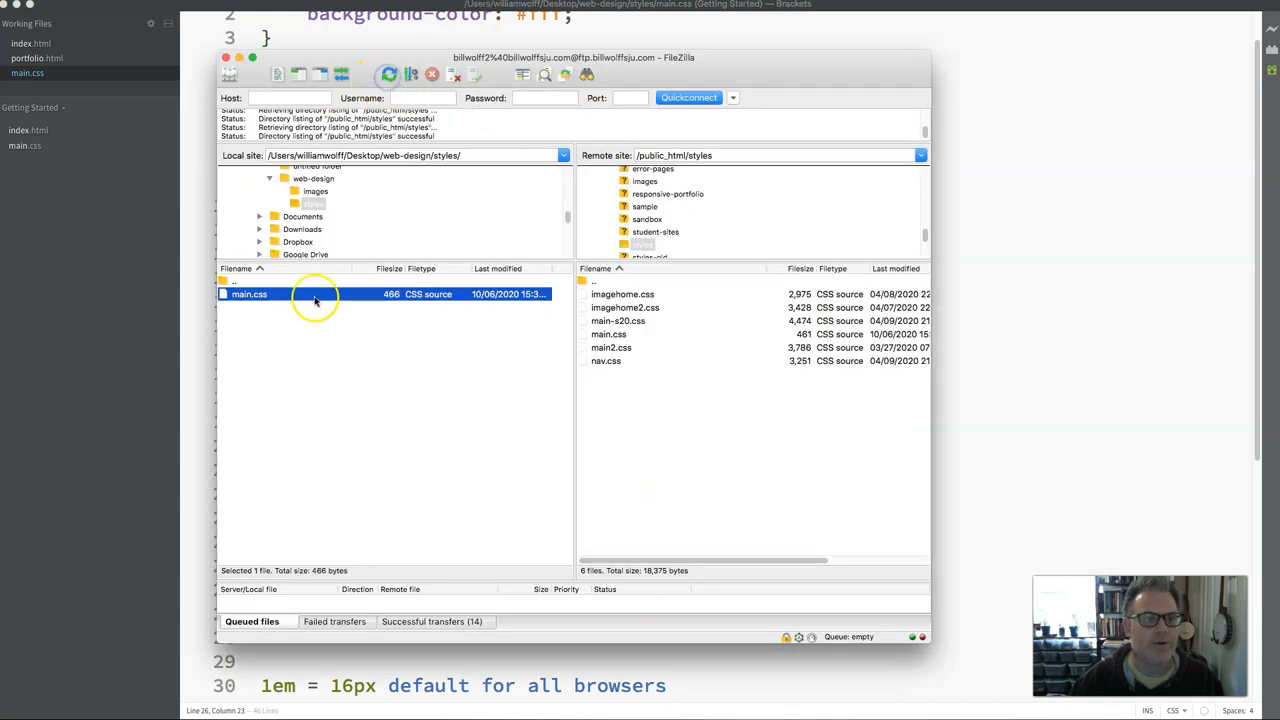
- Transfer local main.css to /public_html/styles on the server
double_click(249, 293)
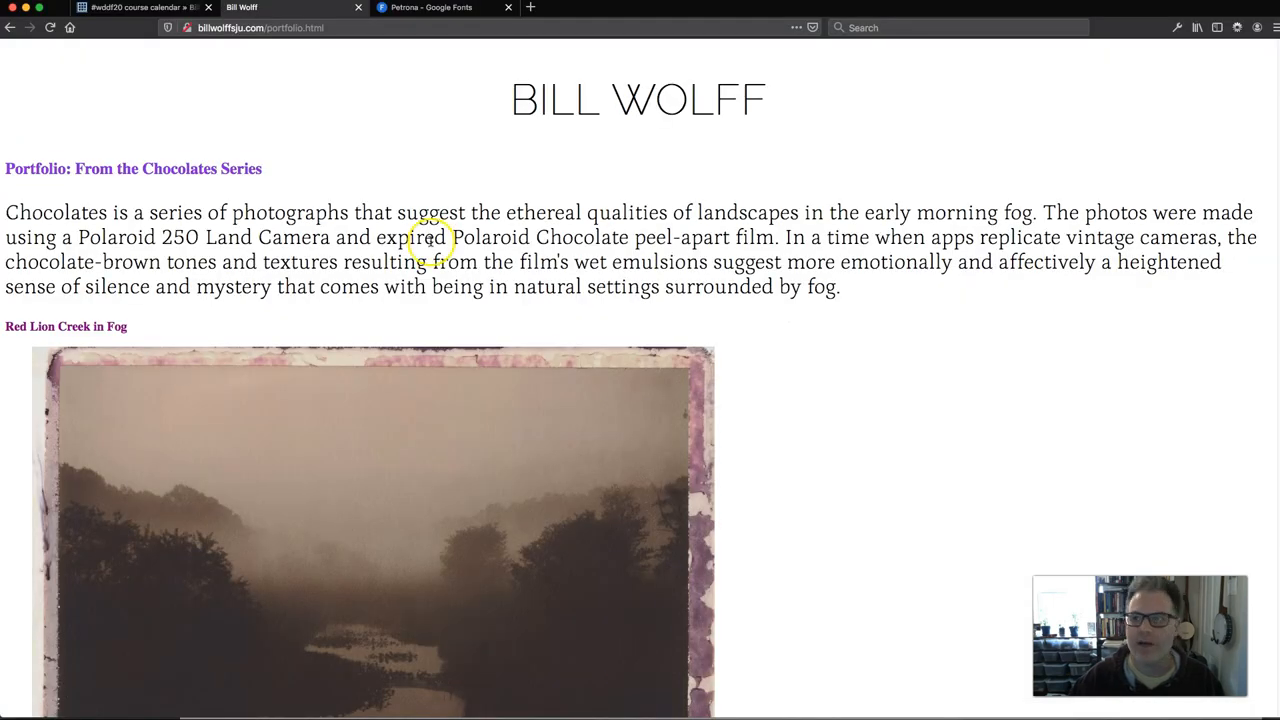
- Reload portfolio.html to see the wider paragraph line spacing
click(50, 27)
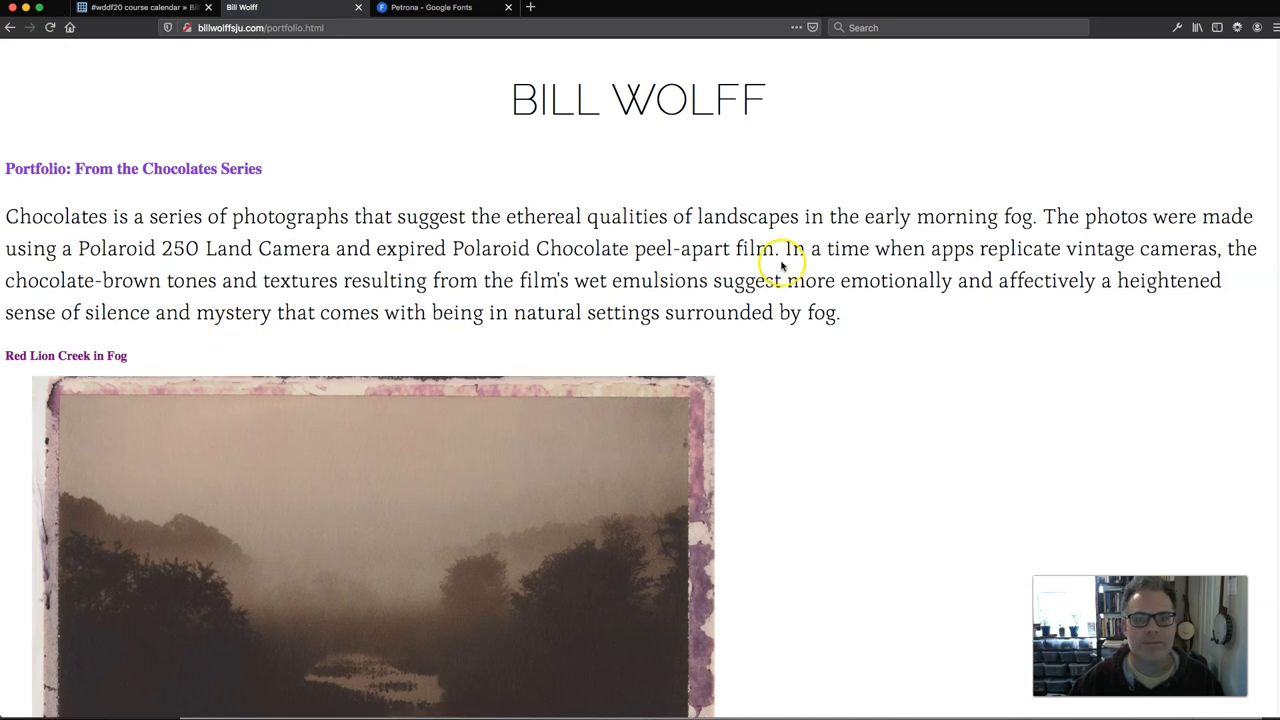
mouse_move(350, 238)
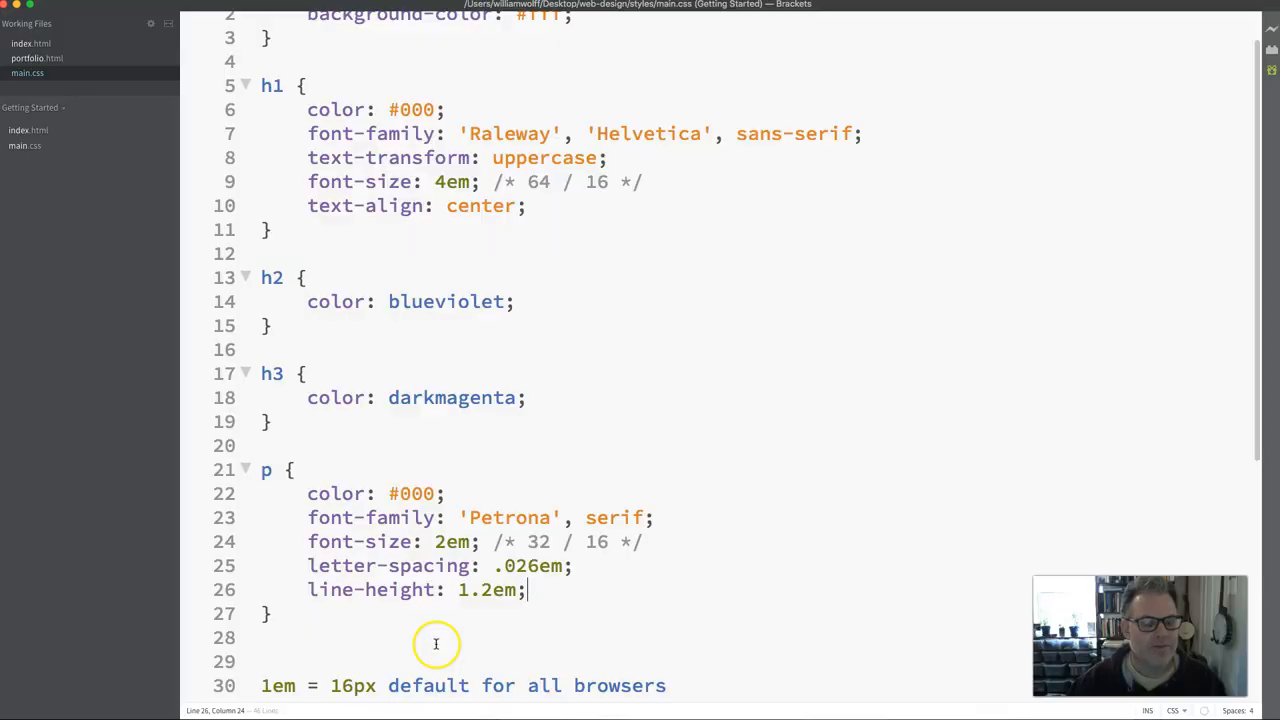
- Select the 1.5 in the paragraph's line-height: 1.5em so it can become 1.2em
double_click(462, 589)
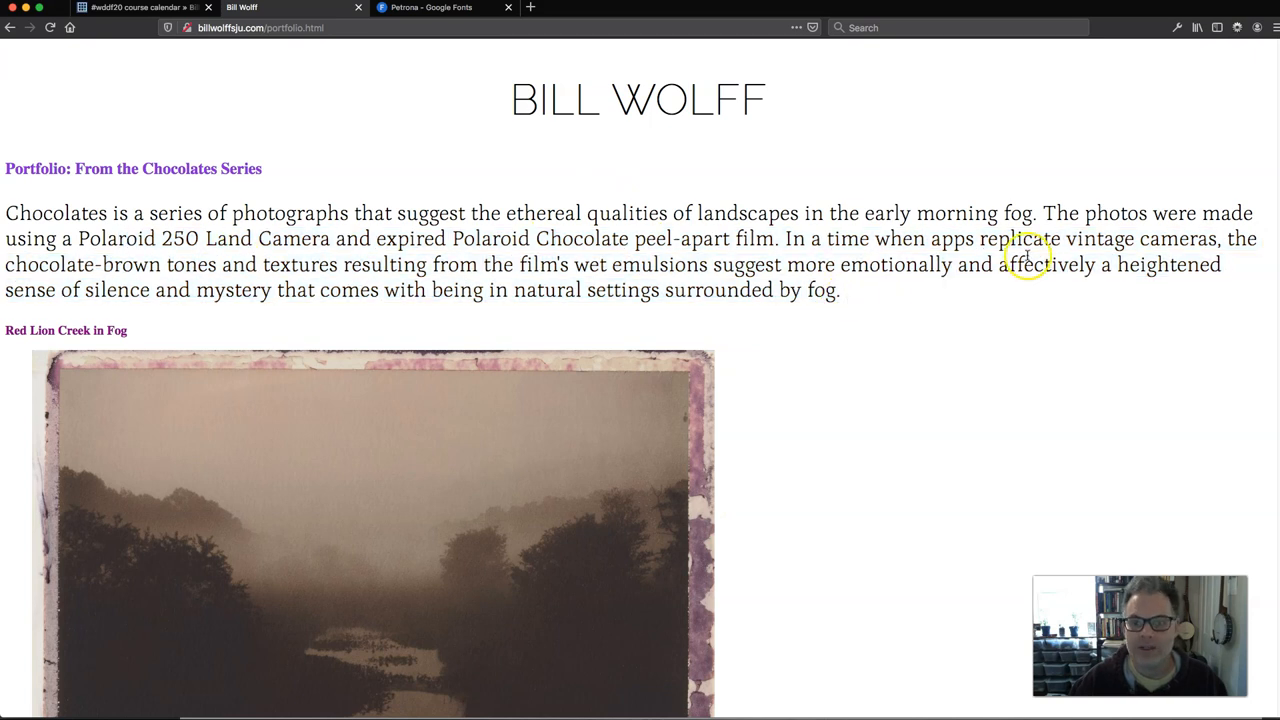
mouse_move(1045, 213)
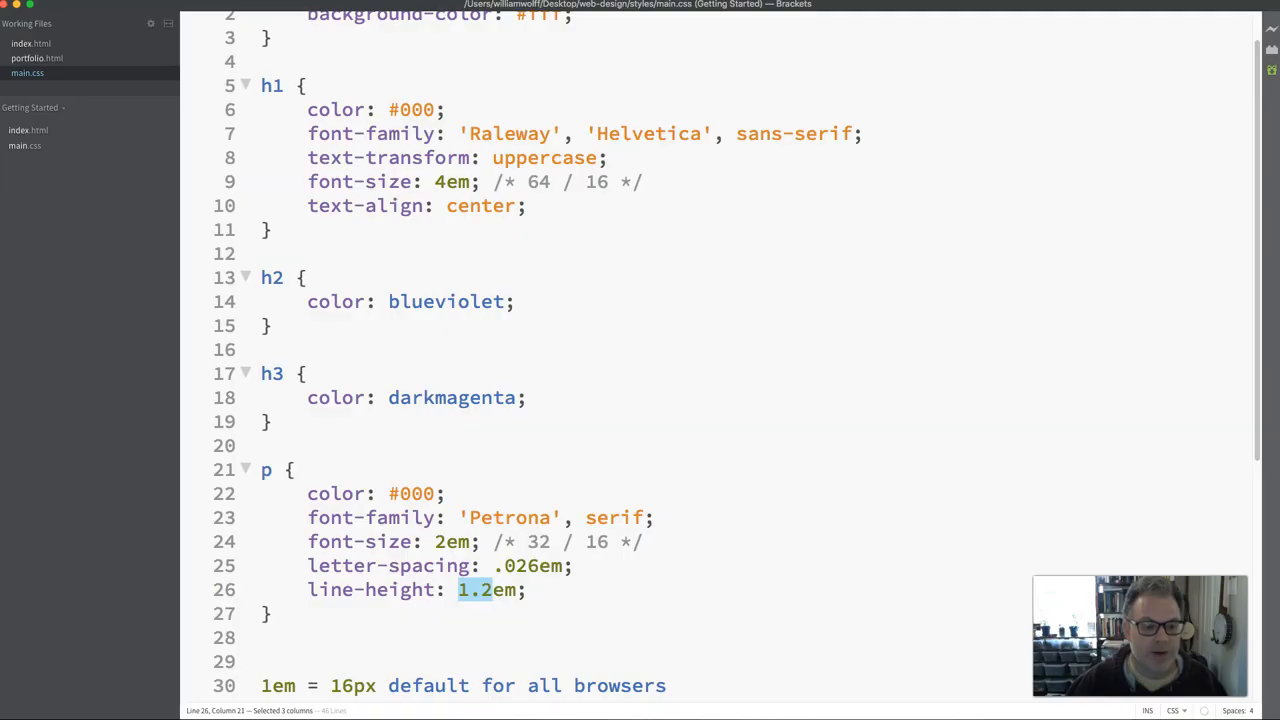
- Add font-weight: 300; after line-height in the p rule, choosing 300 from code hints
click(525, 589)
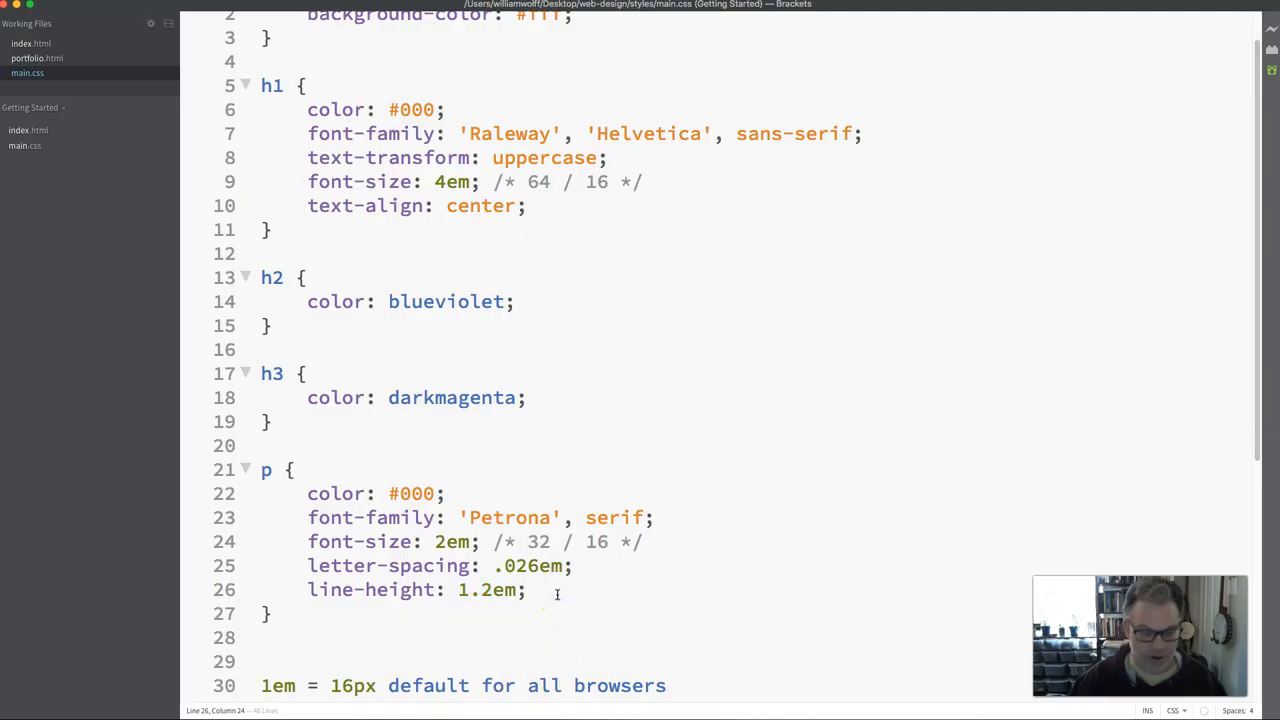
text(font-weight:)
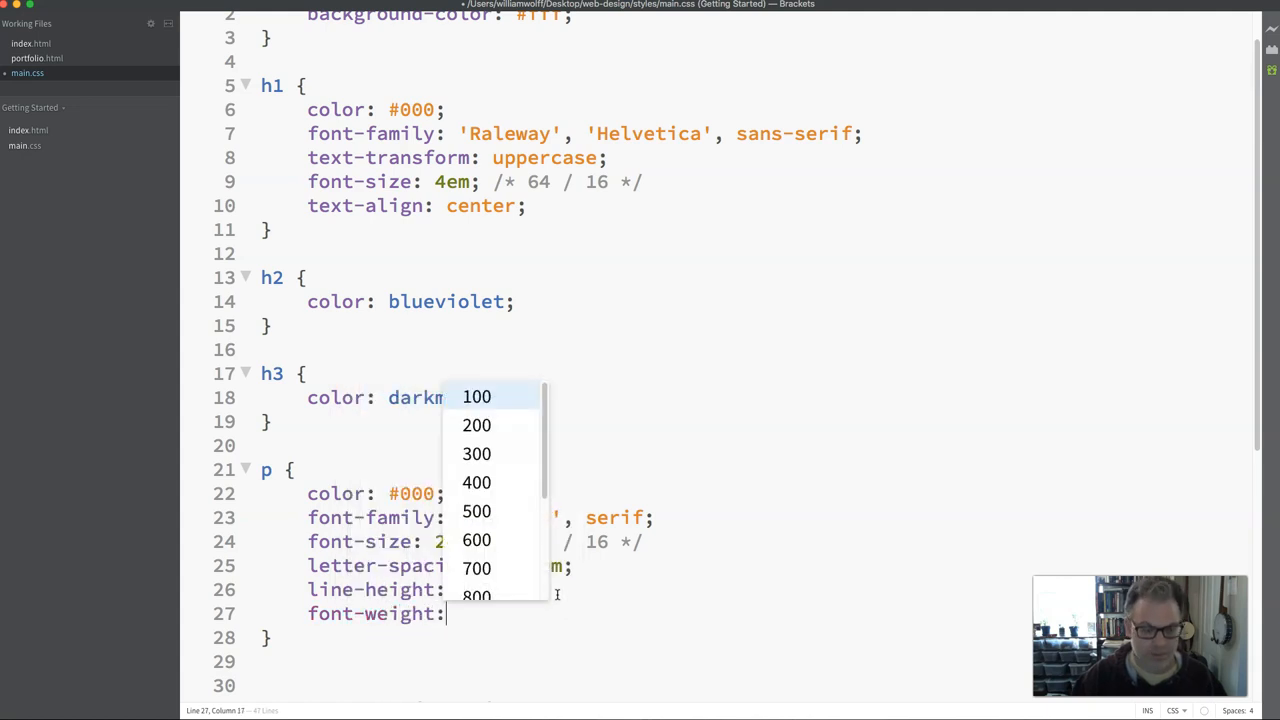
text(bold;)
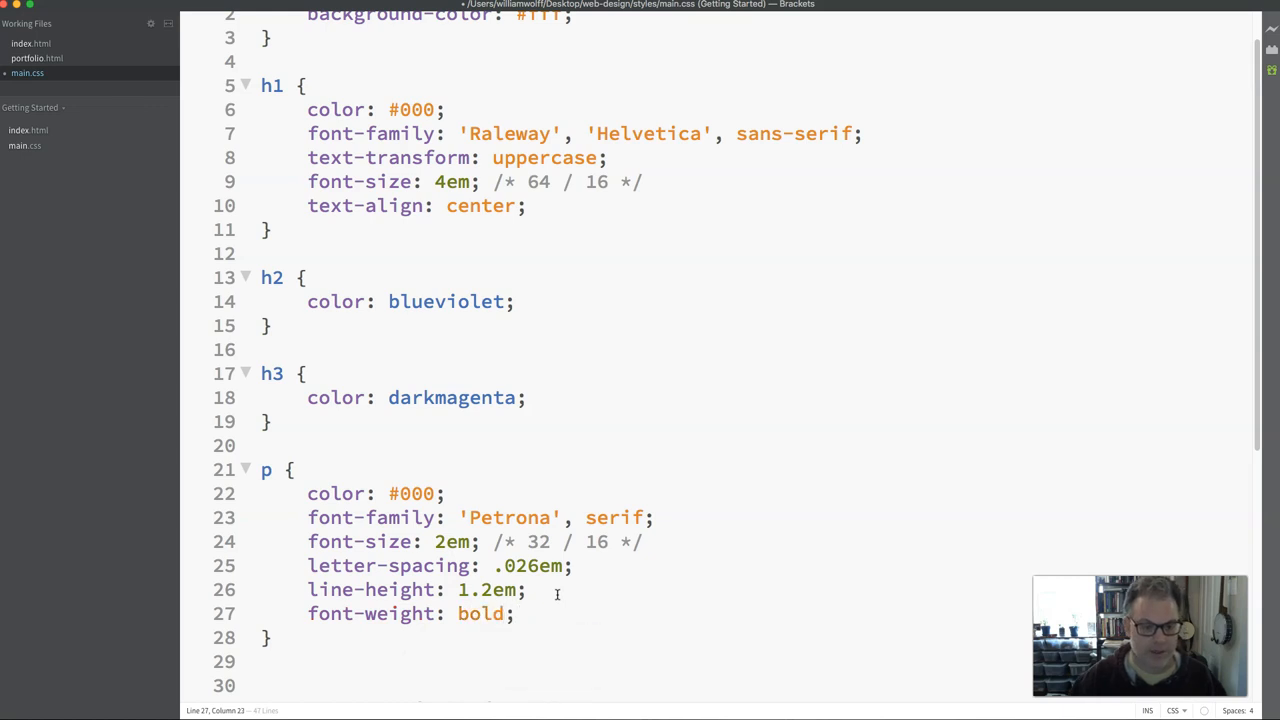
double_click(480, 613)
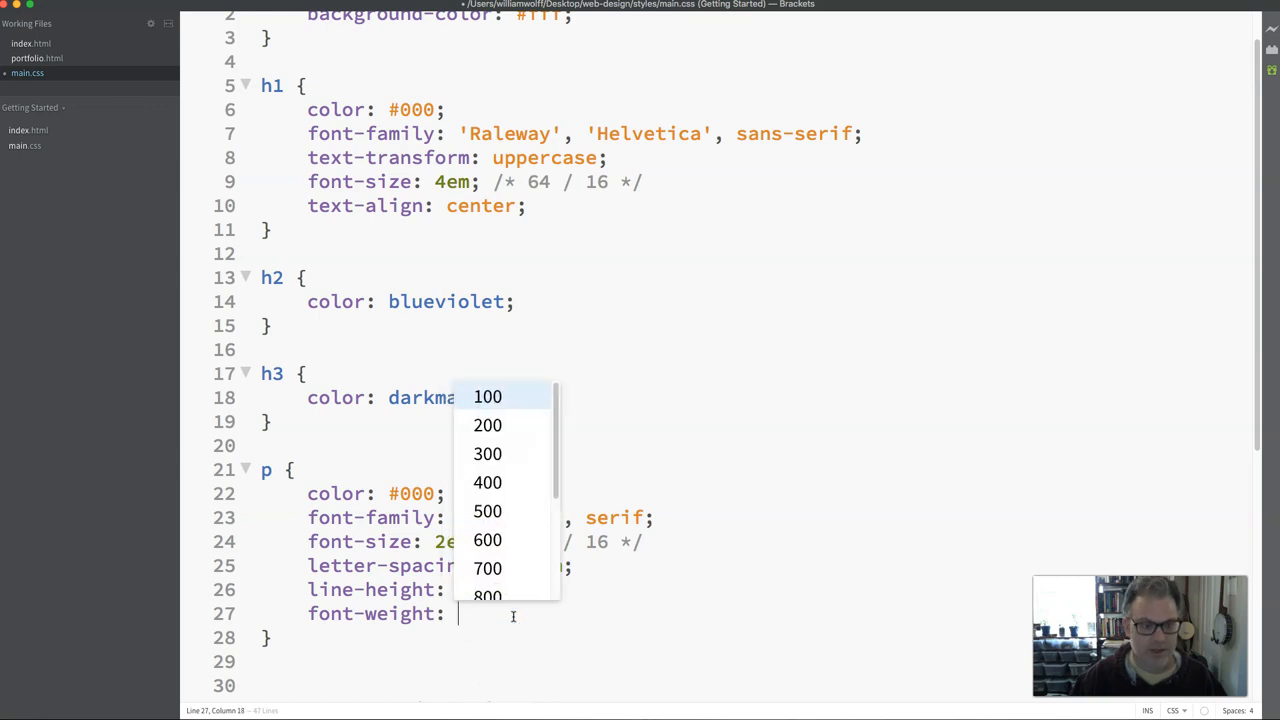
scroll(down, 3)
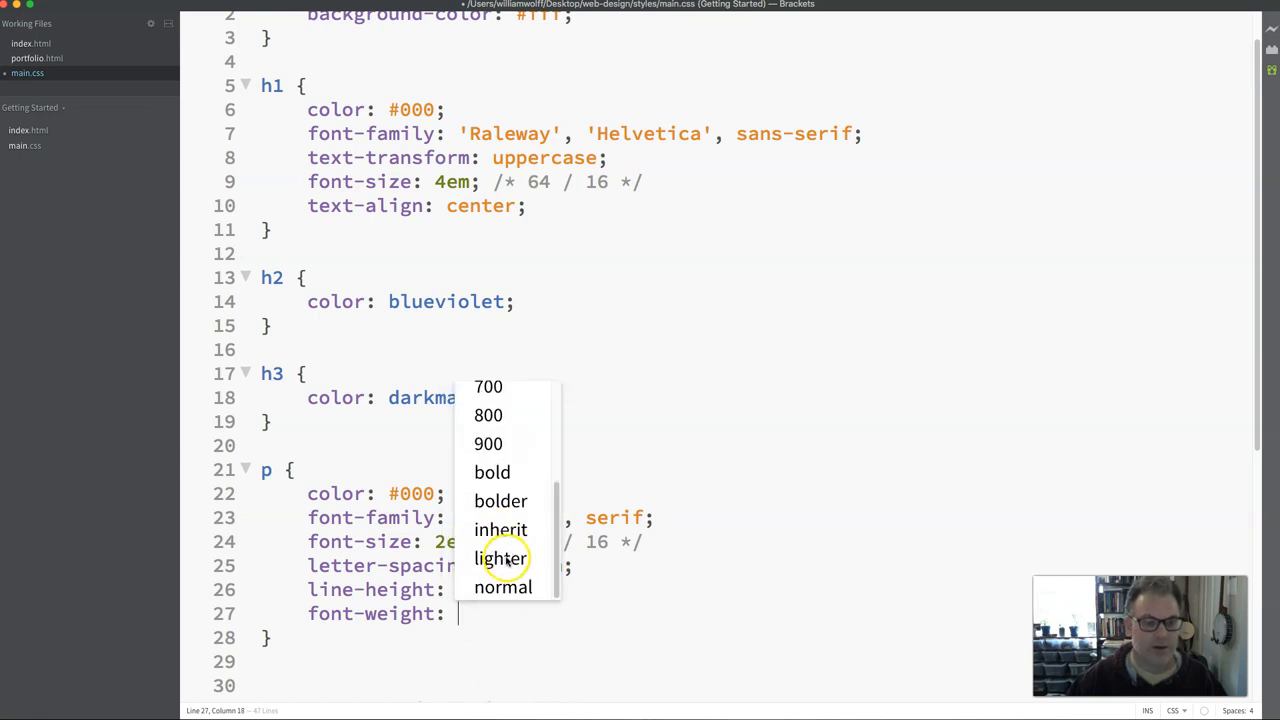
scroll(up, 3)
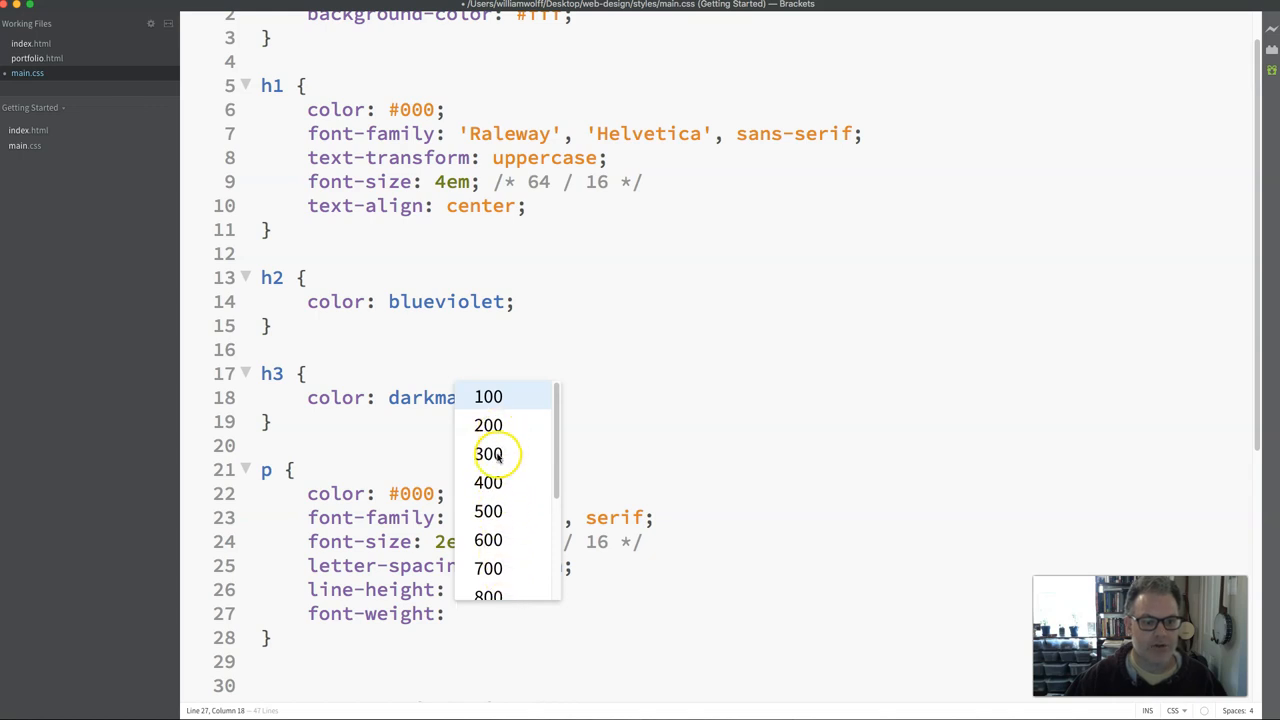
click(488, 454)
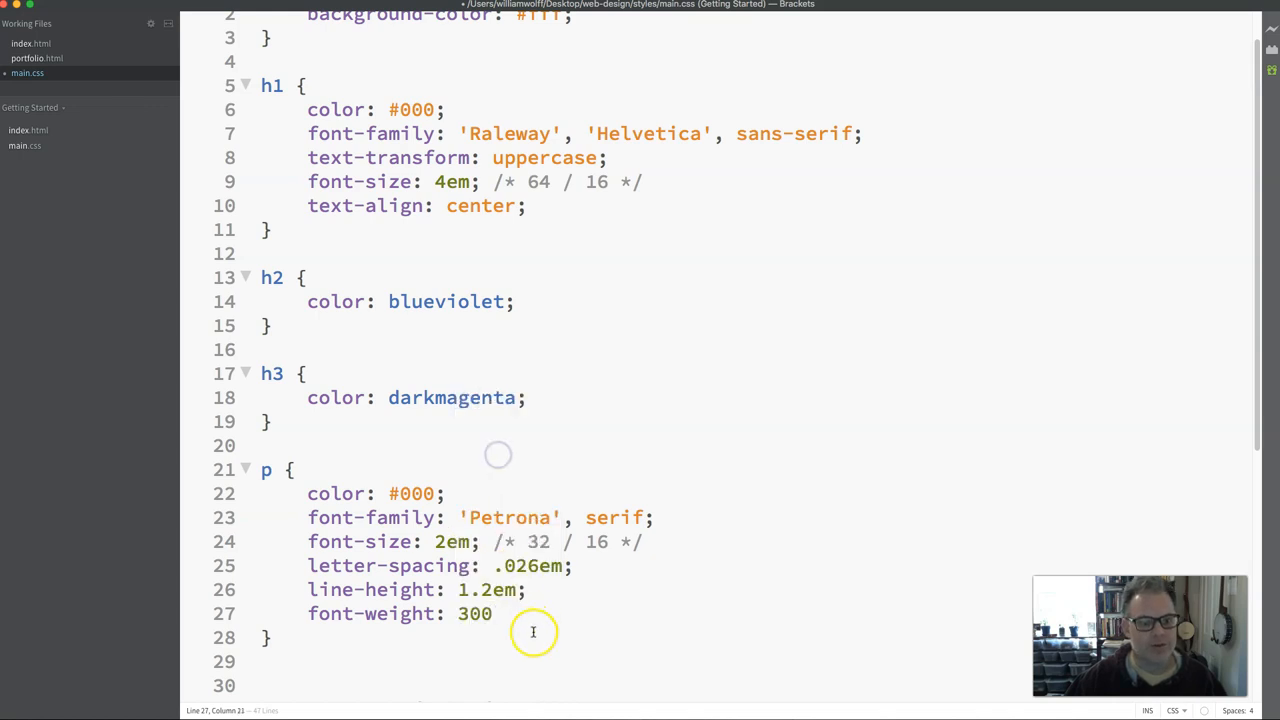
text(;)
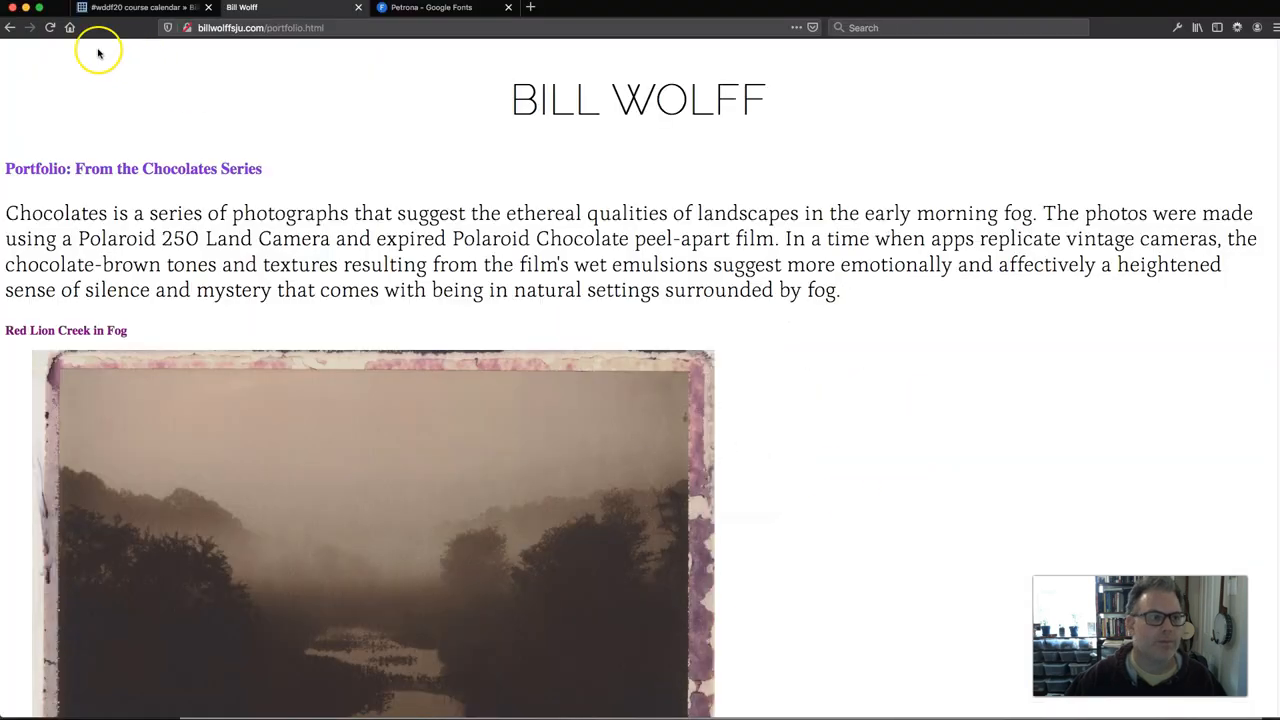
mouse_move(265, 245)
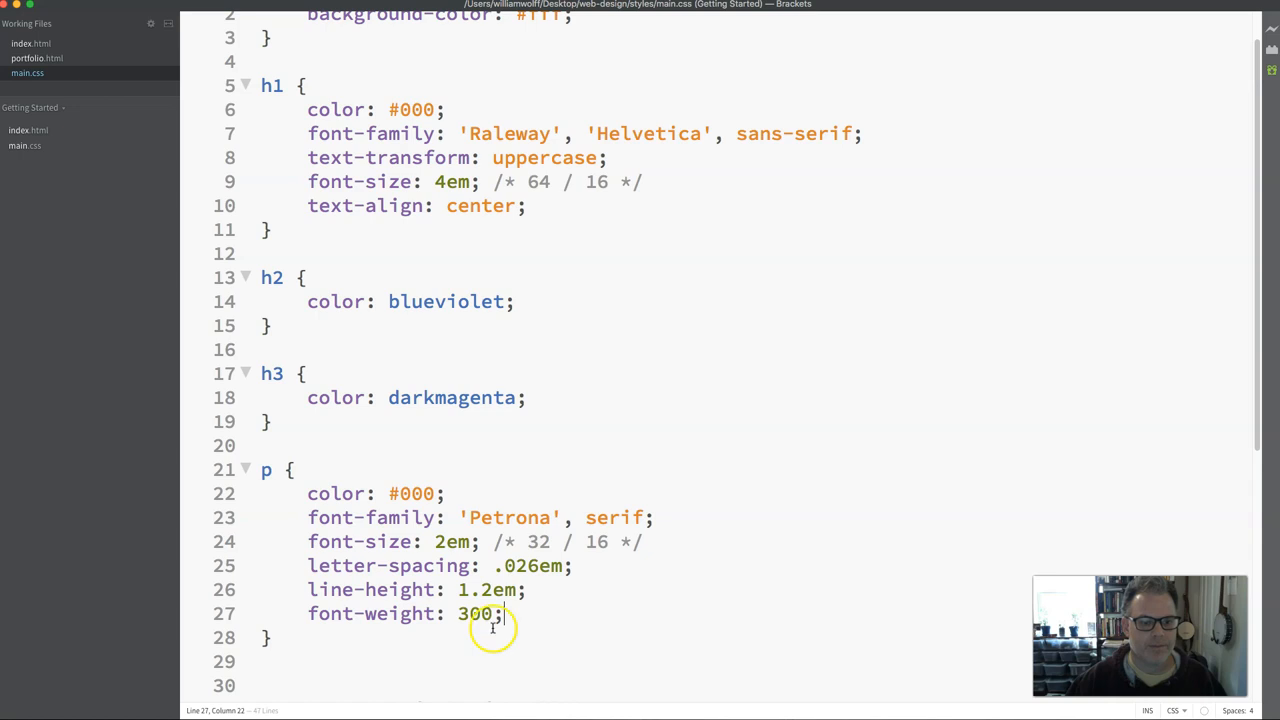
- Overwrite main.css on the server and return to the portfolio page in Firefox
text(b)
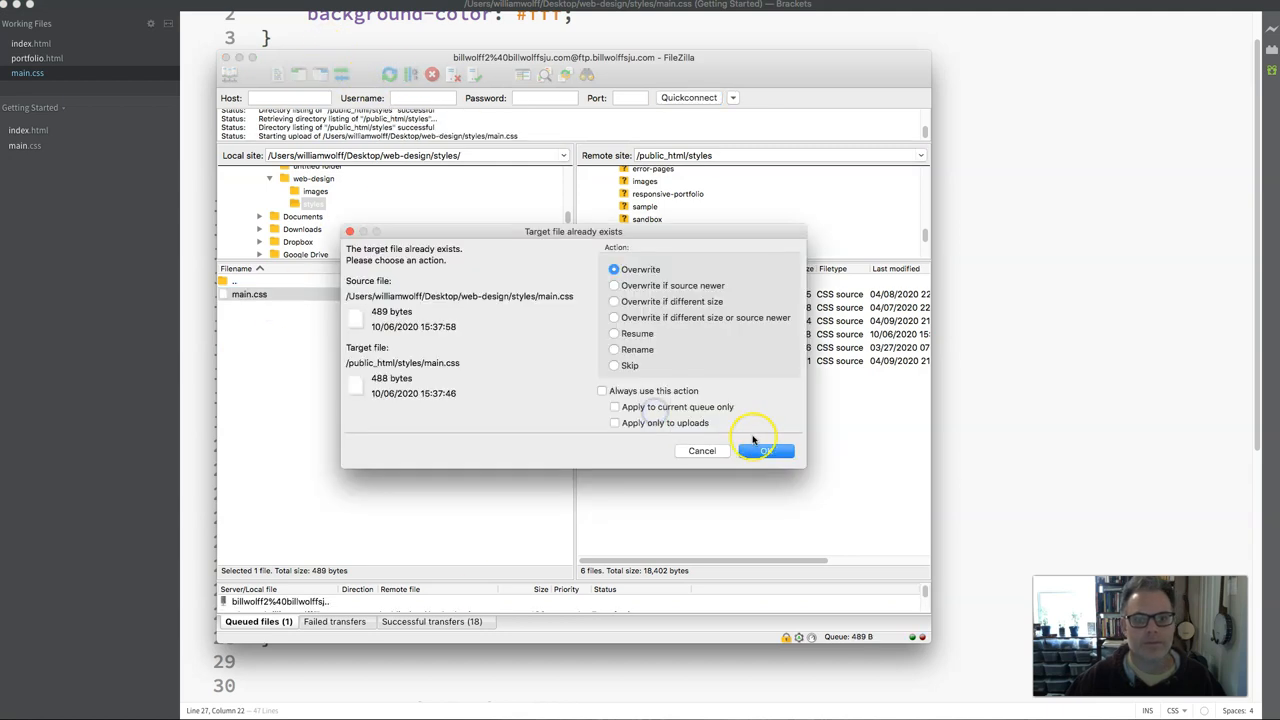
click(765, 450)
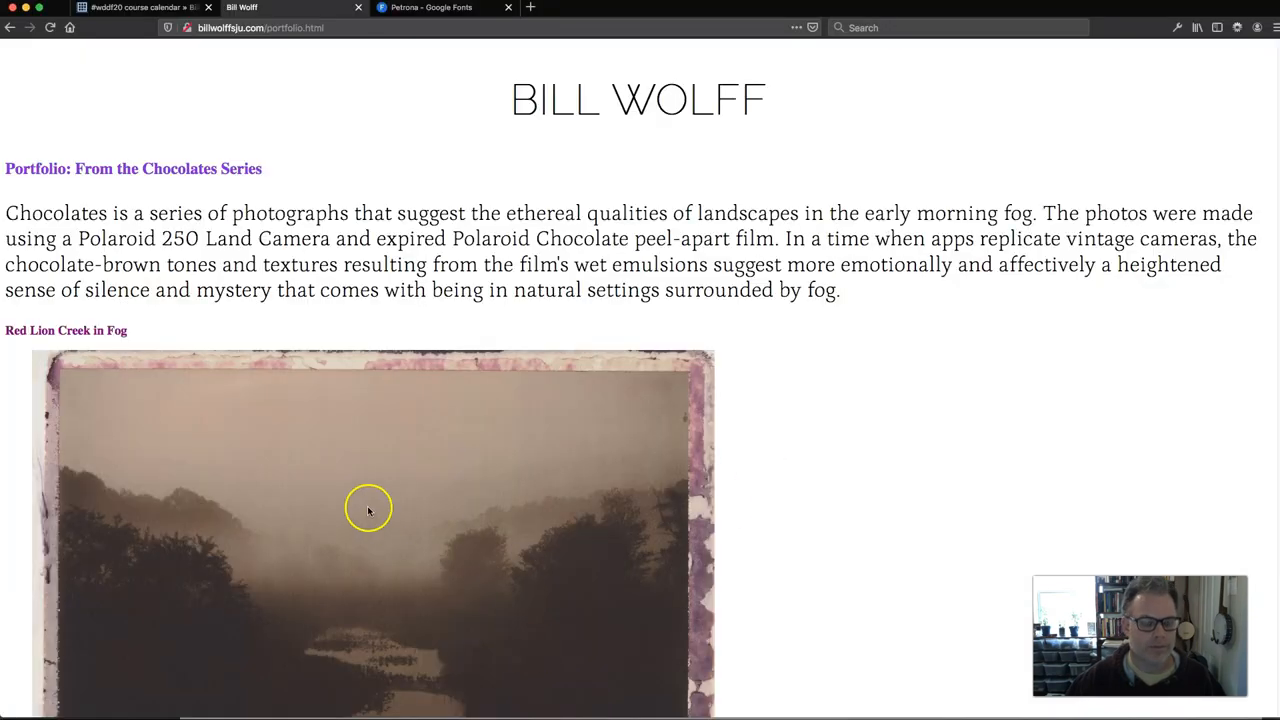
click(50, 27)
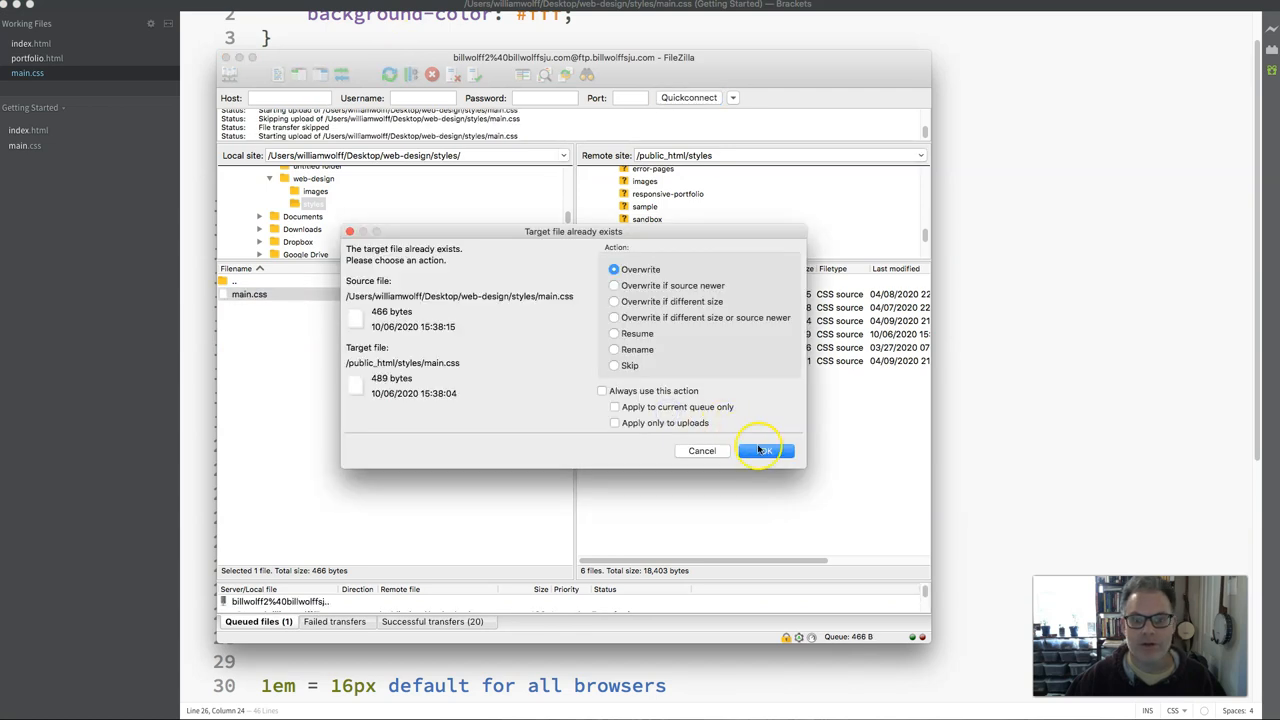
- Confirm Overwrite in FileZilla so the newer 466-byte main.css replaces the server copy
click(762, 450)
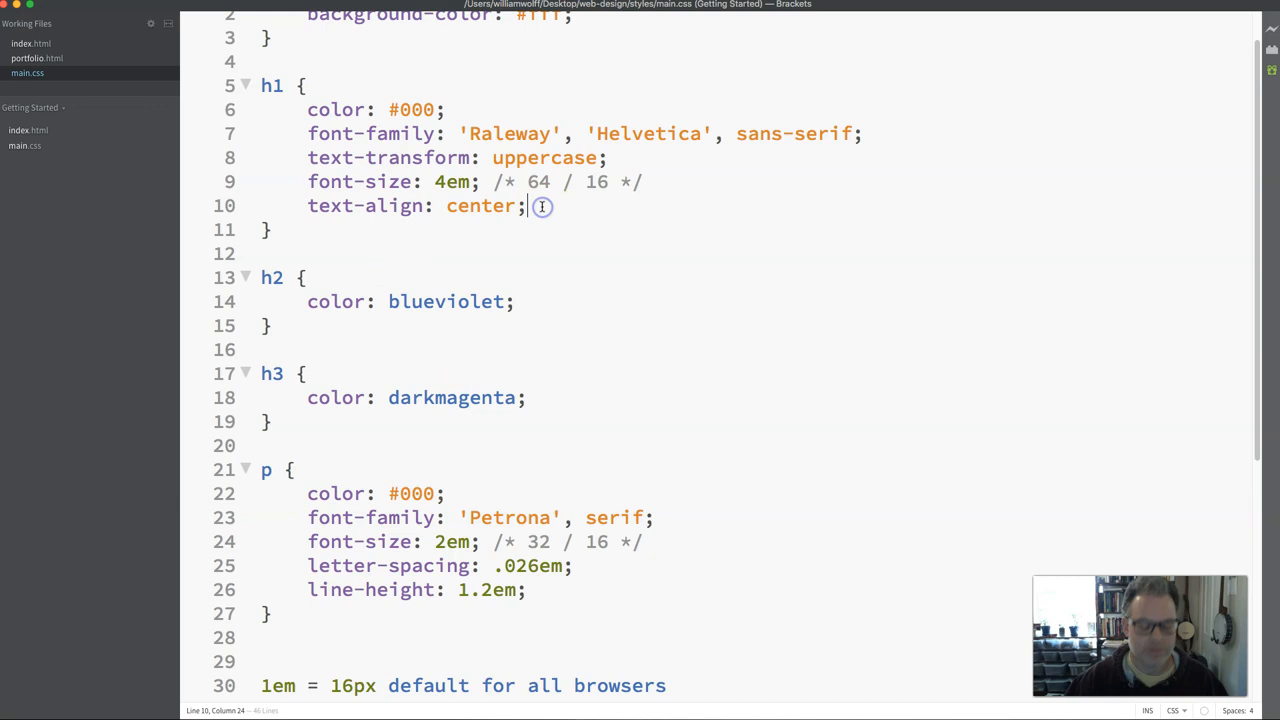
- Add letter-spacing: .1em; to the h1 rule after text-align
text(letter-spacing:)
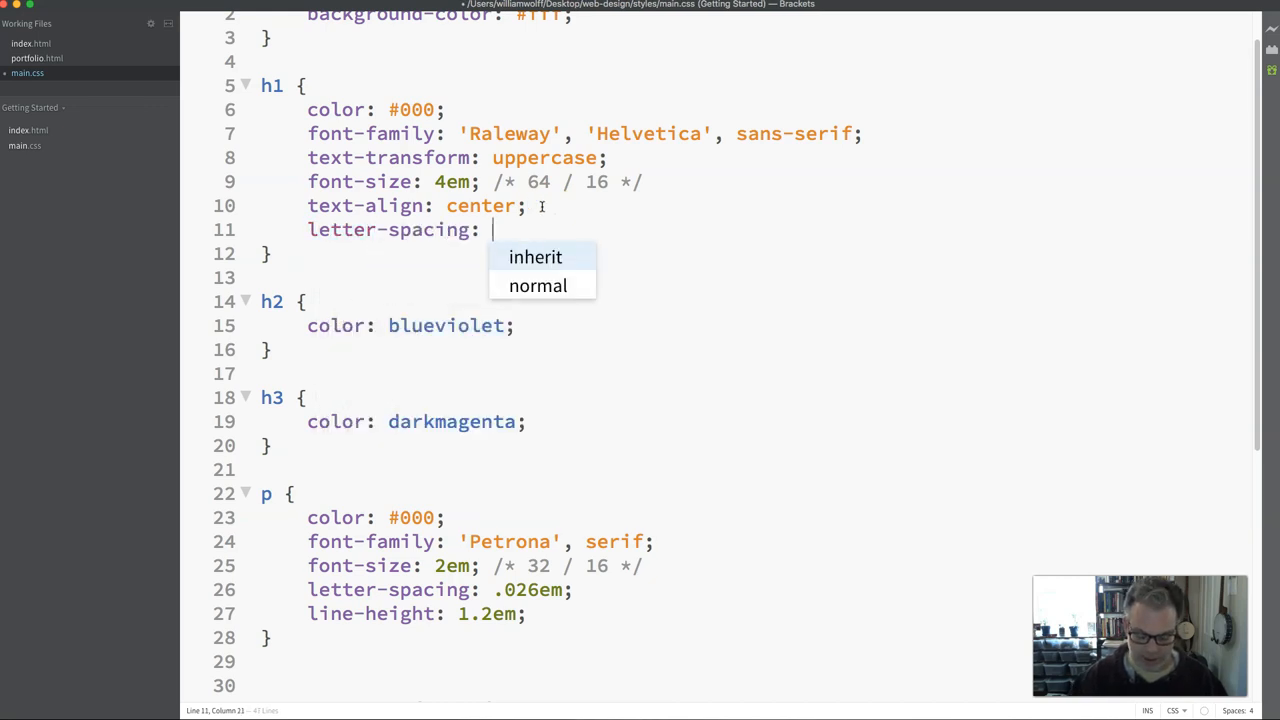
text(.1)
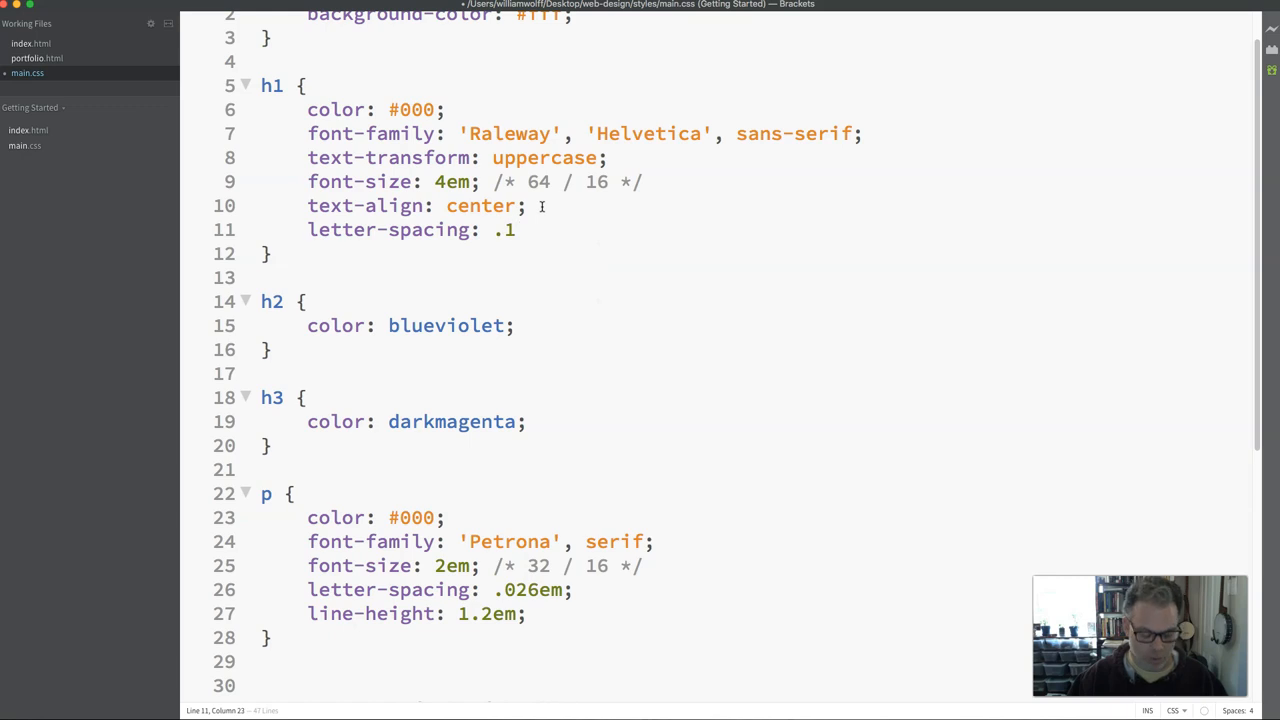
text(eml)
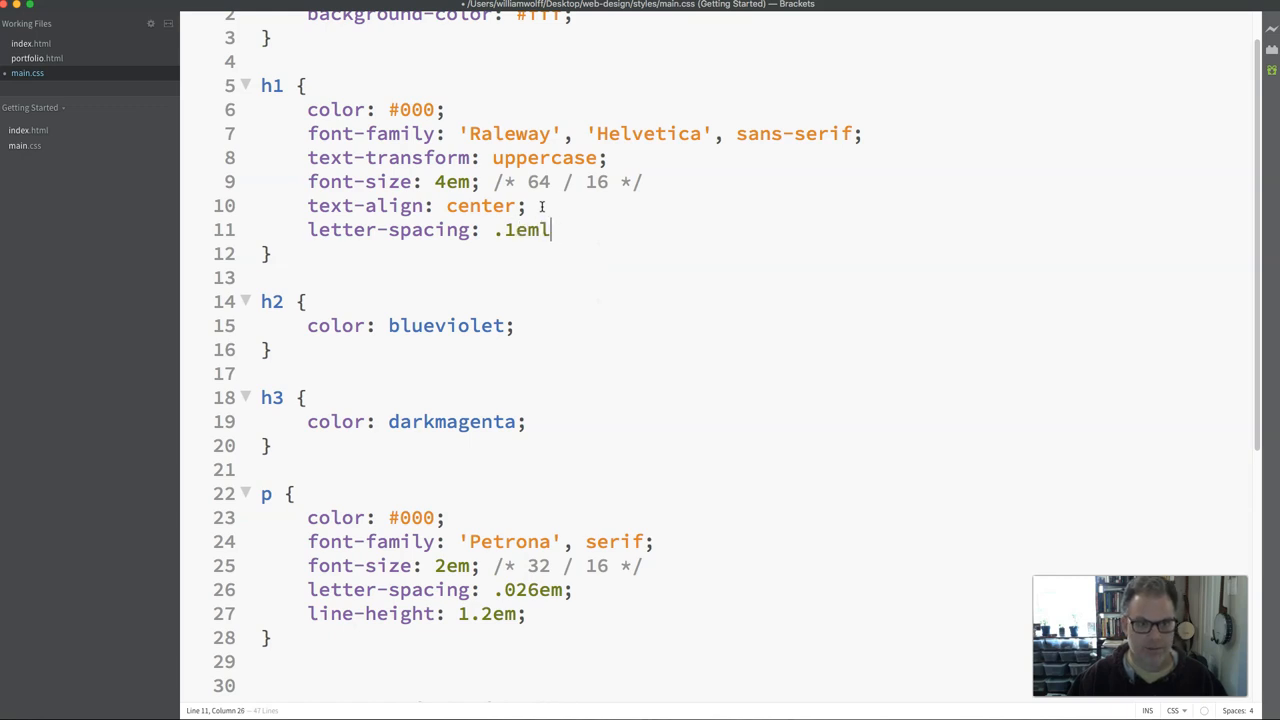
text(;)
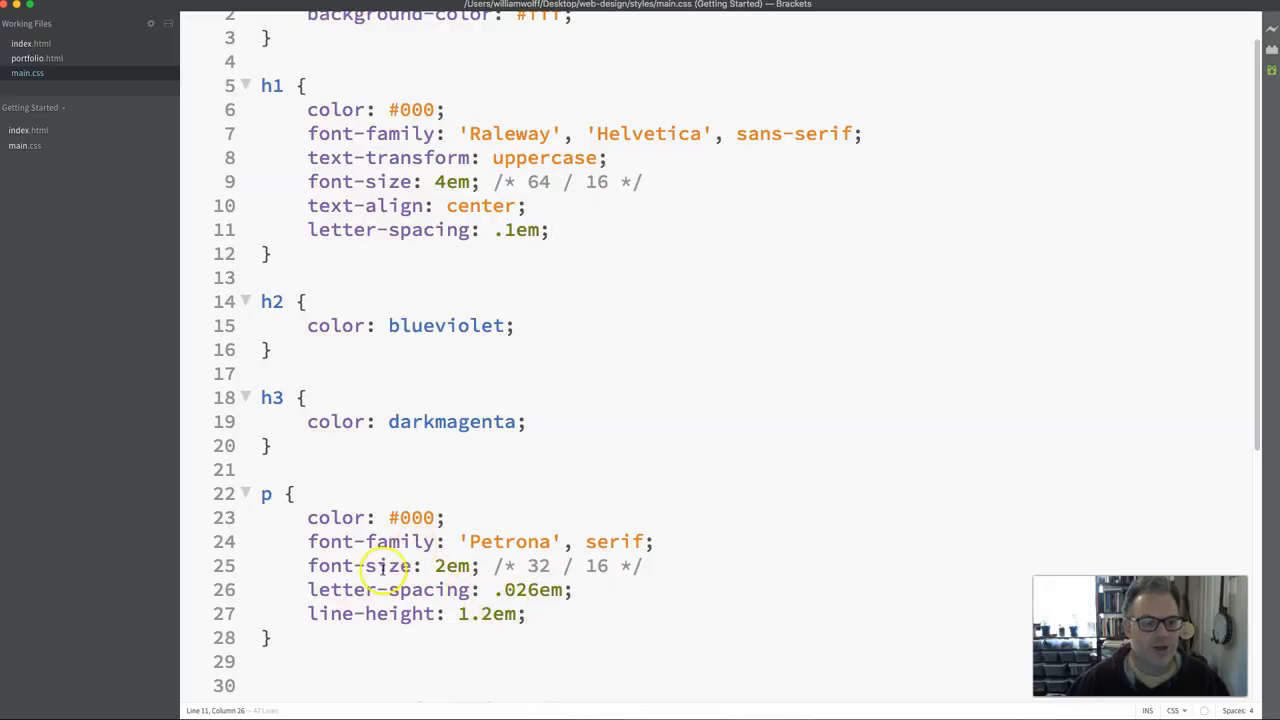
click(340, 565)
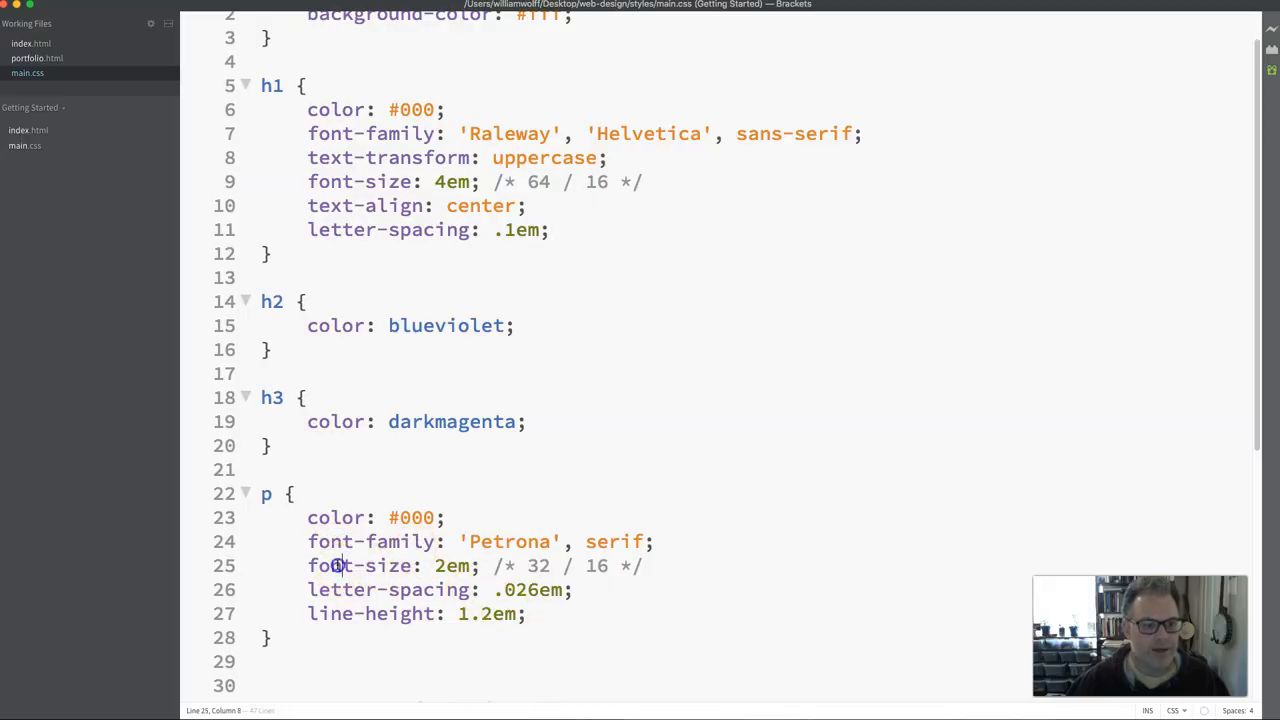
click(345, 613)
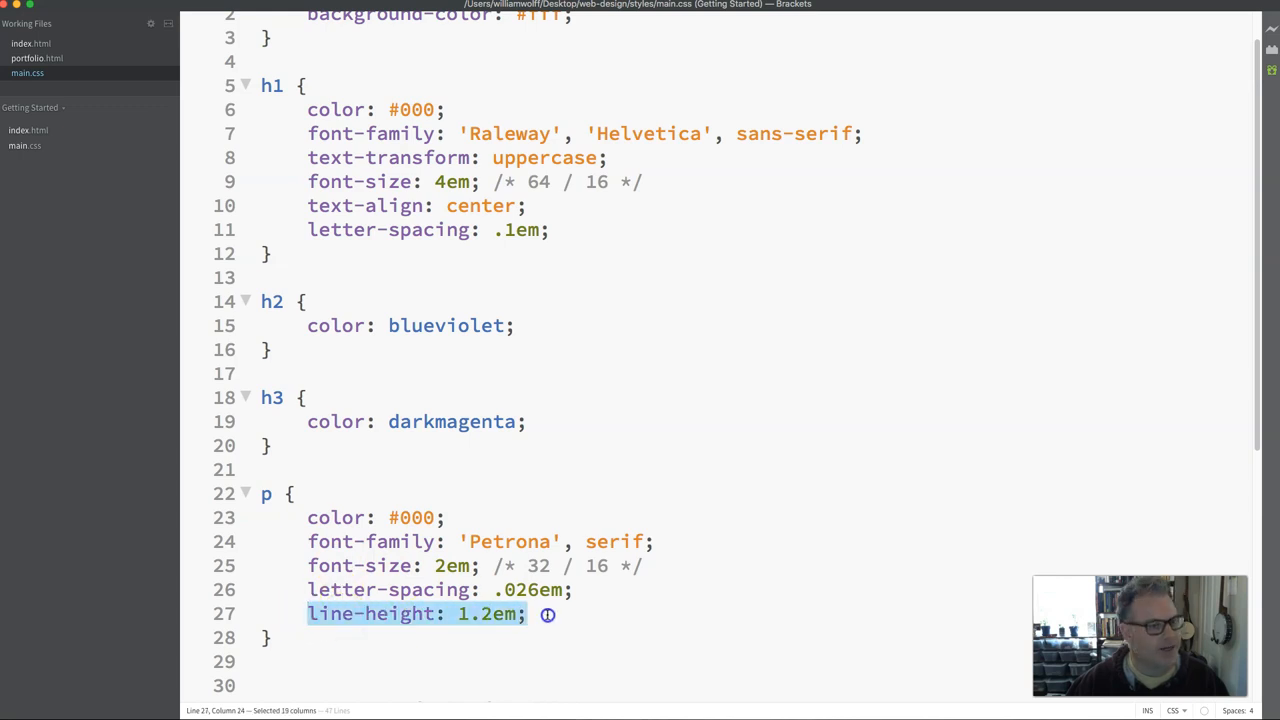
click(317, 325)
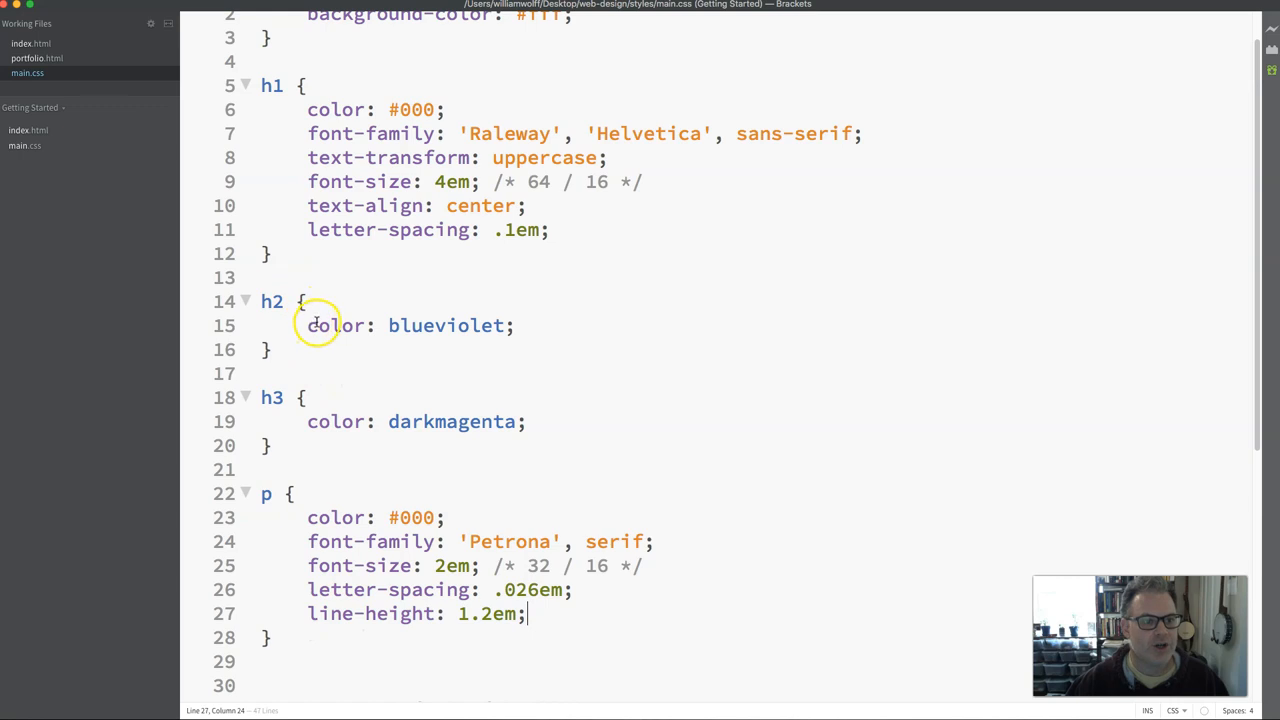
click(272, 301)
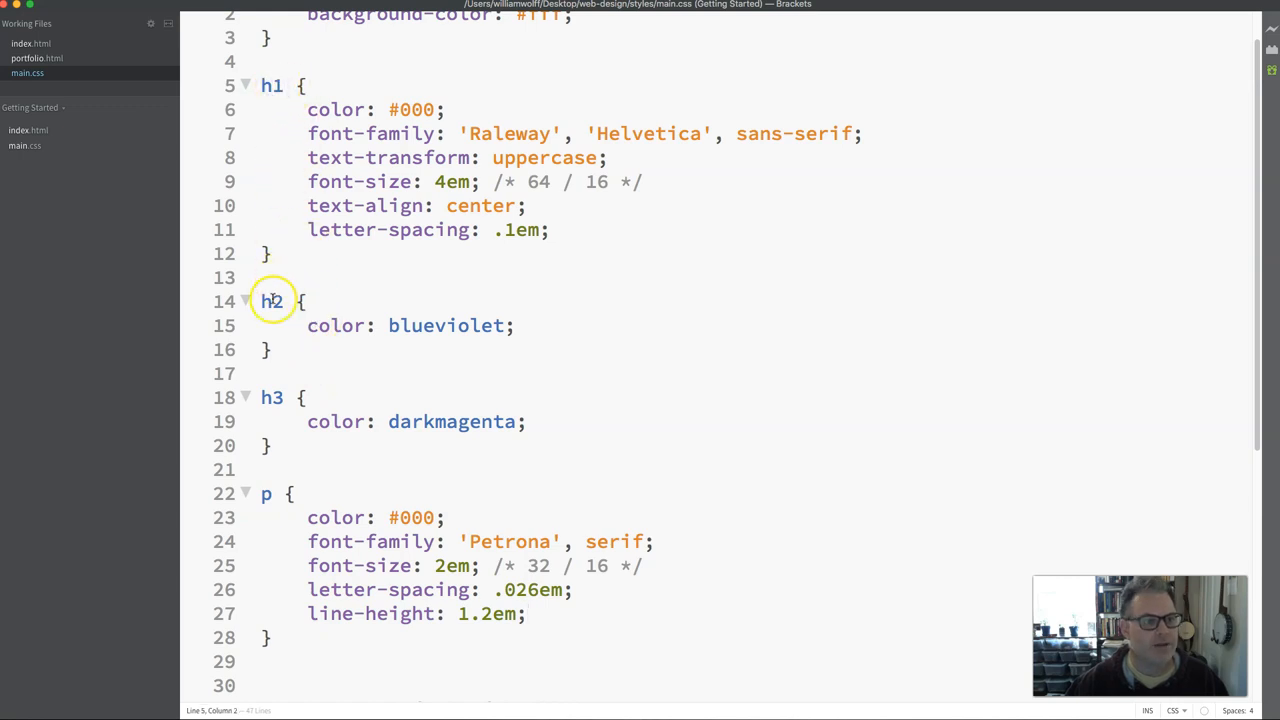
double_click(271, 397)
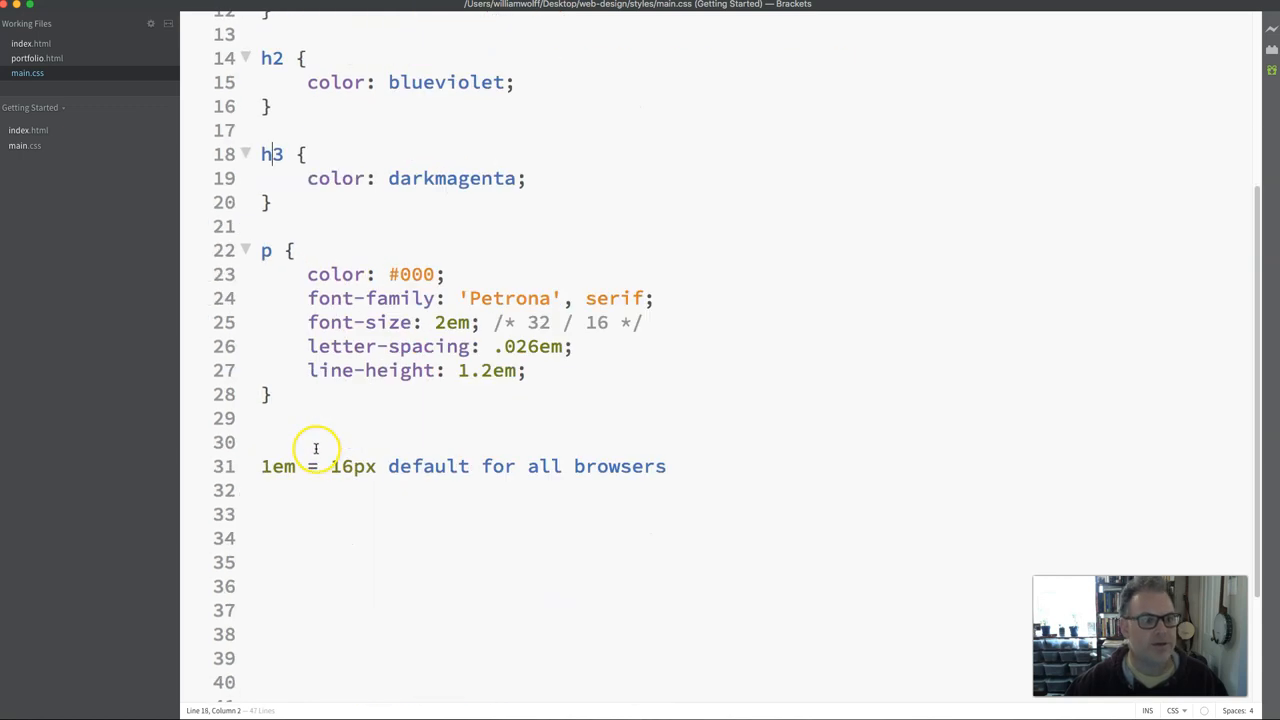
scroll(up, 3)
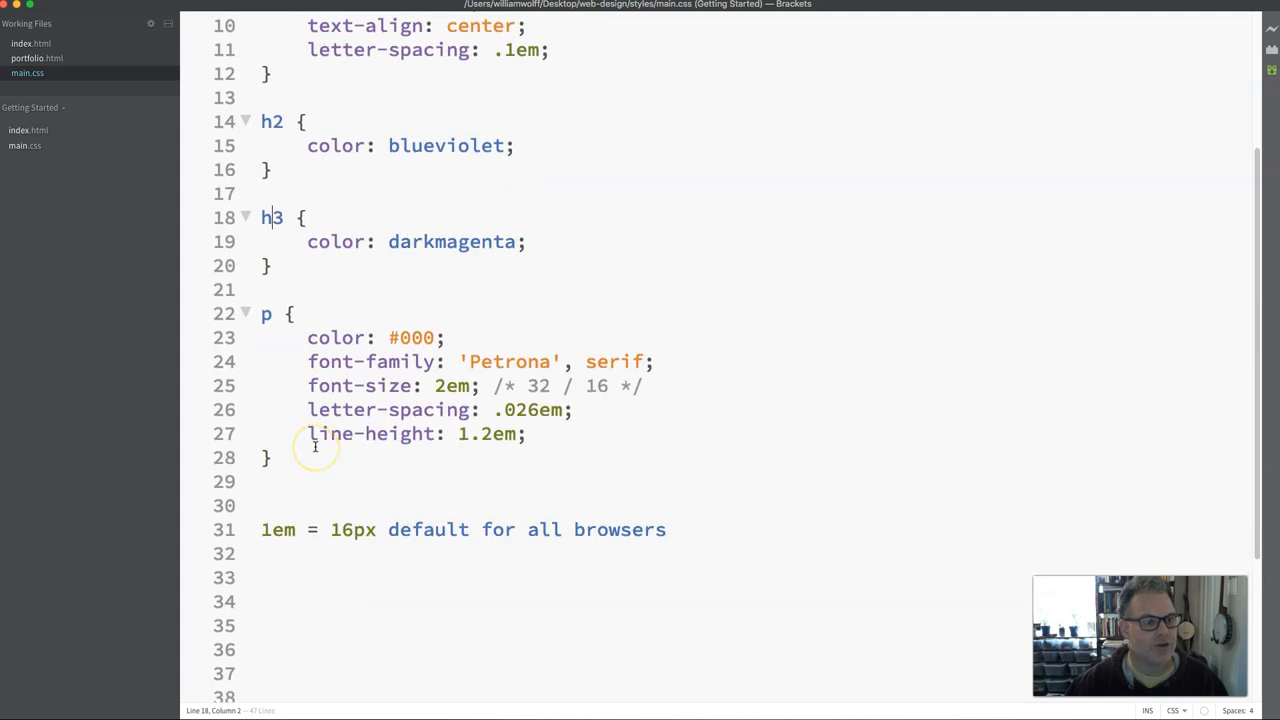
scroll(up, 3)
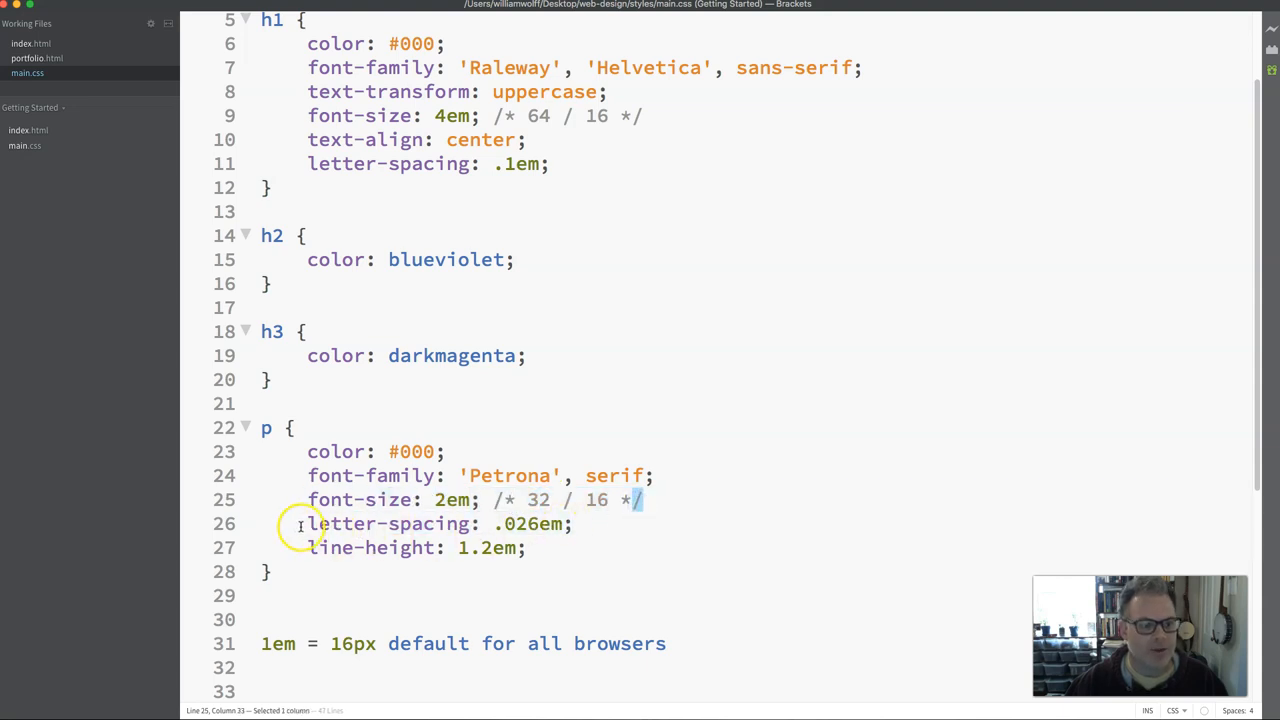
drag(308, 523, 575, 523)
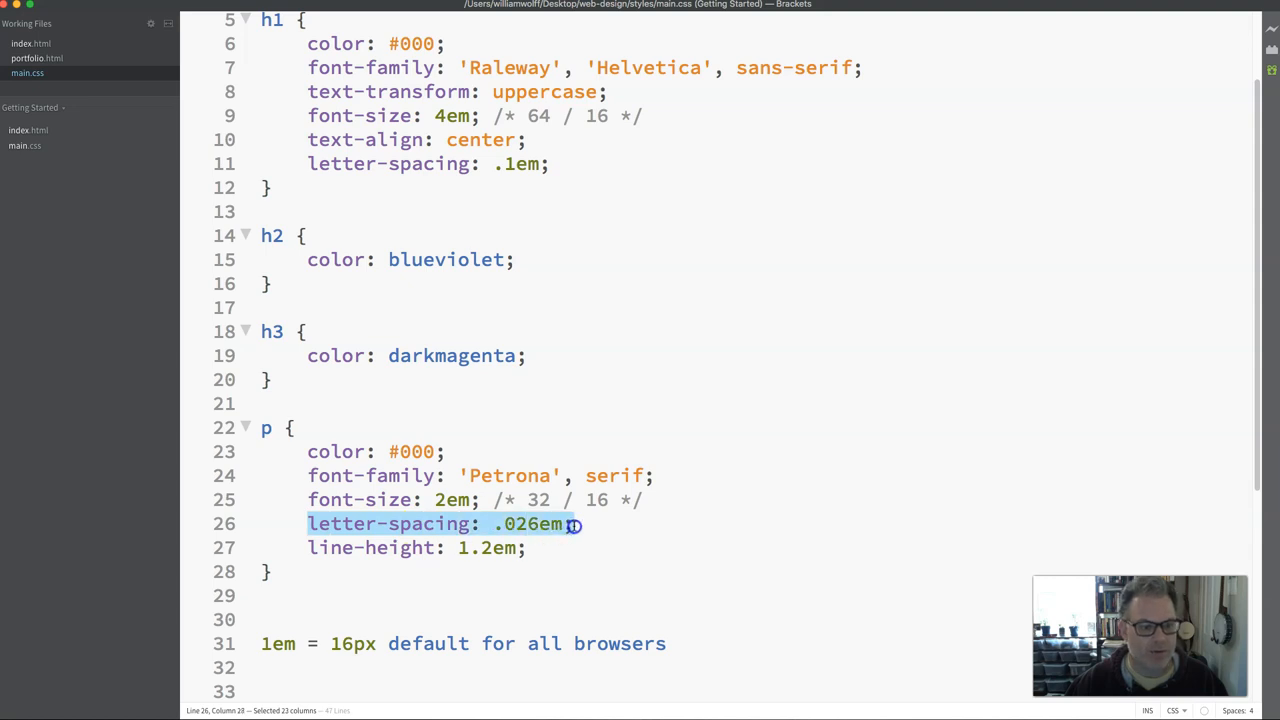